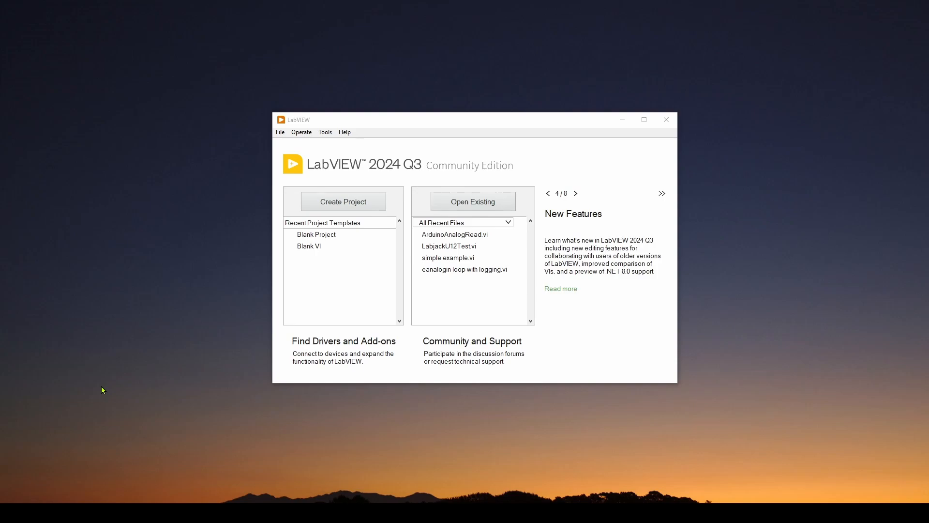
{"action": "mouse_move", "coordinate": [455, 173]}
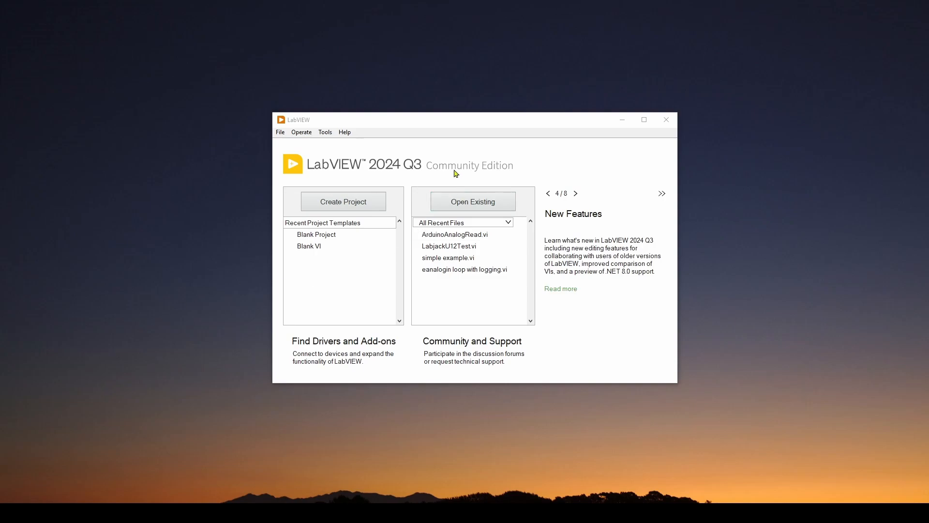
{"action": "mouse_move", "coordinate": [192, 208]}
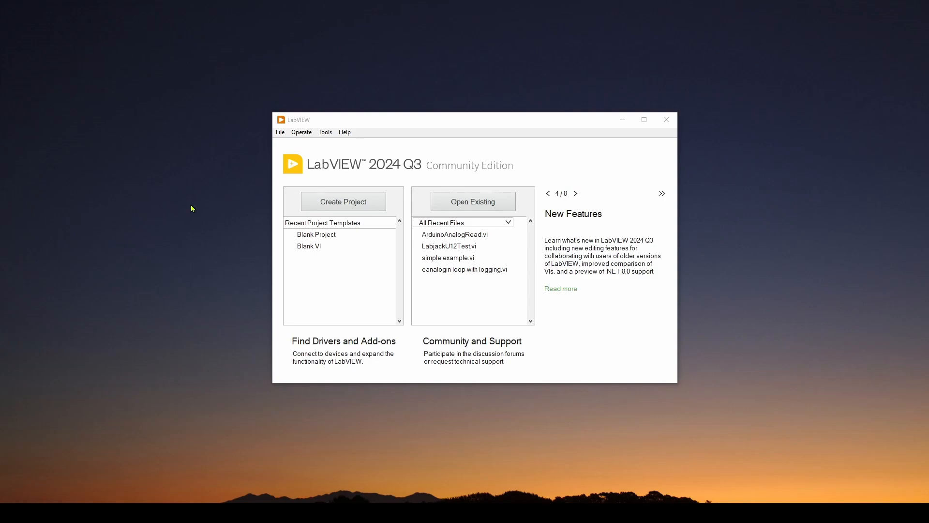
{"action": "mouse_move", "coordinate": [220, 225]}
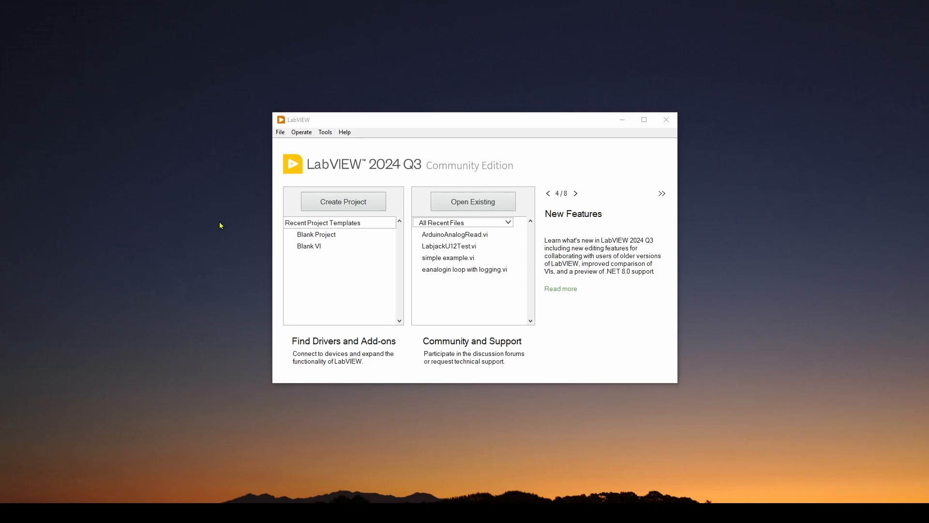
{"action": "mouse_move", "coordinate": [571, 342]}
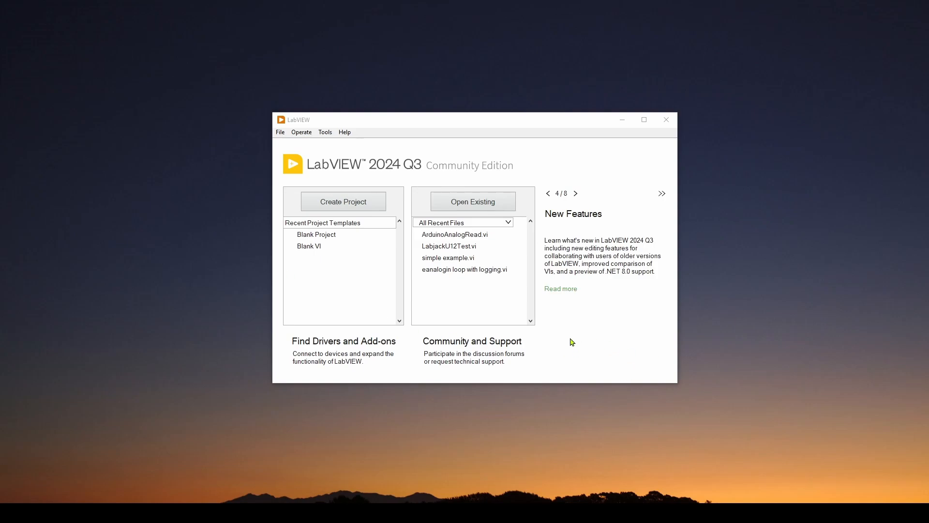
{"action": "mouse_move", "coordinate": [575, 342]}
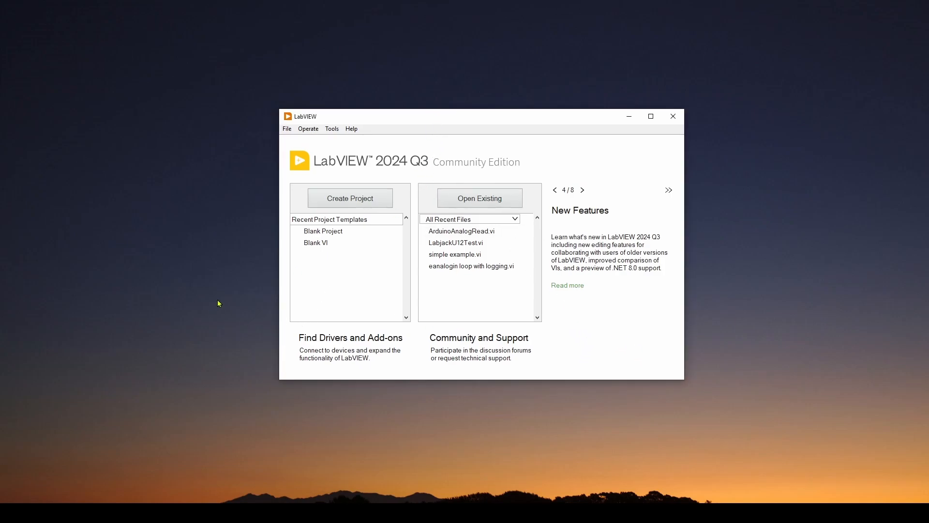
{"action": "mouse_move", "coordinate": [329, 173]}
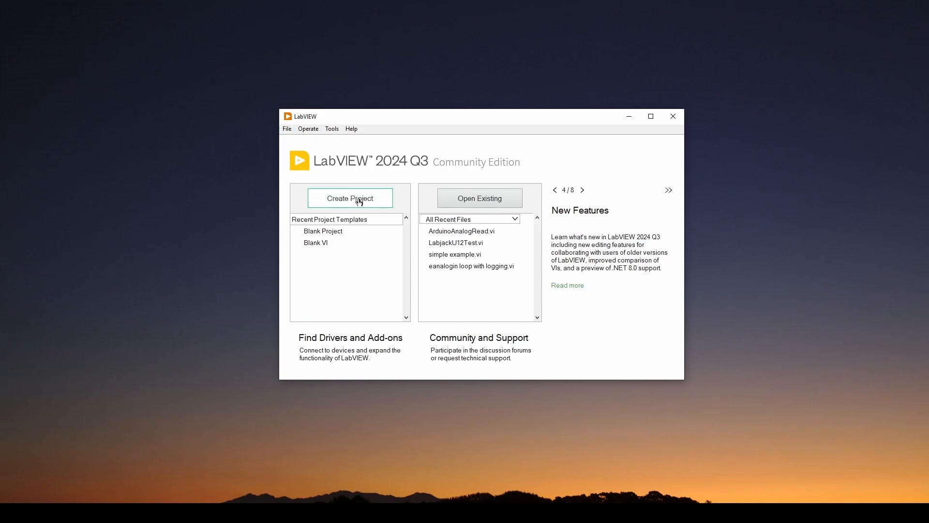
Create a blank VI via File > New VI and position its front panel beside the block diagram.
{"action": "left_click", "coordinate": [349, 198]}
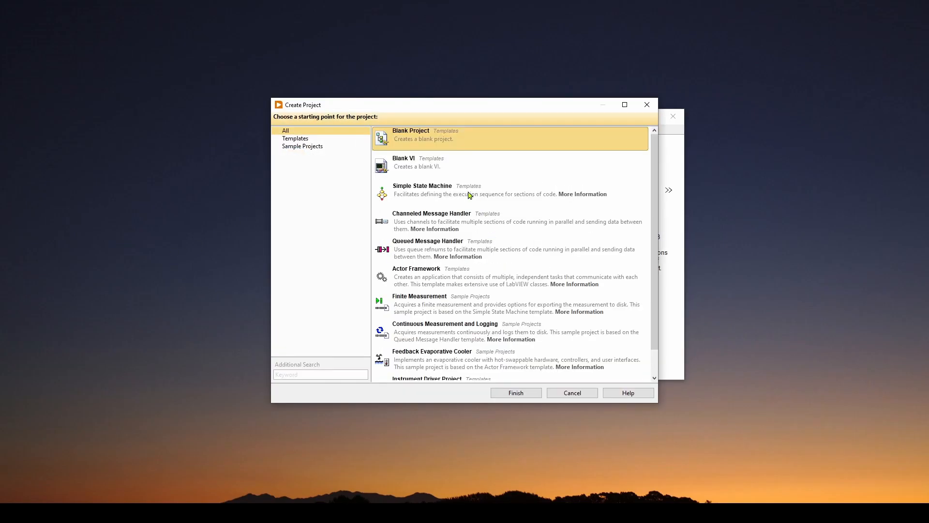
{"action": "mouse_move", "coordinate": [456, 288]}
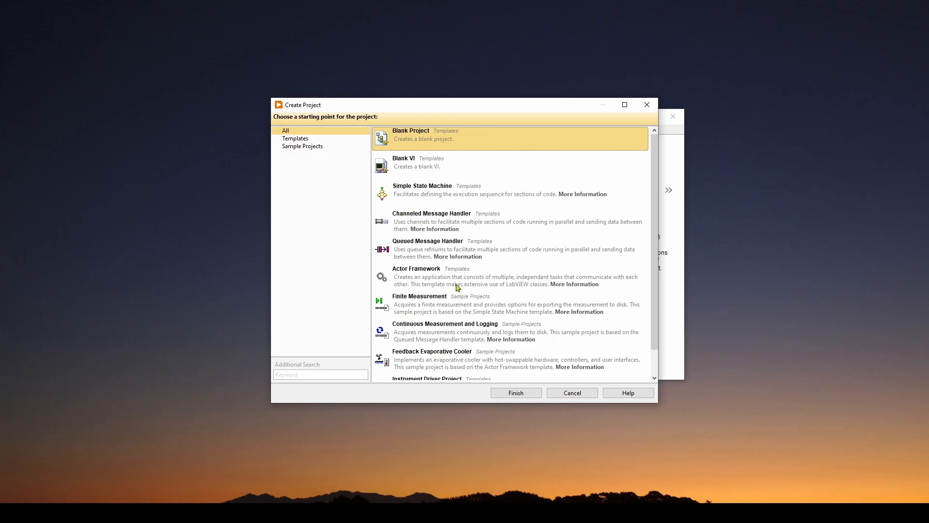
{"action": "mouse_move", "coordinate": [572, 392]}
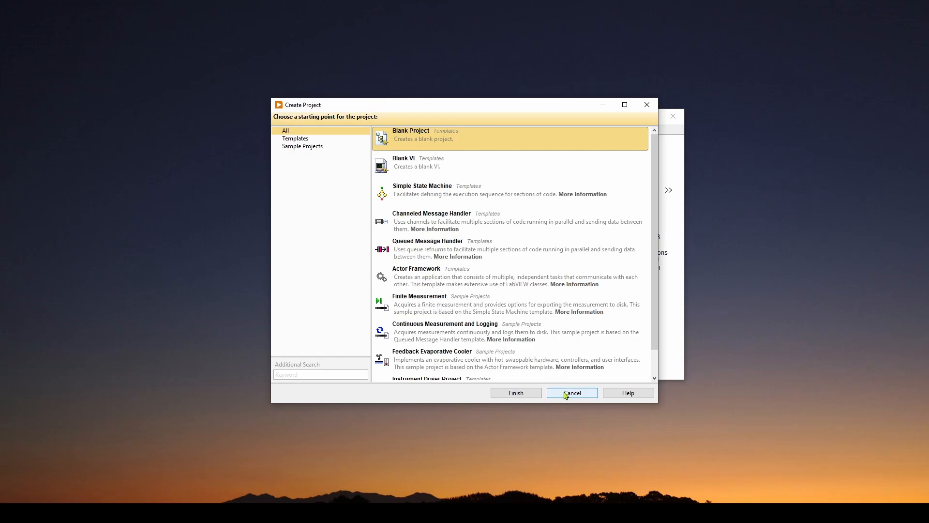
{"action": "left_click", "coordinate": [571, 392]}
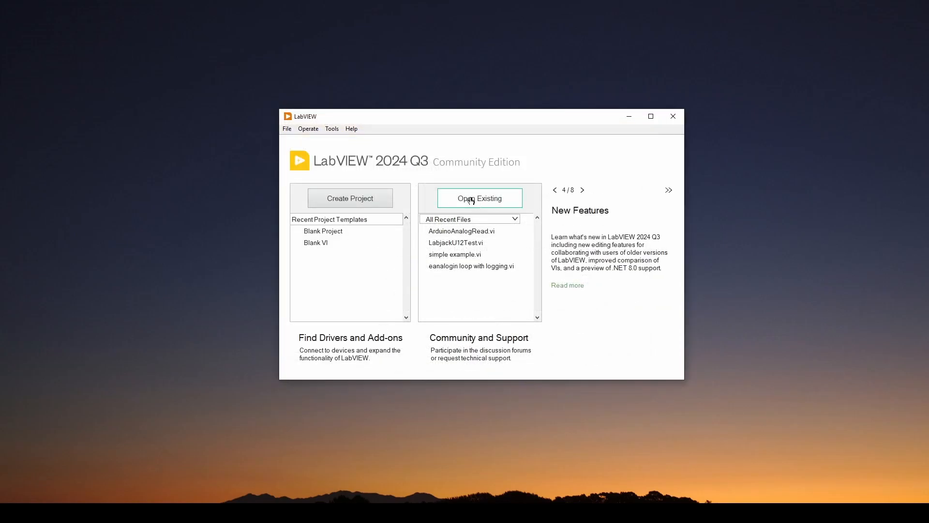
{"action": "mouse_move", "coordinate": [484, 199]}
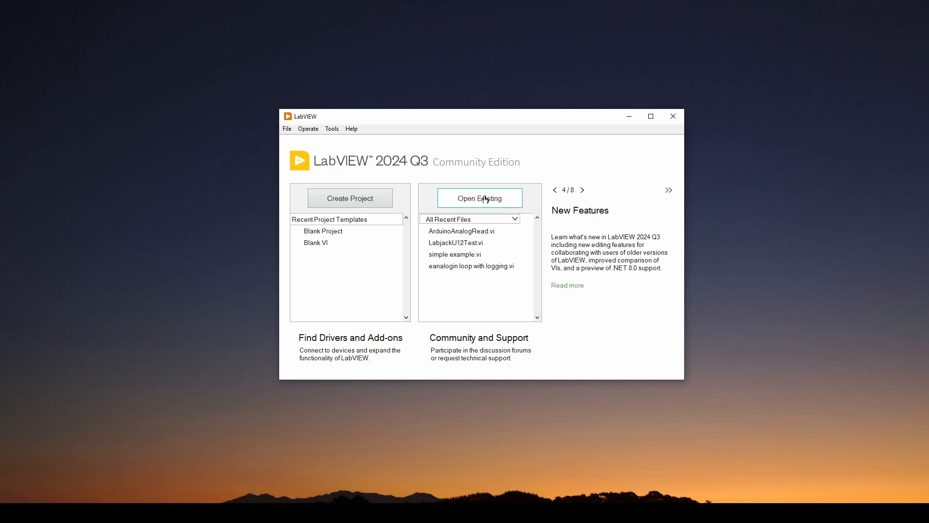
{"action": "mouse_move", "coordinate": [287, 129]}
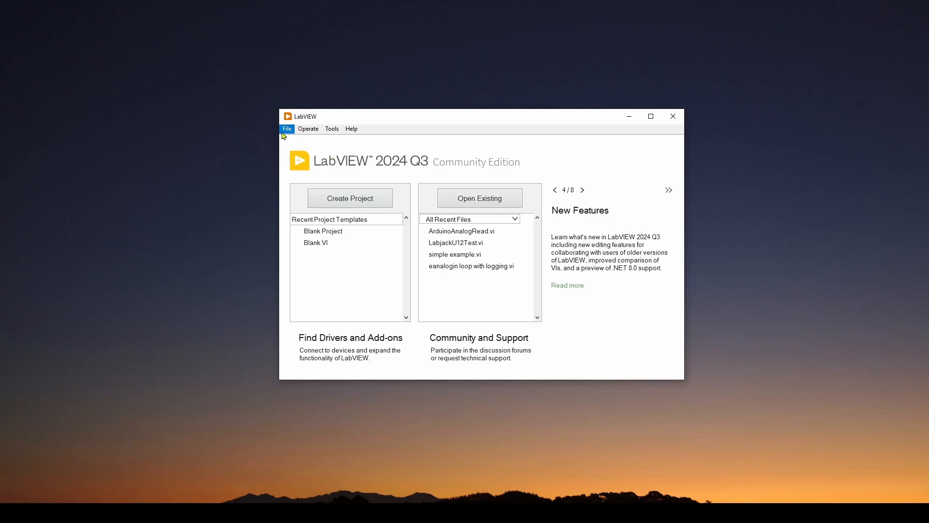
{"action": "left_click", "coordinate": [286, 129]}
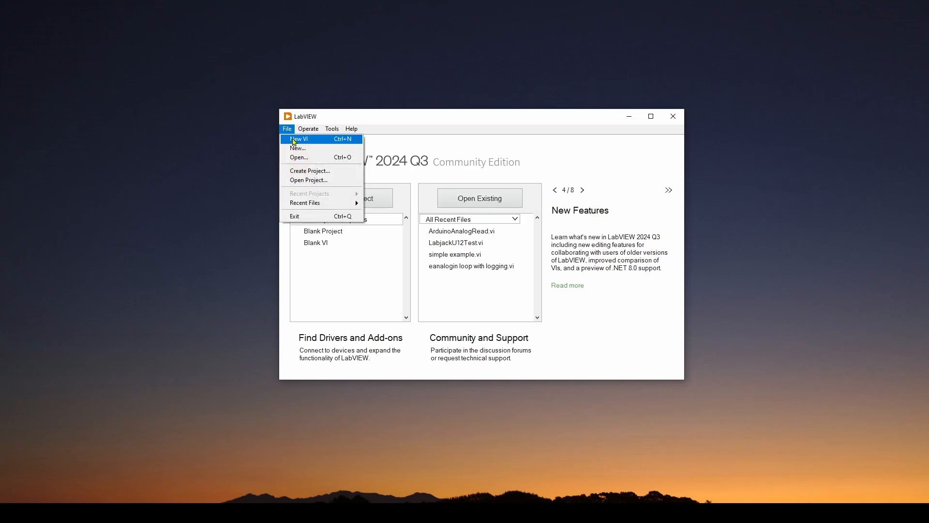
{"action": "left_click", "coordinate": [298, 139]}
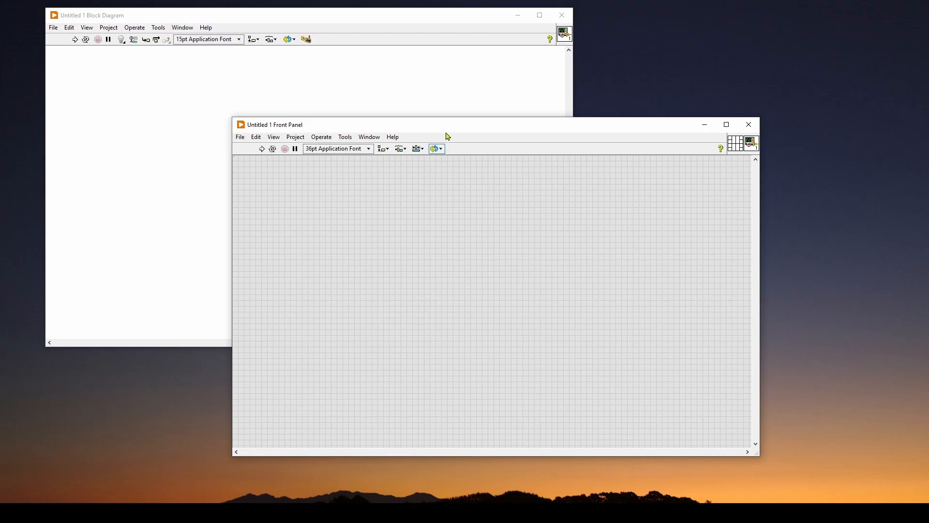
{"action": "left_click_drag", "start_coordinate": [274, 125], "coordinate": [316, 143]}
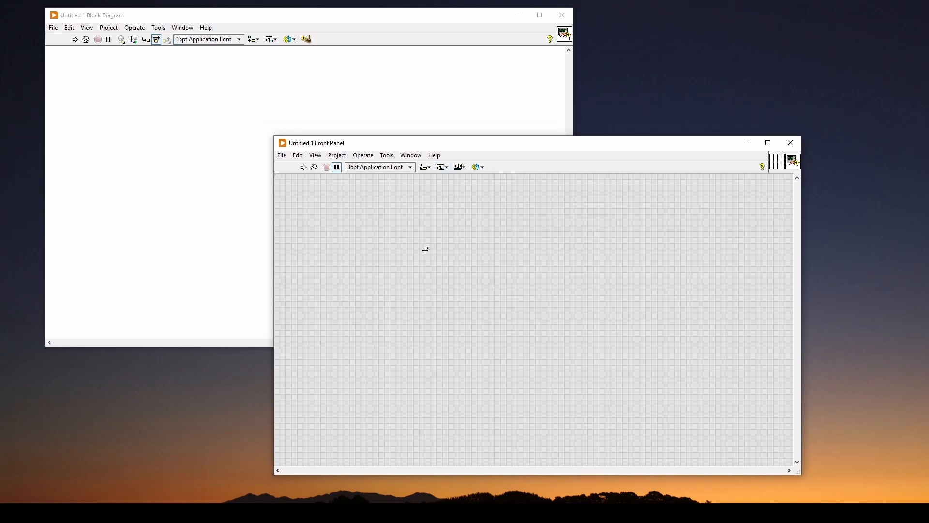
{"action": "mouse_move", "coordinate": [368, 147]}
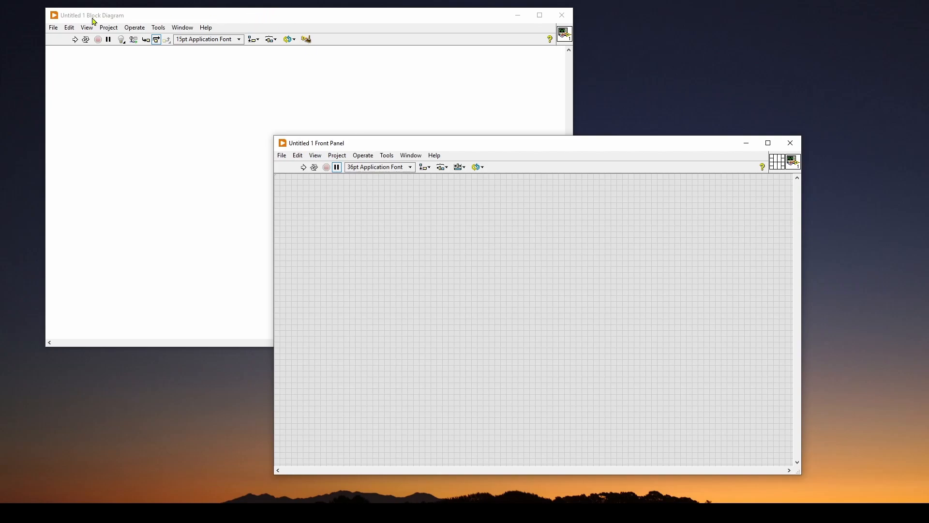
{"action": "mouse_move", "coordinate": [157, 195]}
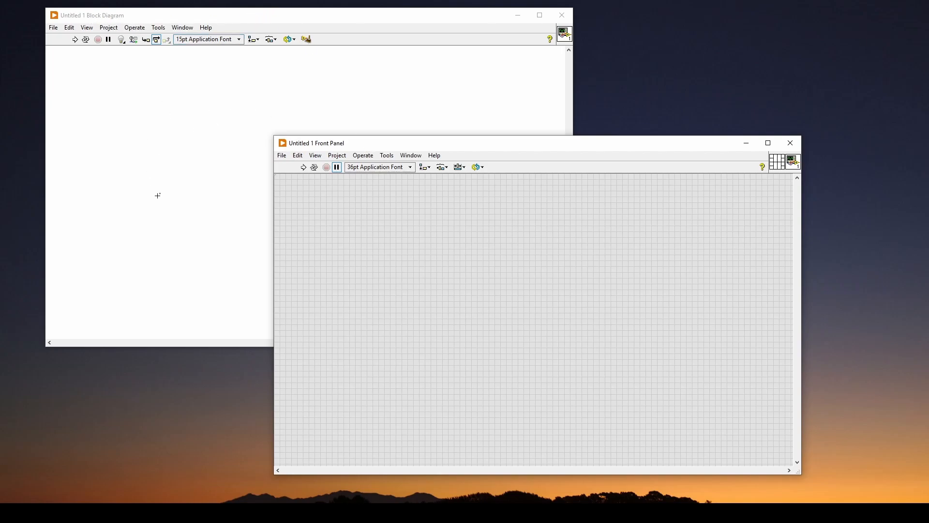
{"action": "mouse_move", "coordinate": [380, 257]}
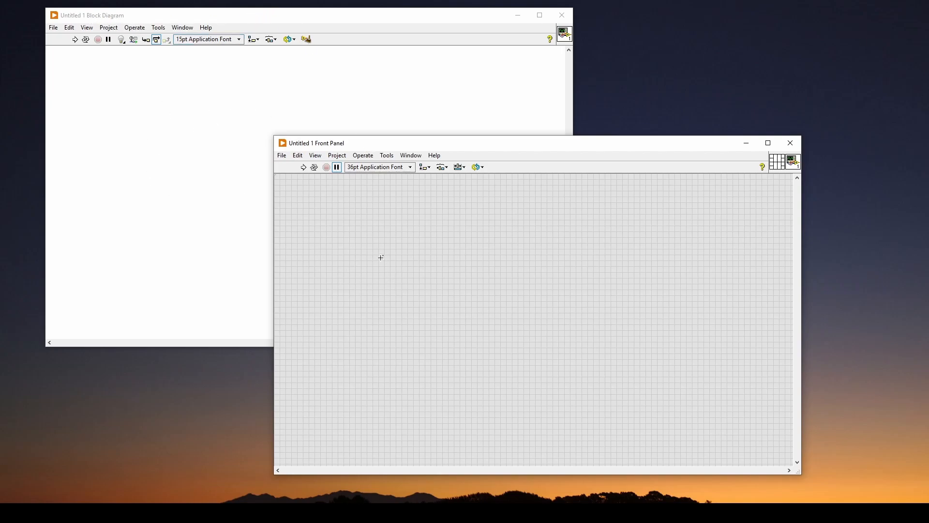
{"action": "mouse_move", "coordinate": [411, 244]}
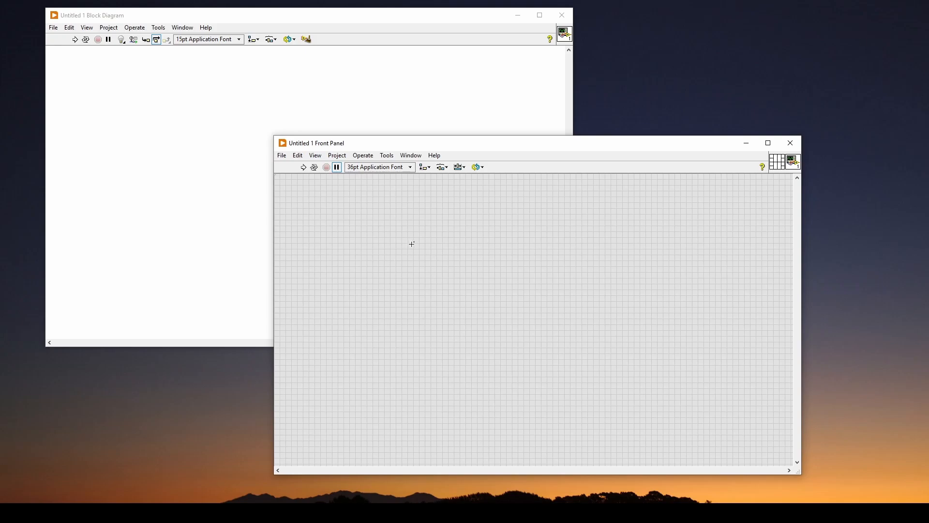
{"action": "mouse_move", "coordinate": [418, 292]}
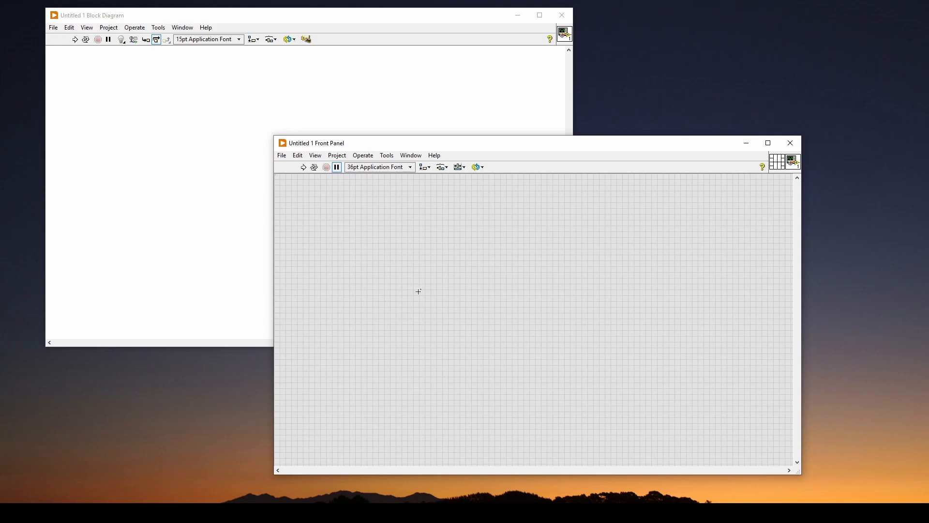
{"action": "mouse_move", "coordinate": [435, 269]}
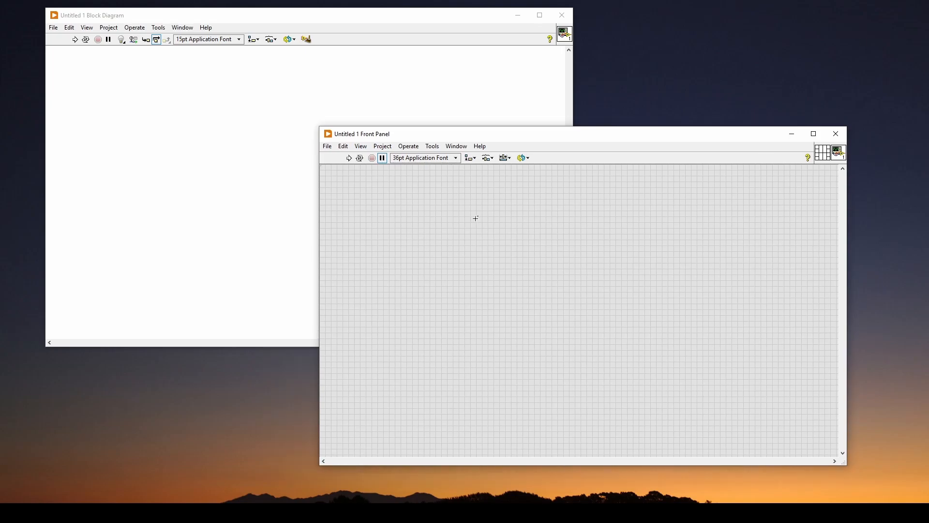
{"action": "mouse_move", "coordinate": [402, 220]}
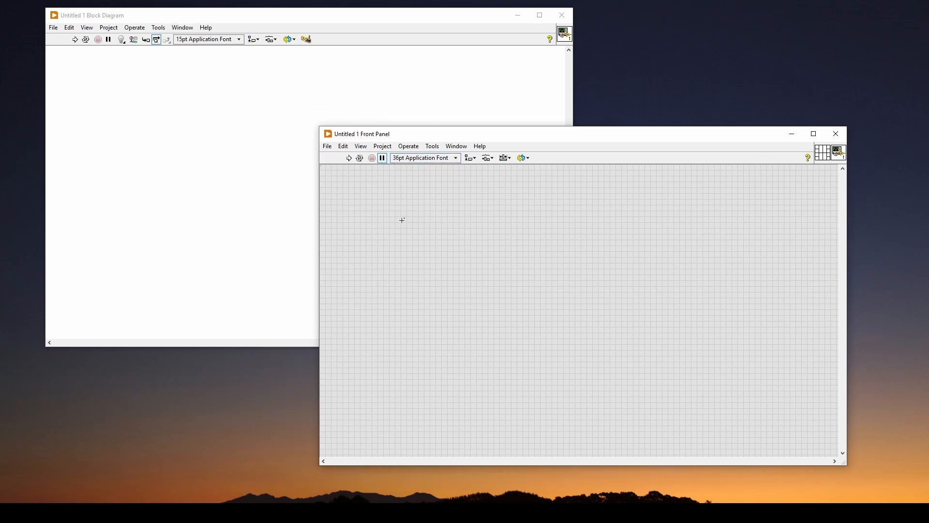
{"action": "mouse_move", "coordinate": [390, 195]}
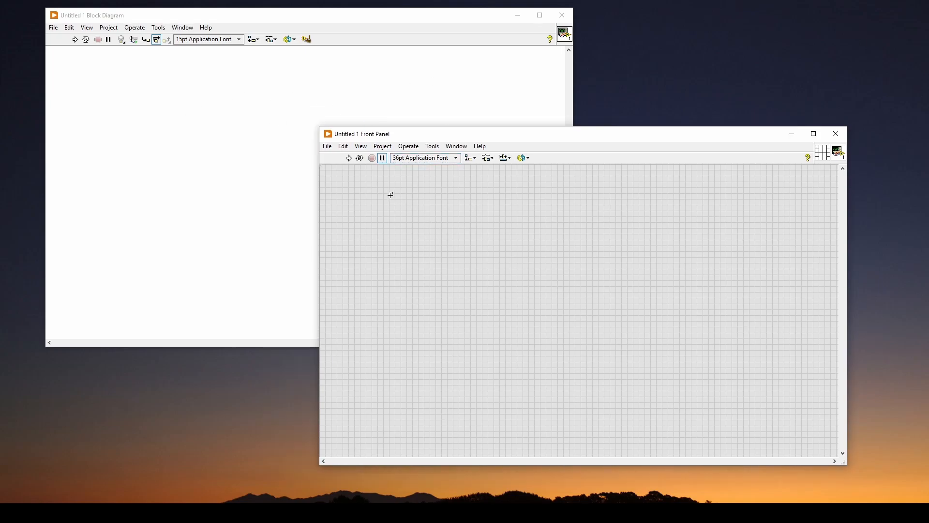
{"action": "mouse_move", "coordinate": [426, 202]}
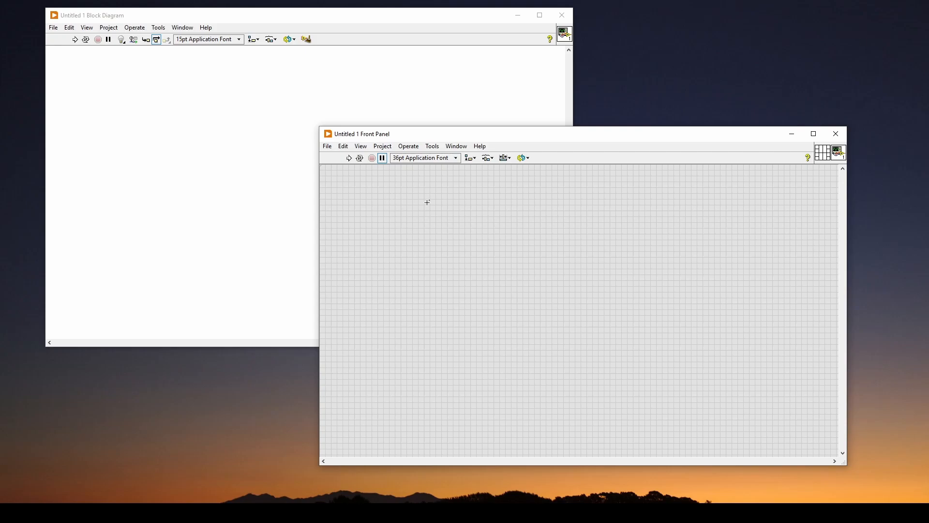
{"action": "mouse_move", "coordinate": [437, 216]}
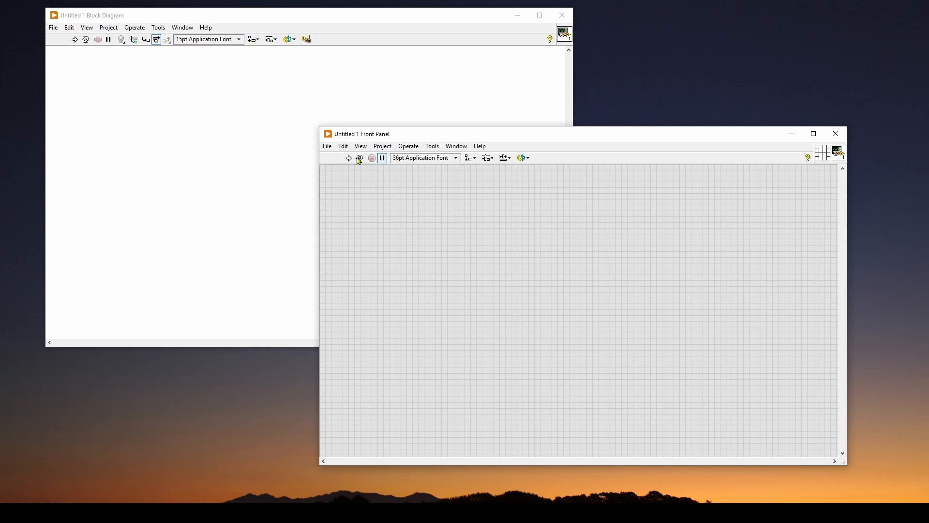
{"action": "mouse_move", "coordinate": [445, 226]}
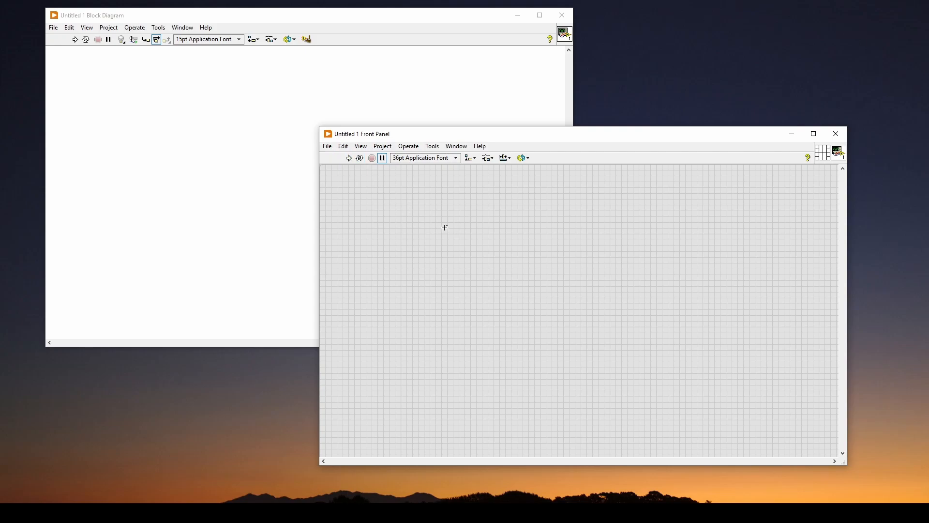
{"action": "mouse_move", "coordinate": [448, 200]}
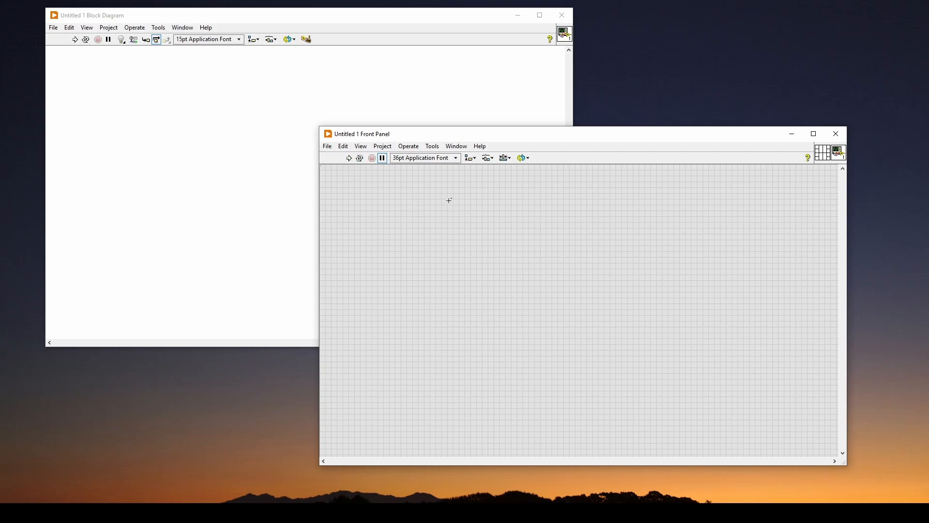
{"action": "mouse_move", "coordinate": [432, 146]}
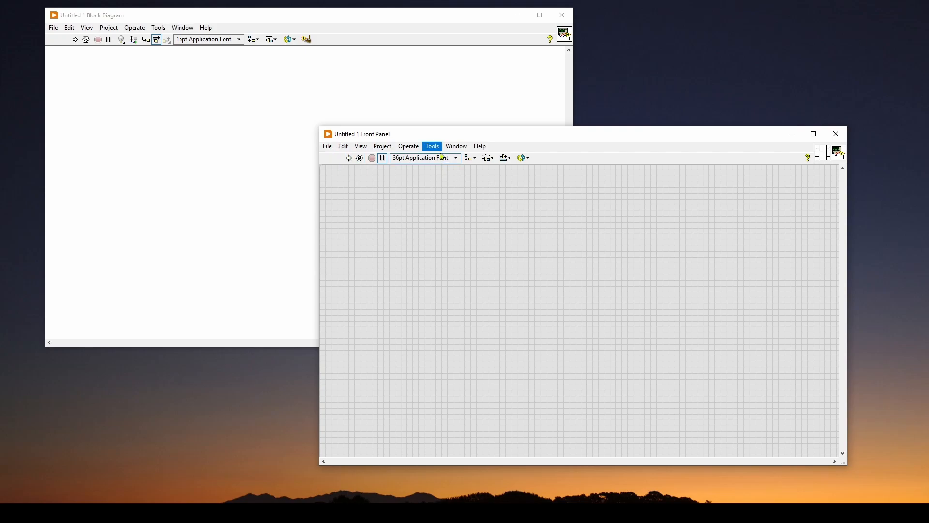
View the Temporary, Default and Default Data Directory locations in Tools > Options > Paths.
{"action": "left_click", "coordinate": [431, 146]}
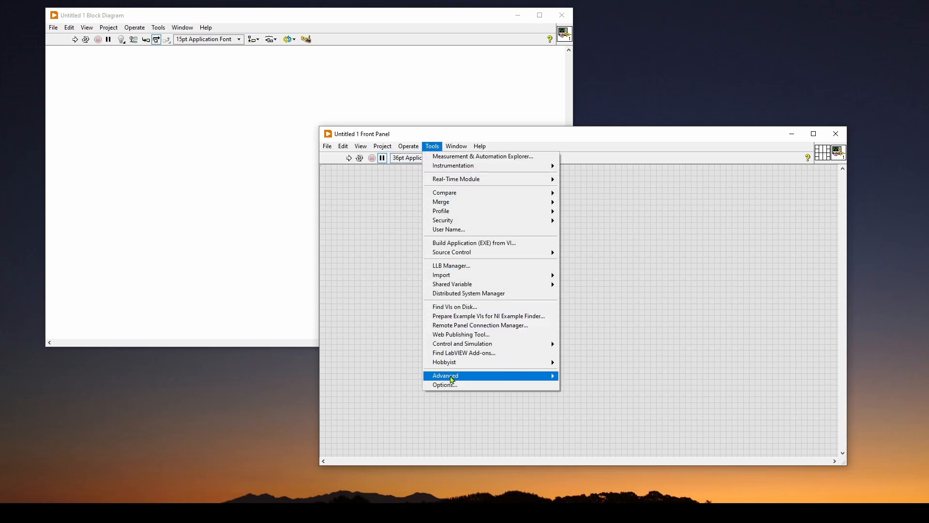
{"action": "left_click", "coordinate": [445, 385]}
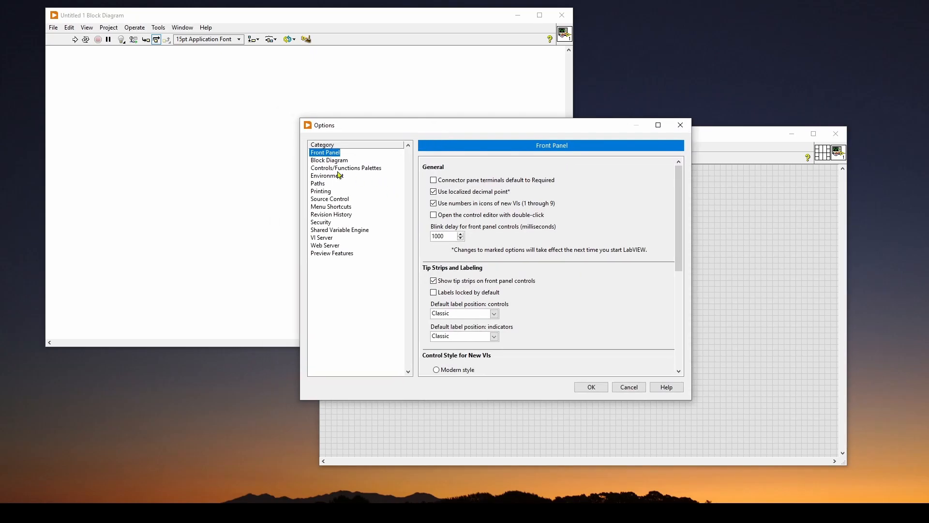
{"action": "left_click", "coordinate": [317, 183]}
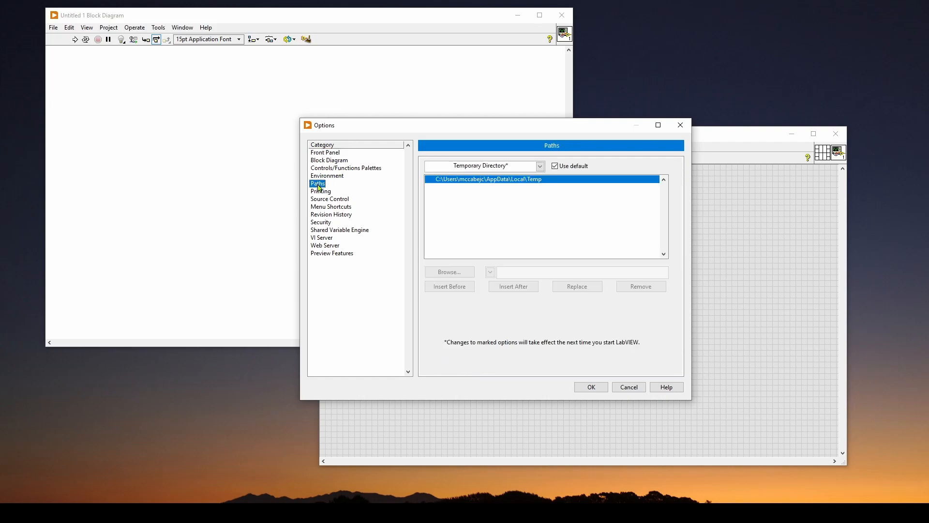
{"action": "mouse_move", "coordinate": [540, 205]}
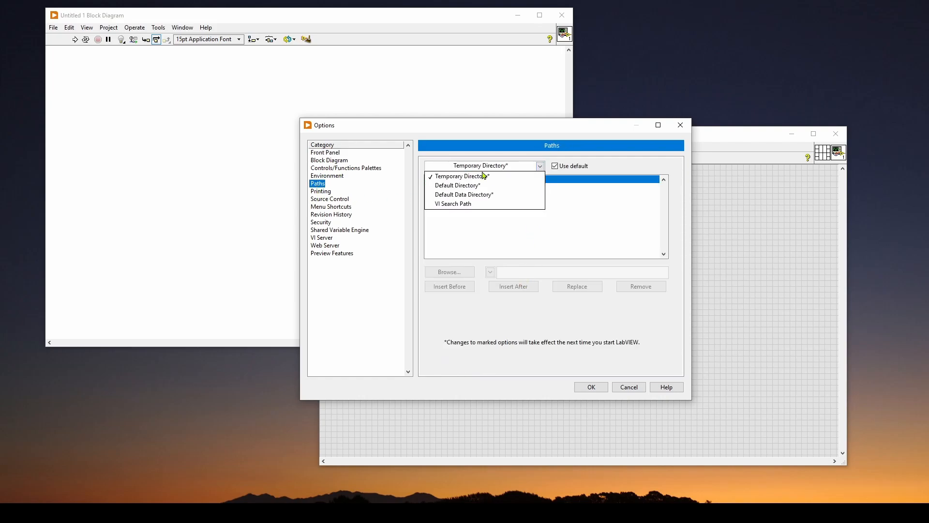
{"action": "left_click", "coordinate": [456, 185]}
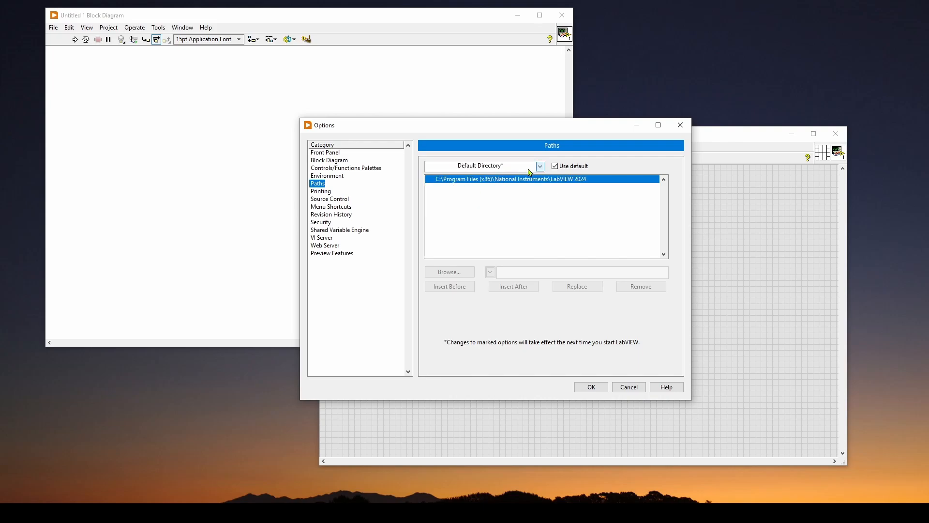
{"action": "left_click", "coordinate": [538, 166]}
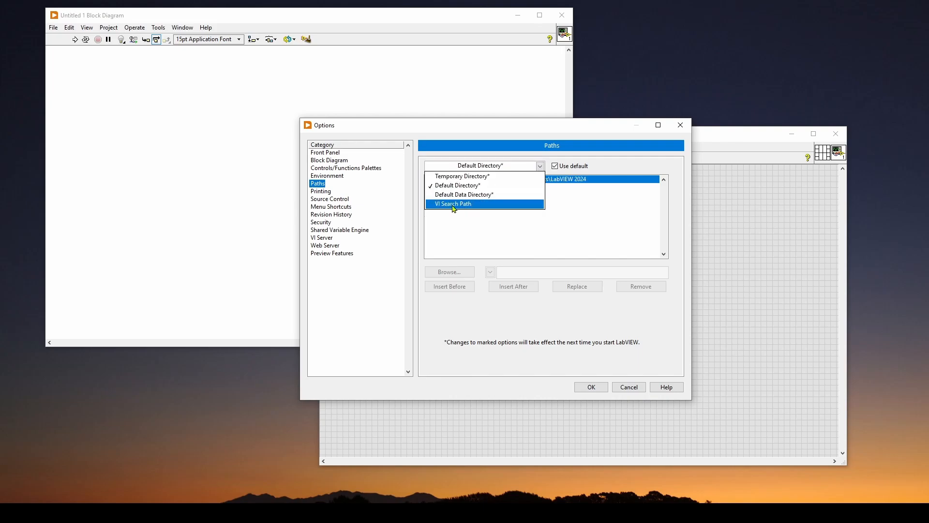
{"action": "mouse_move", "coordinate": [463, 195]}
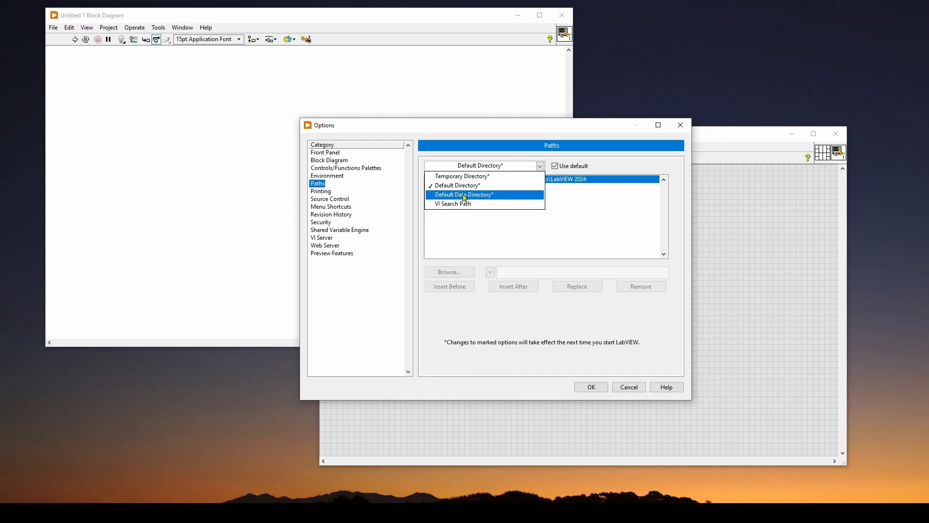
{"action": "left_click", "coordinate": [464, 195]}
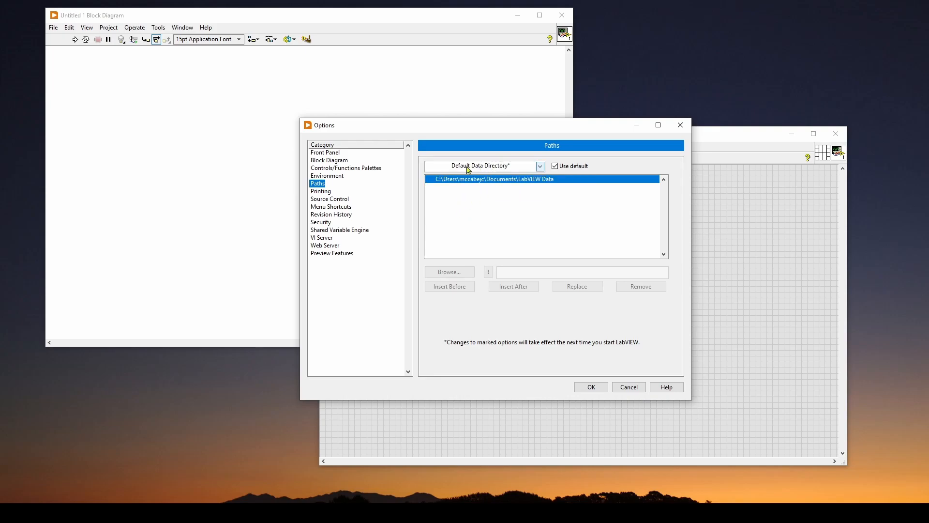
{"action": "mouse_move", "coordinate": [62, 28]}
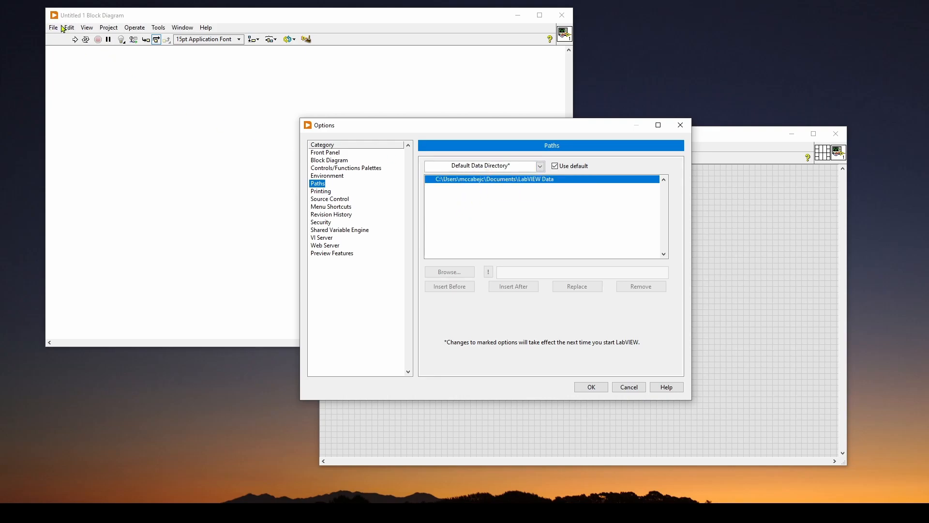
{"action": "mouse_move", "coordinate": [521, 130]}
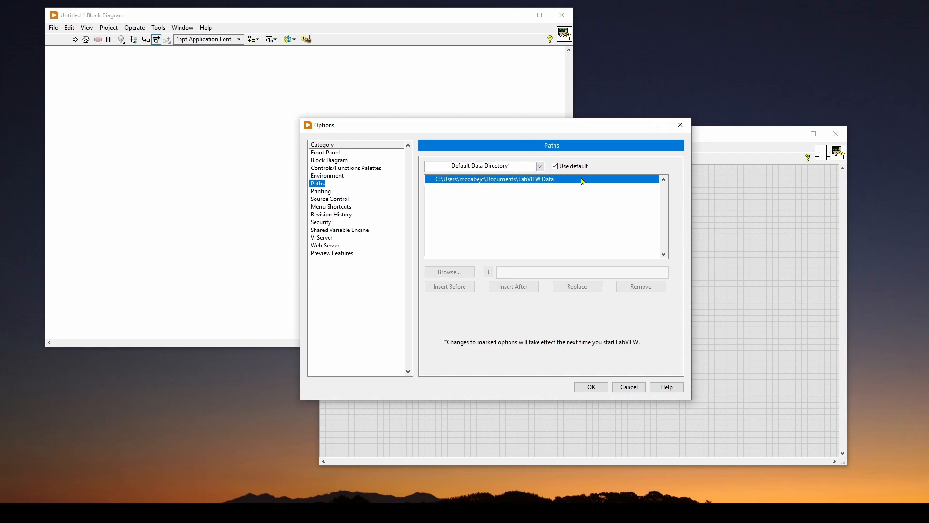
{"action": "mouse_move", "coordinate": [524, 222]}
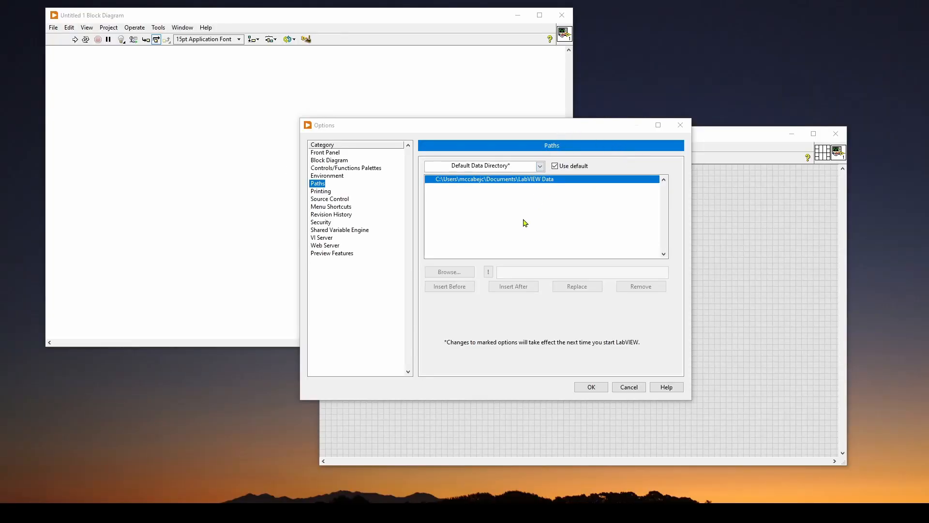
{"action": "mouse_move", "coordinate": [334, 169]}
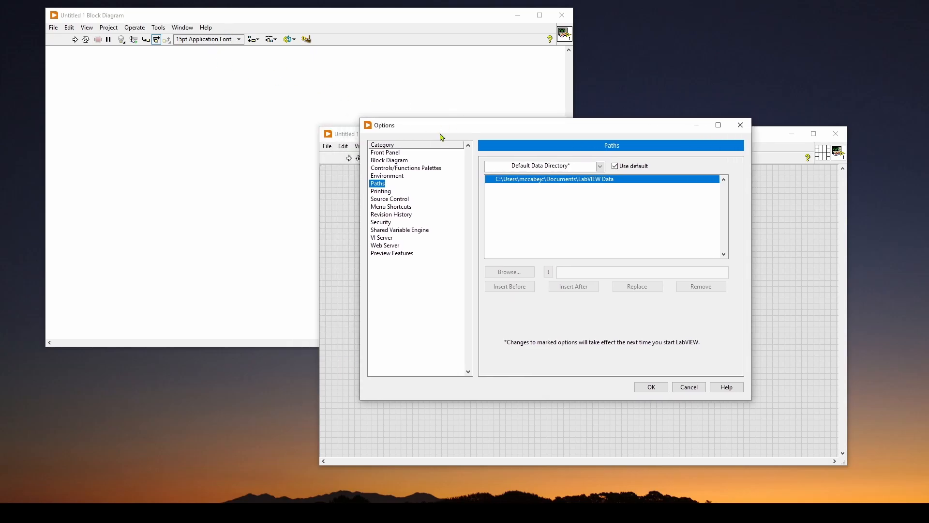
{"action": "mouse_move", "coordinate": [558, 282]}
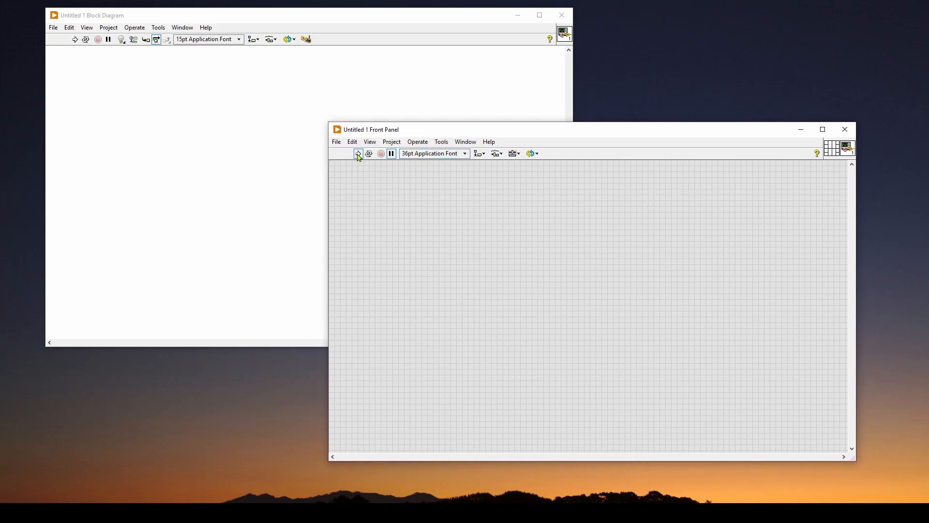
{"action": "mouse_move", "coordinate": [358, 154]}
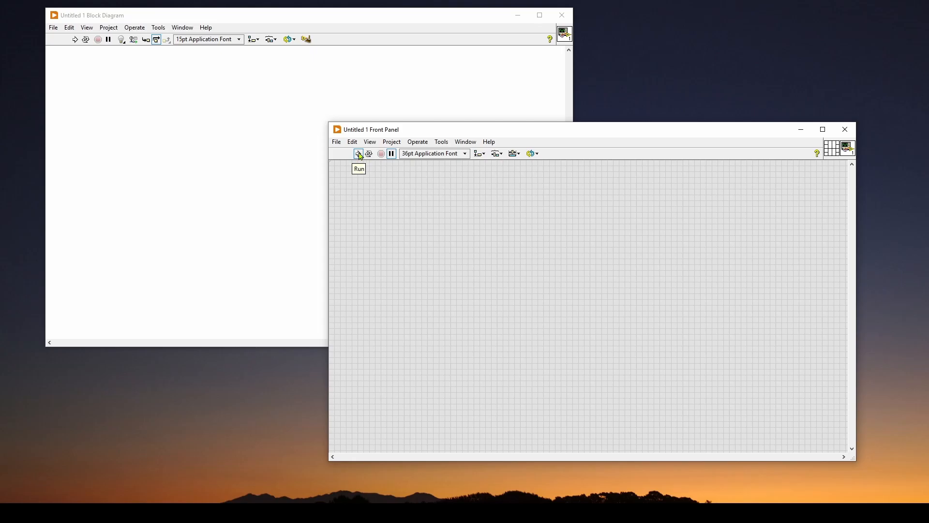
{"action": "mouse_move", "coordinate": [369, 154]}
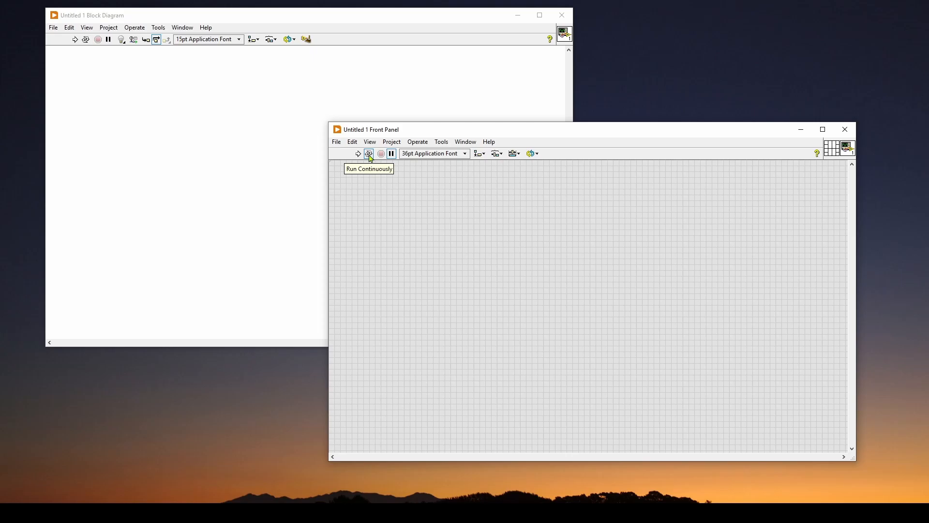
{"action": "mouse_move", "coordinate": [382, 154]}
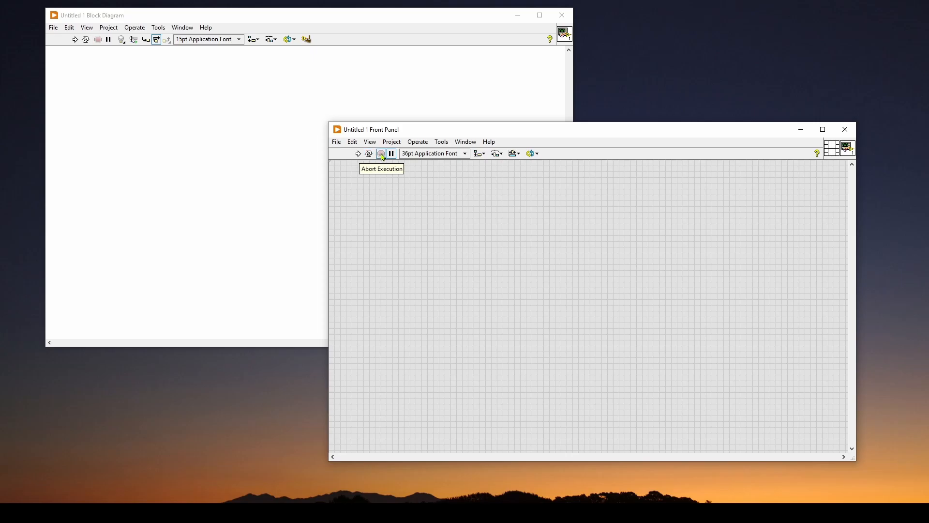
{"action": "mouse_move", "coordinate": [390, 154]}
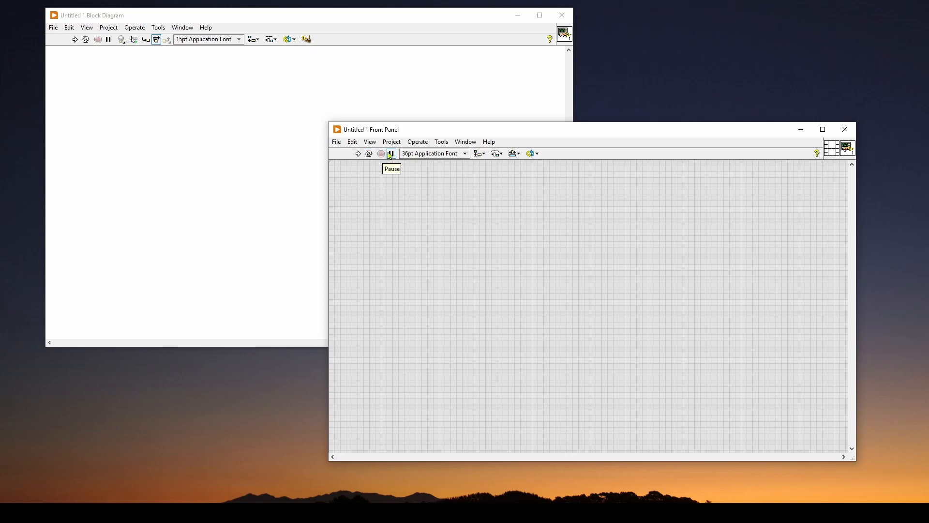
{"action": "mouse_move", "coordinate": [368, 154]}
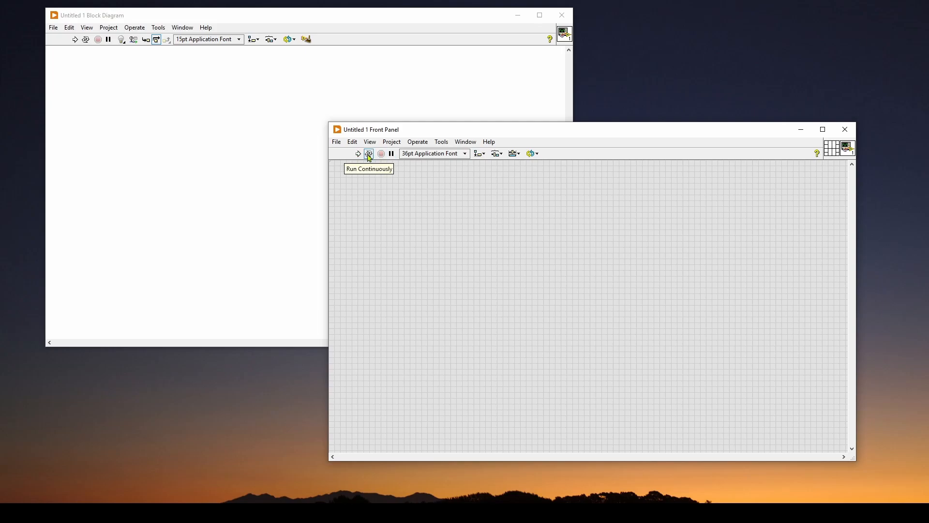
{"action": "mouse_move", "coordinate": [358, 155]}
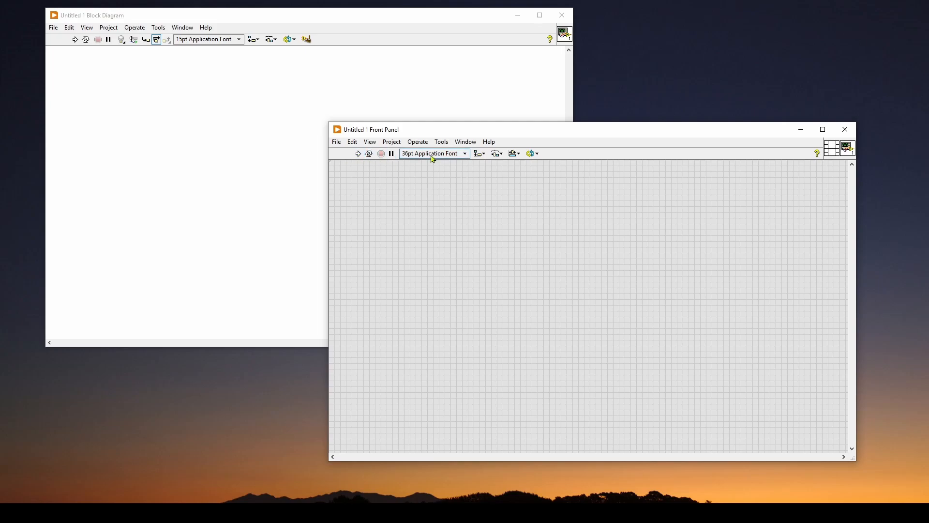
{"action": "mouse_move", "coordinate": [434, 153]}
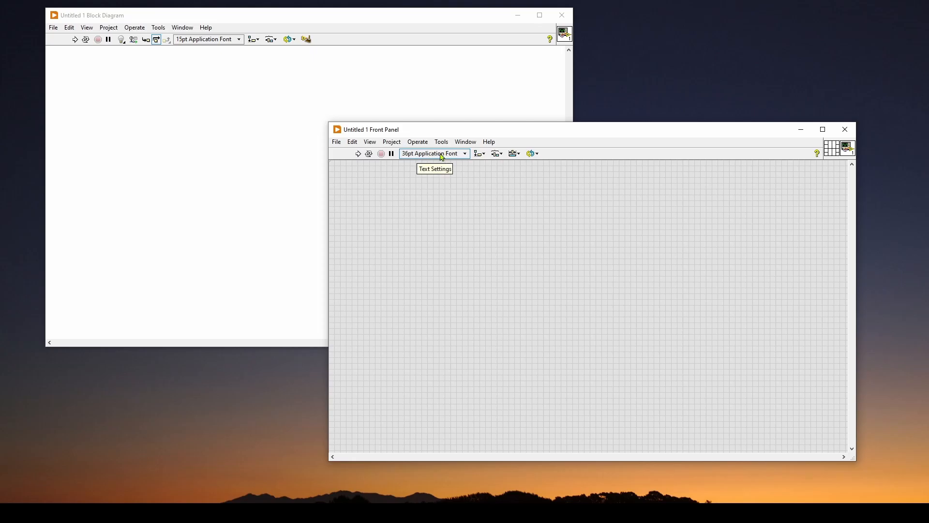
{"action": "mouse_move", "coordinate": [453, 160]}
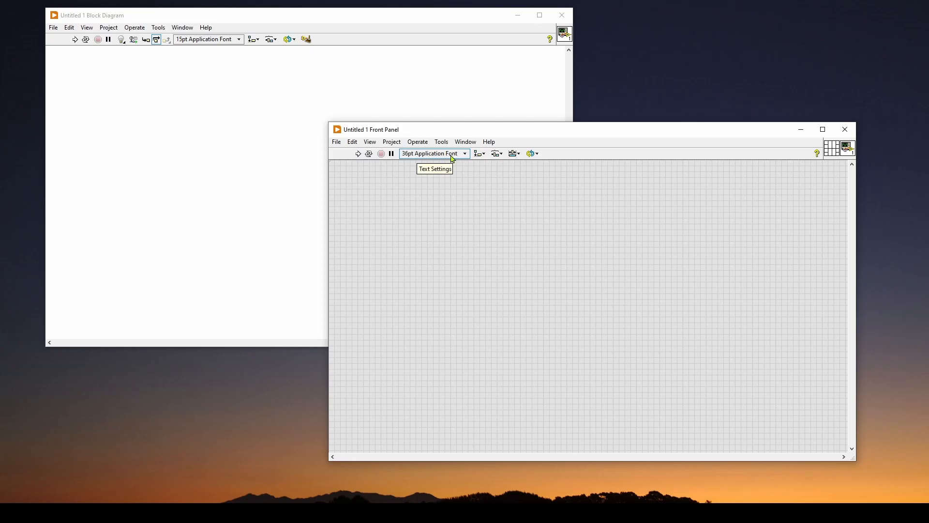
{"action": "mouse_move", "coordinate": [437, 160]}
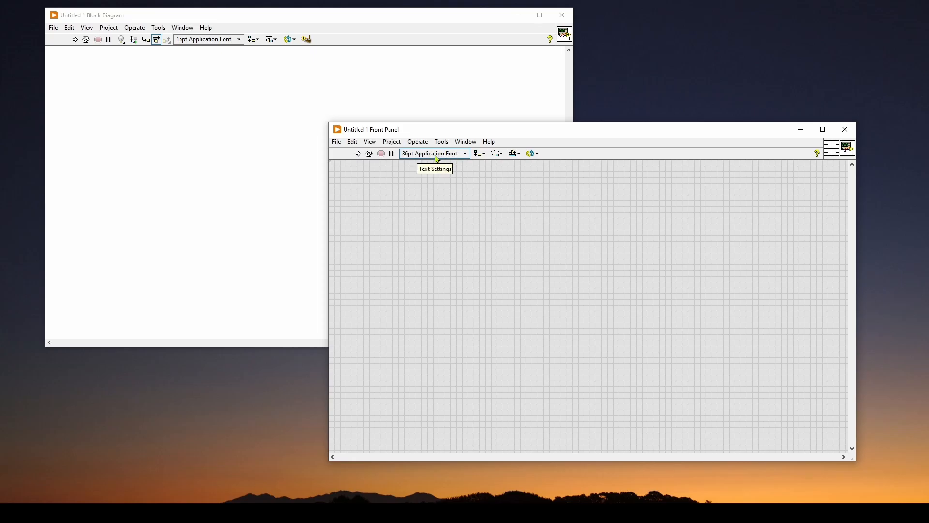
{"action": "mouse_move", "coordinate": [449, 248]}
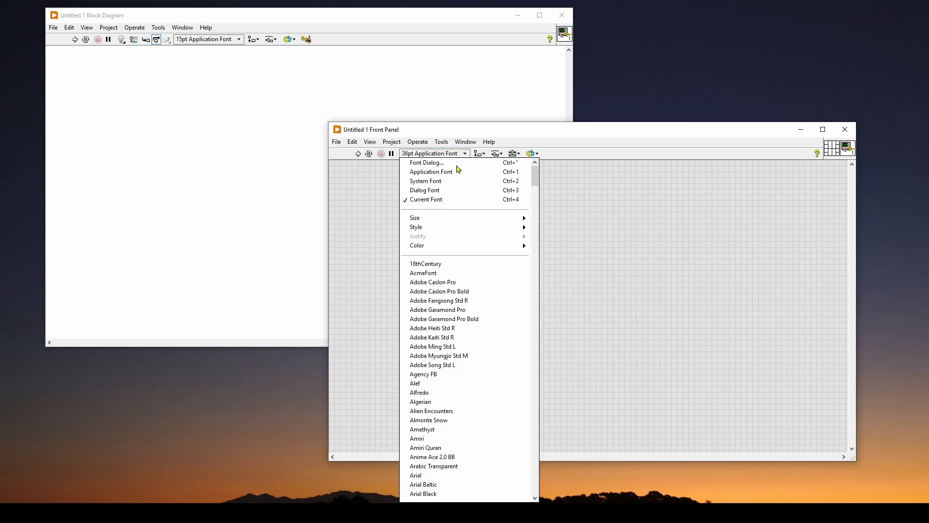
{"action": "mouse_move", "coordinate": [427, 163]}
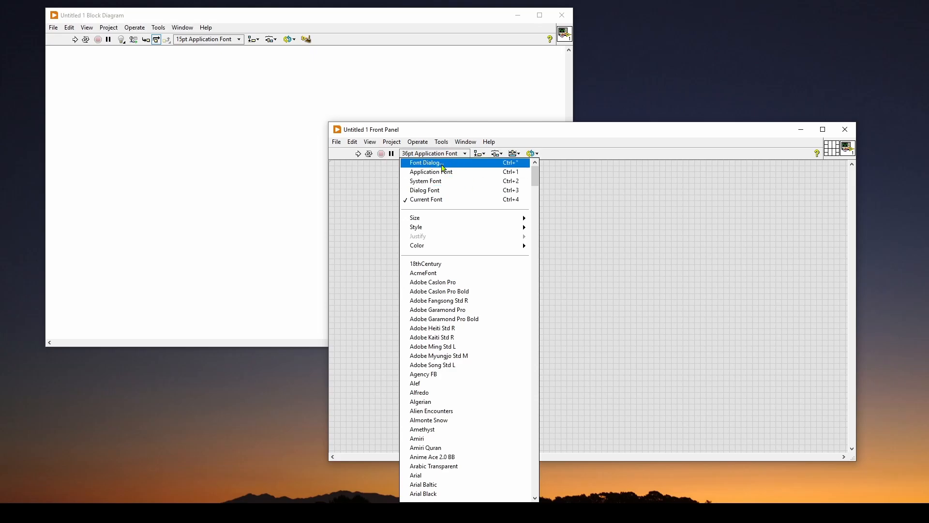
{"action": "left_click", "coordinate": [426, 163]}
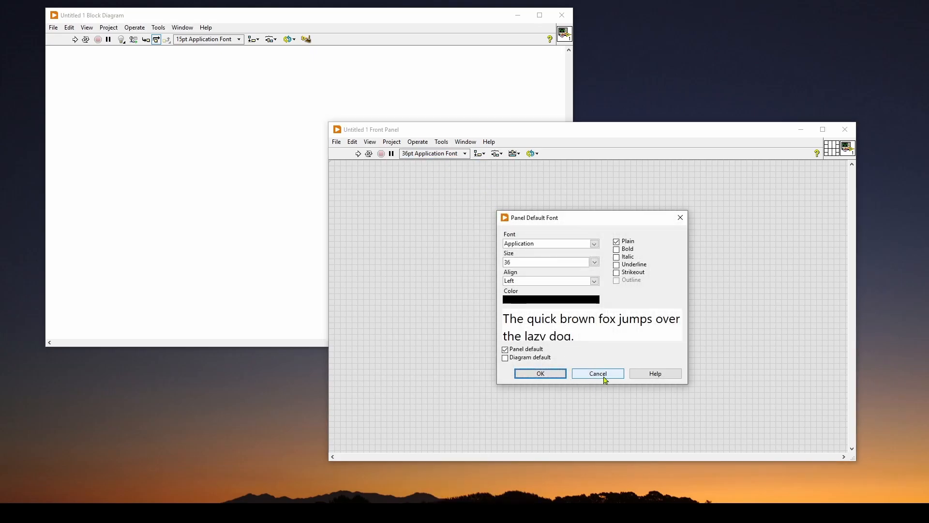
{"action": "mouse_move", "coordinate": [533, 261]}
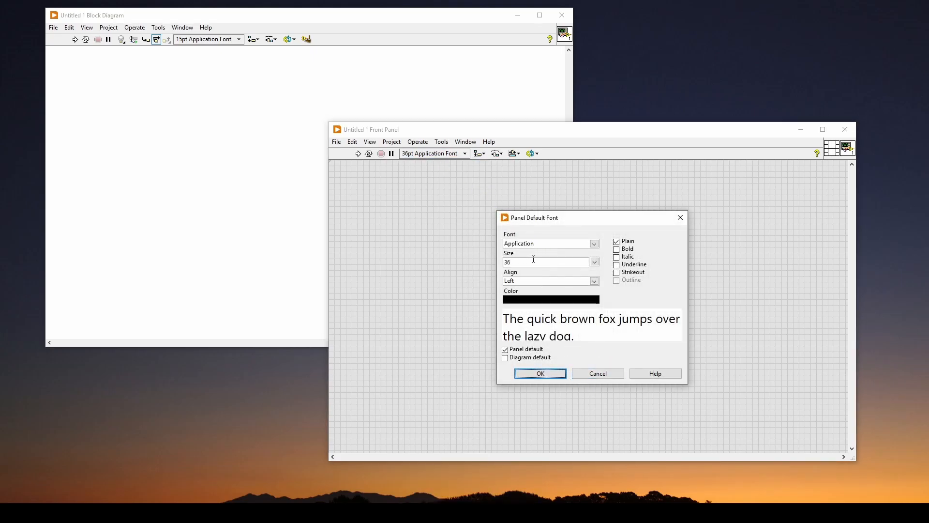
{"action": "left_click", "coordinate": [539, 374]}
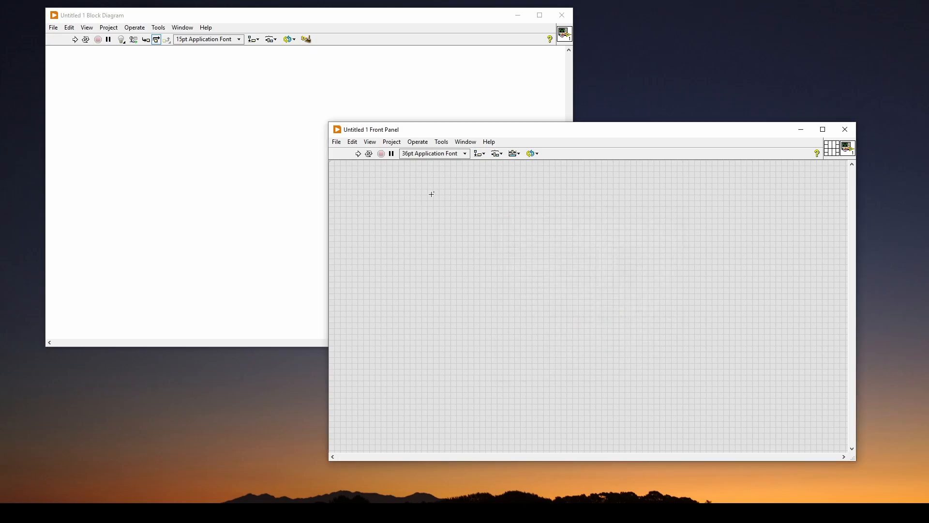
{"action": "left_click", "coordinate": [434, 153]}
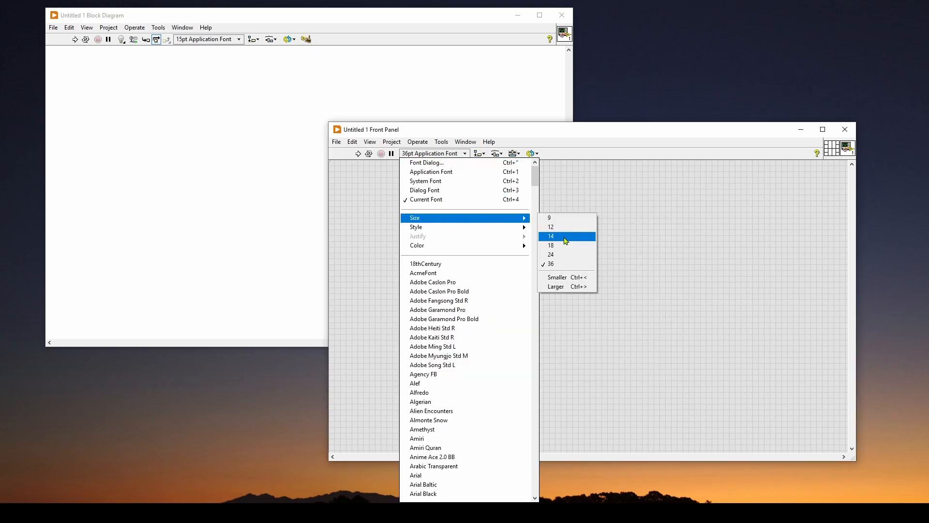
{"action": "mouse_move", "coordinate": [559, 247]}
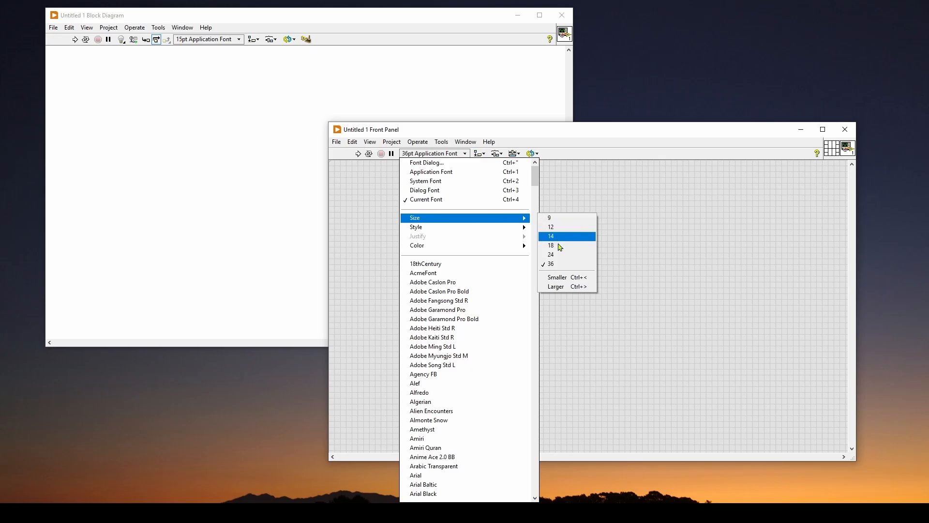
{"action": "mouse_move", "coordinate": [555, 264]}
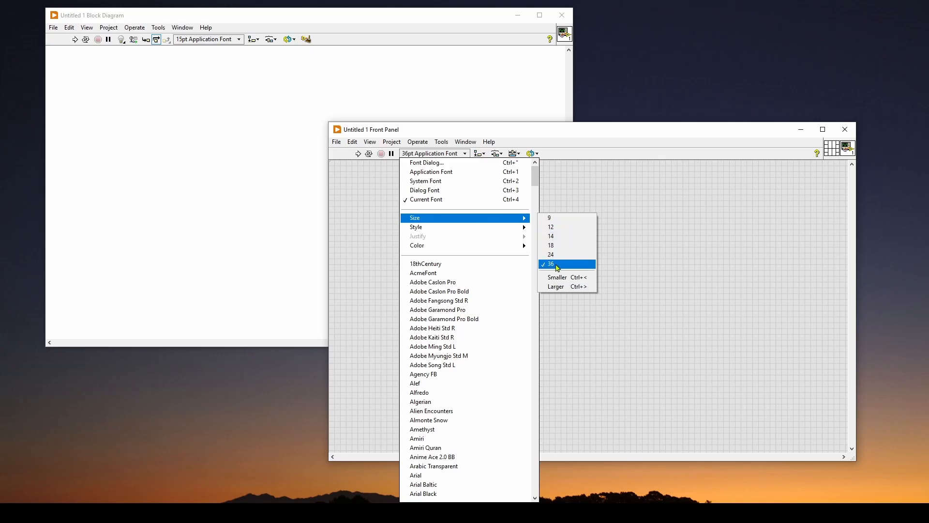
{"action": "left_click", "coordinate": [551, 264]}
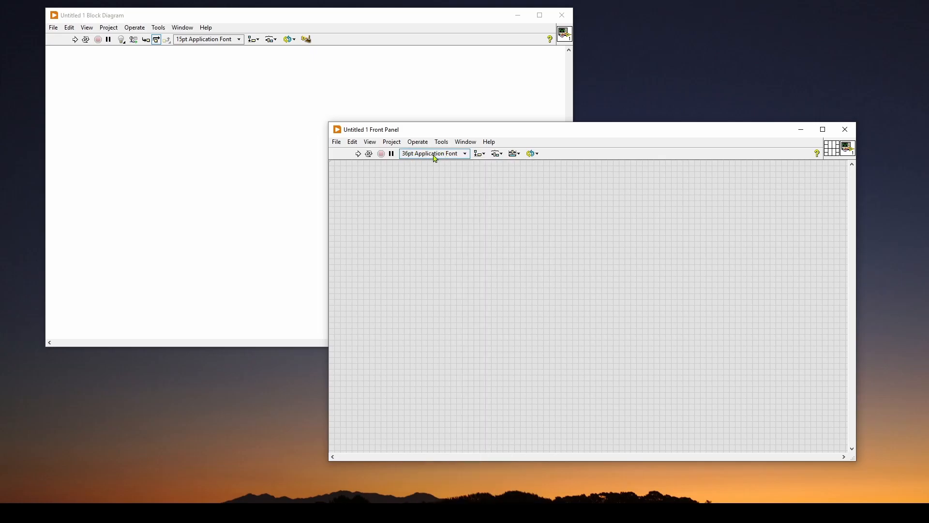
{"action": "mouse_move", "coordinate": [432, 154]}
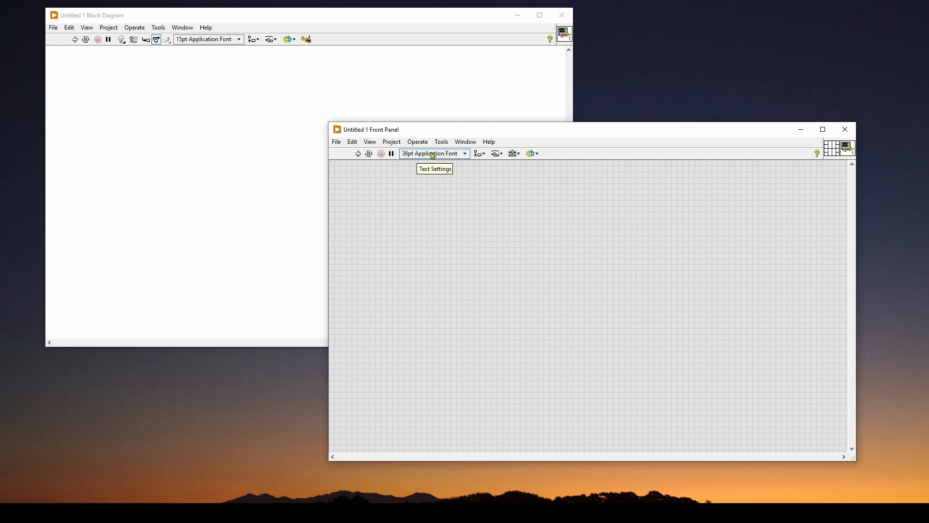
{"action": "mouse_move", "coordinate": [479, 154]}
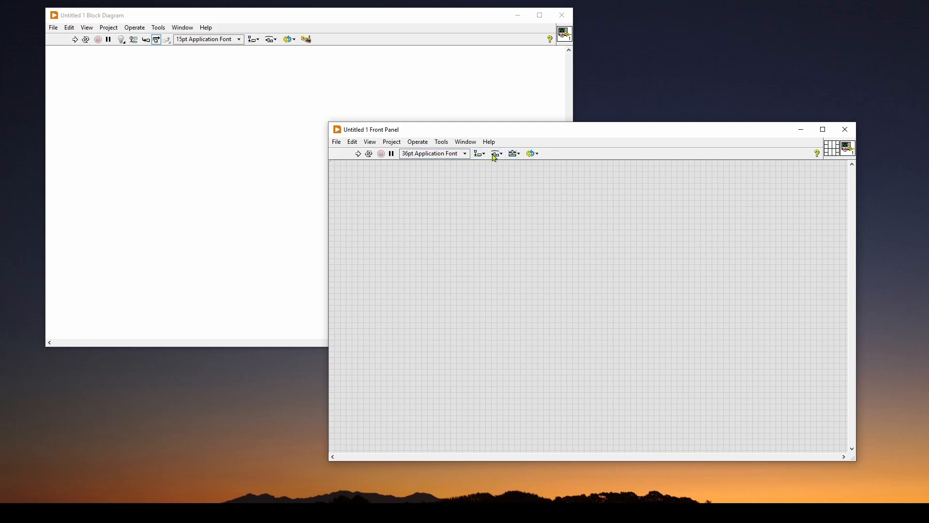
{"action": "mouse_move", "coordinate": [496, 154]}
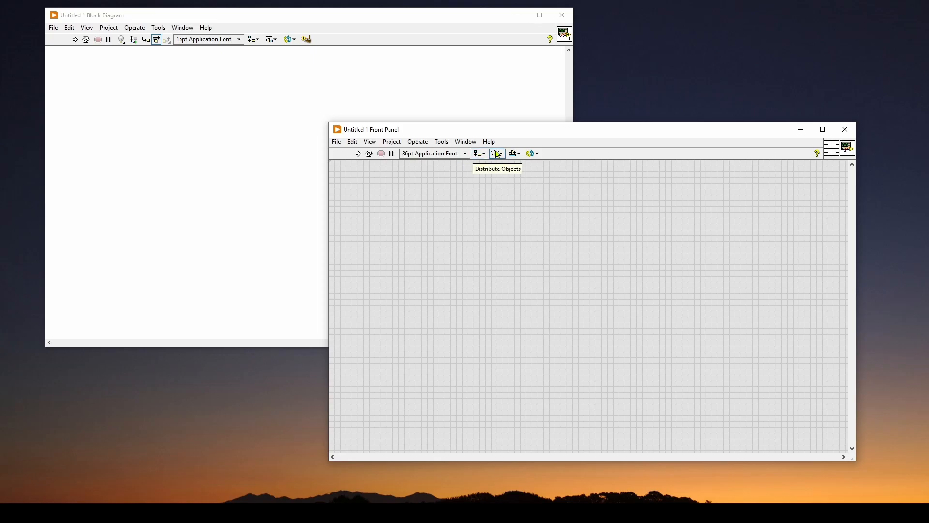
{"action": "mouse_move", "coordinate": [513, 154]}
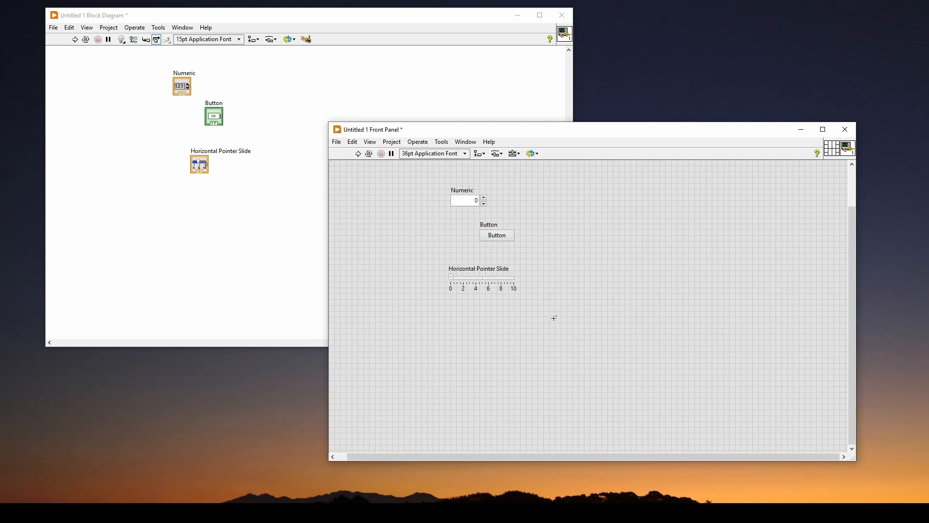
{"action": "mouse_move", "coordinate": [558, 321]}
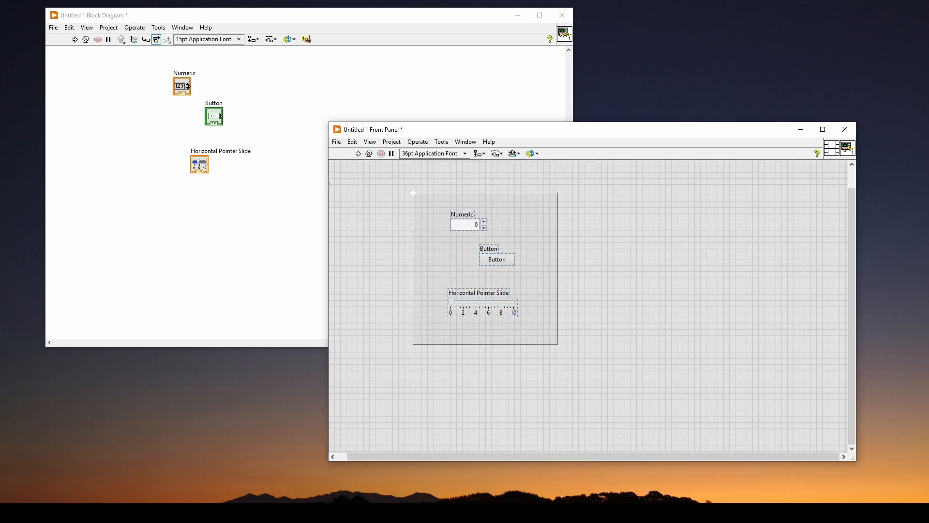
Align the three selected front-panel controls by their left edges.
{"action": "left_click", "coordinate": [480, 154]}
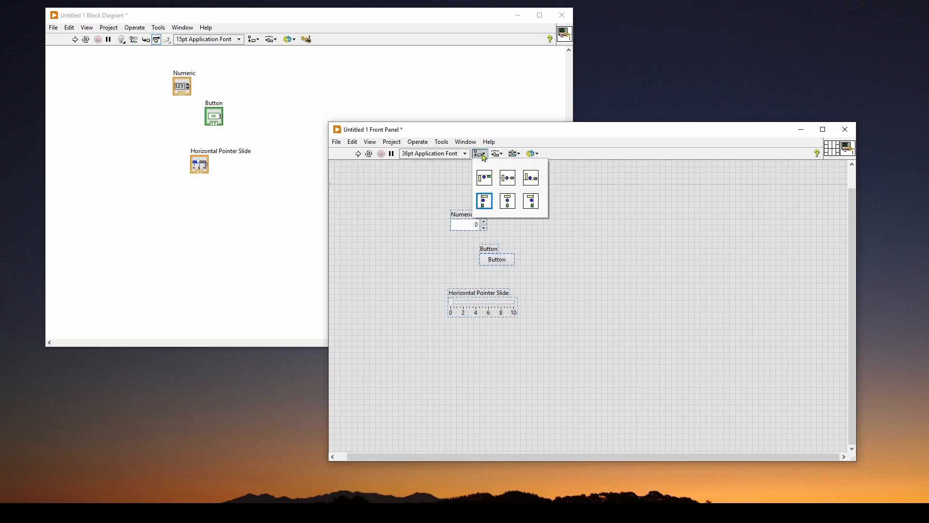
{"action": "left_click", "coordinate": [484, 200]}
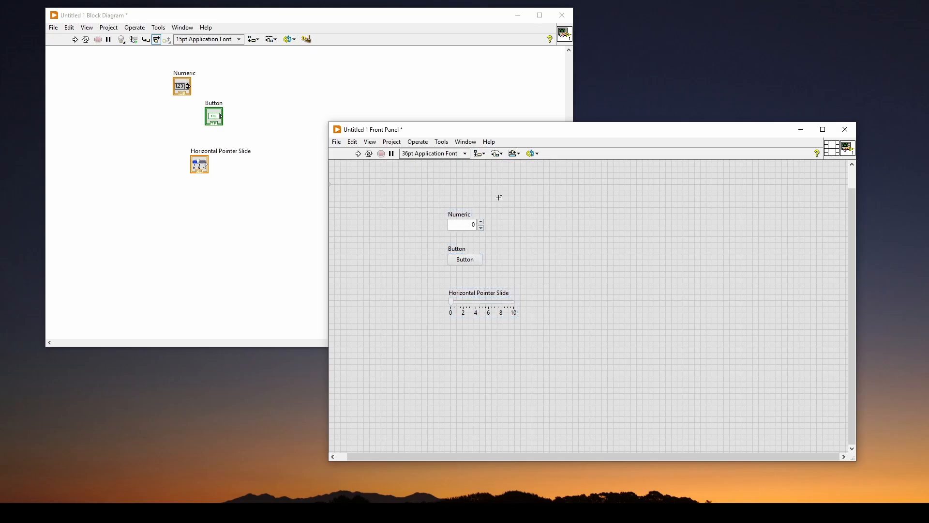
{"action": "mouse_move", "coordinate": [426, 207]}
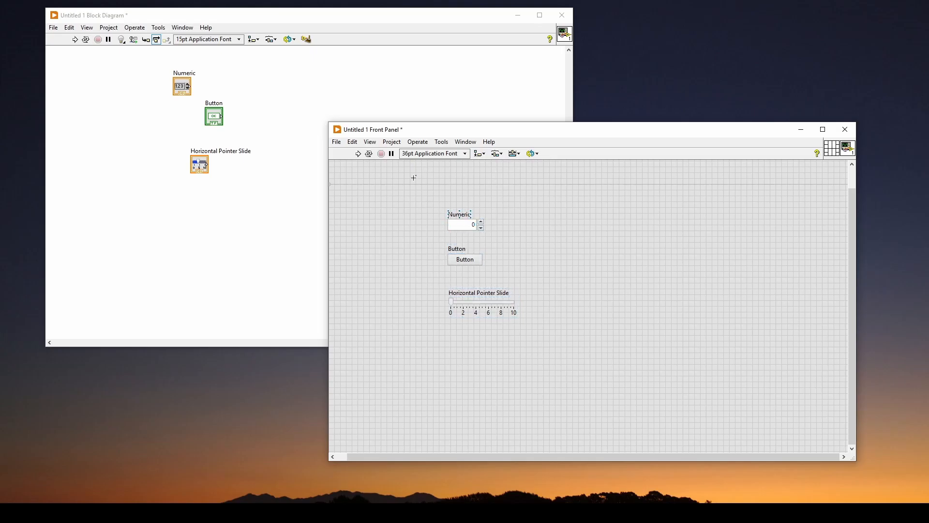
Browse the File and Edit menus, then launch Measurement & Automation Explorer from Tools.
{"action": "left_click", "coordinate": [336, 141]}
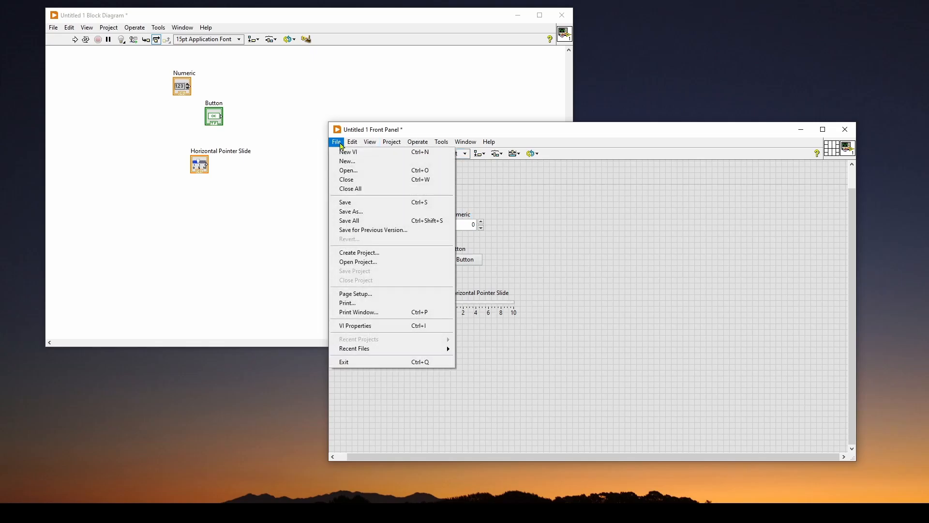
{"action": "left_click", "coordinate": [353, 142]}
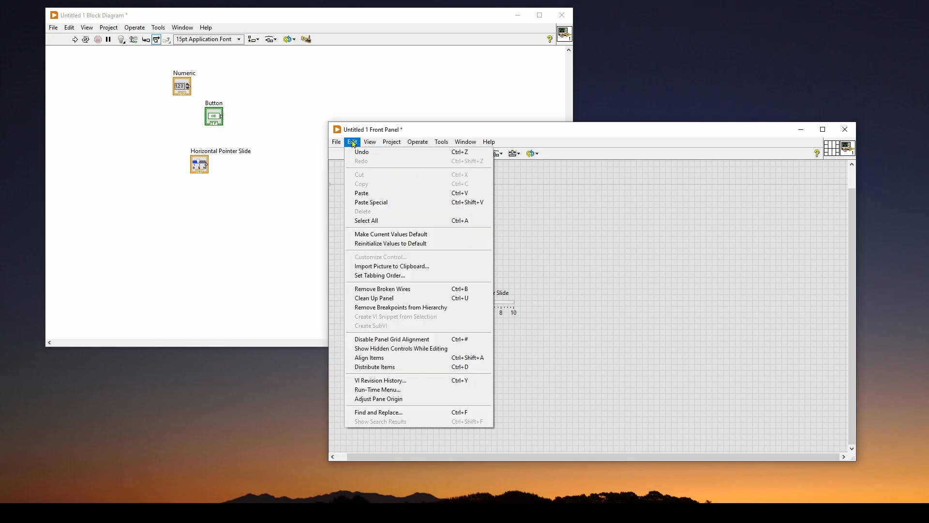
{"action": "left_click", "coordinate": [442, 141]}
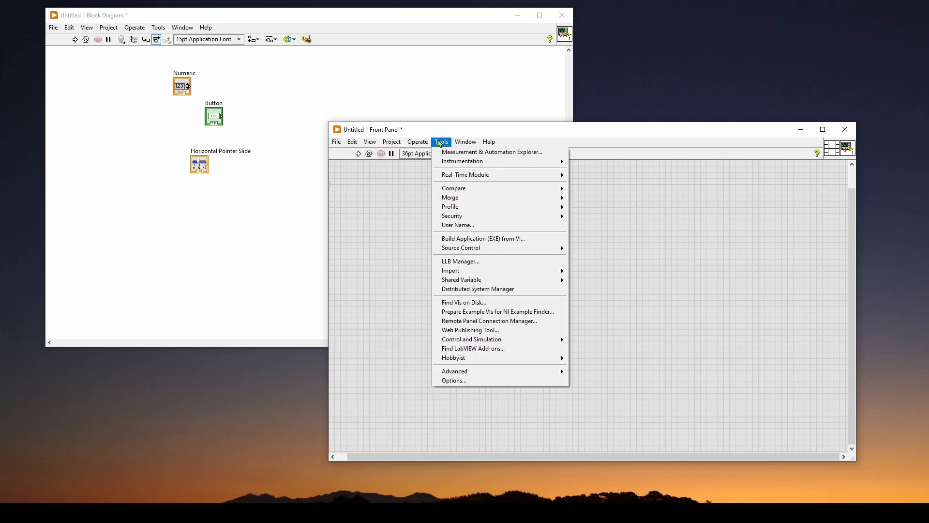
{"action": "mouse_move", "coordinate": [491, 152]}
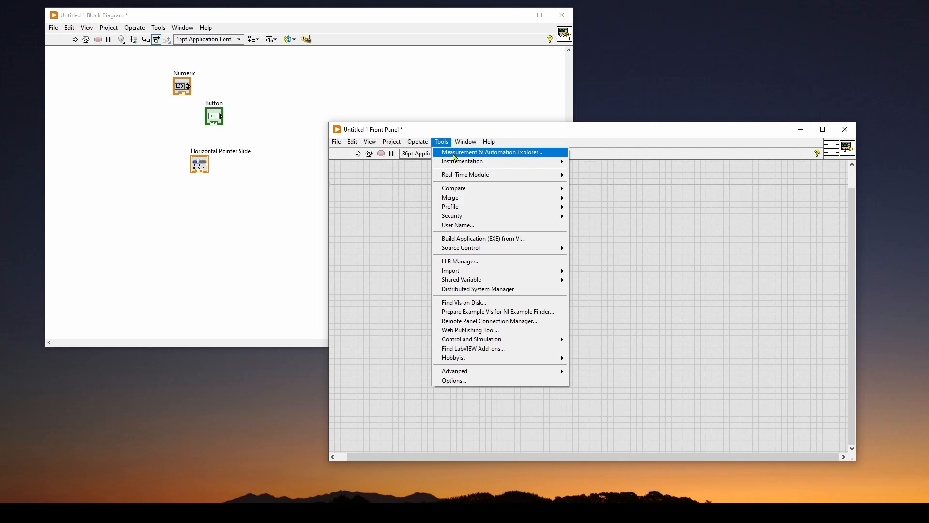
{"action": "left_click", "coordinate": [491, 152]}
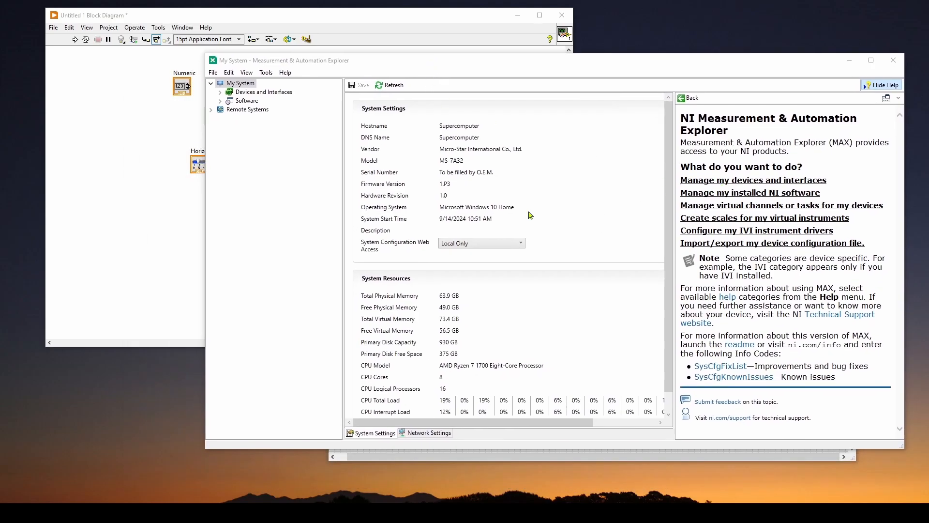
{"action": "mouse_move", "coordinate": [522, 328]}
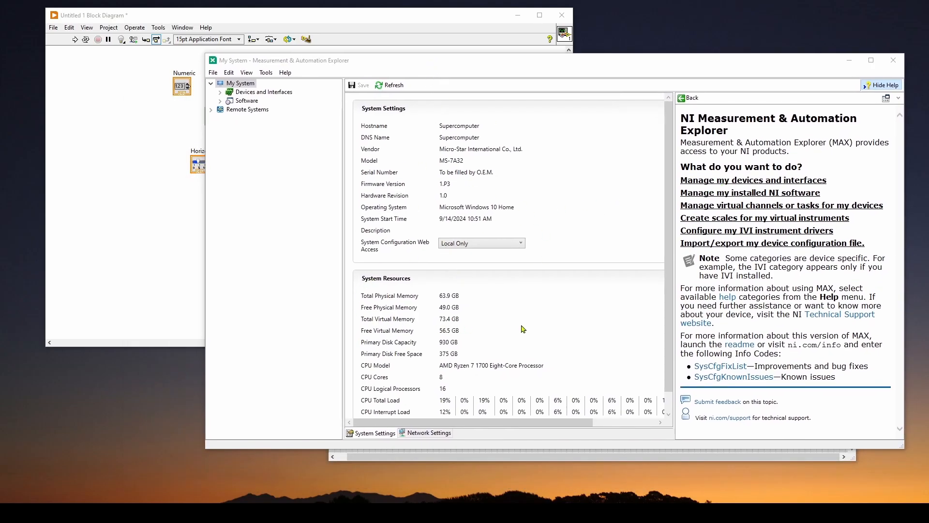
{"action": "mouse_move", "coordinate": [396, 188]}
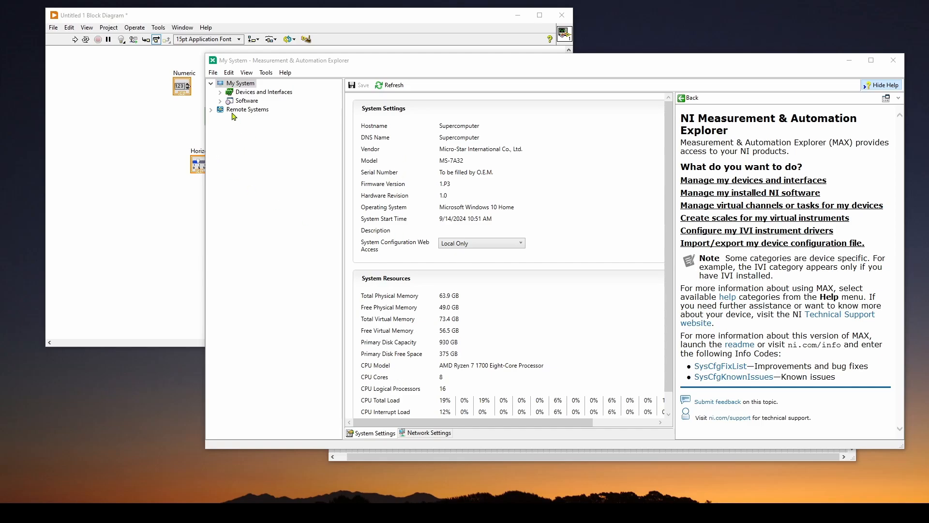
Expand Devices and Interfaces and Software in MAX, then return to LabVIEW.
{"action": "left_click", "coordinate": [220, 92]}
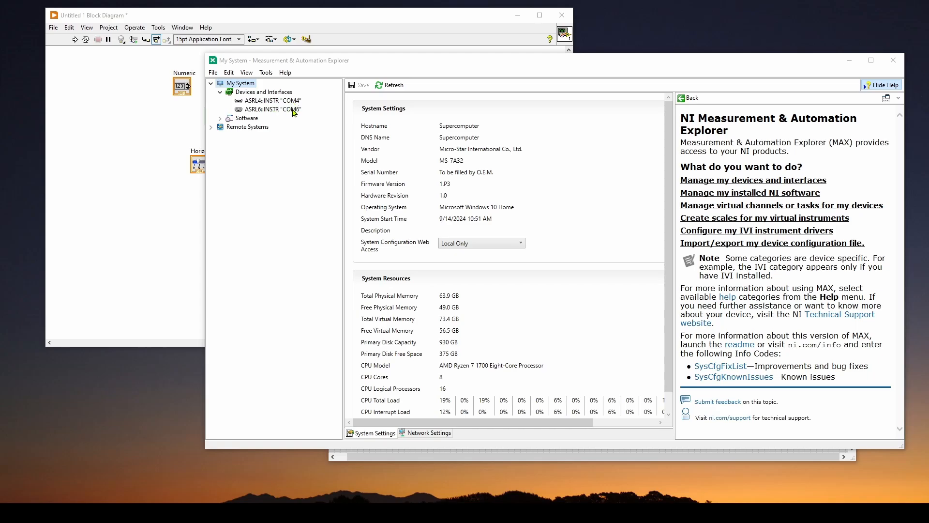
{"action": "left_click", "coordinate": [247, 119]}
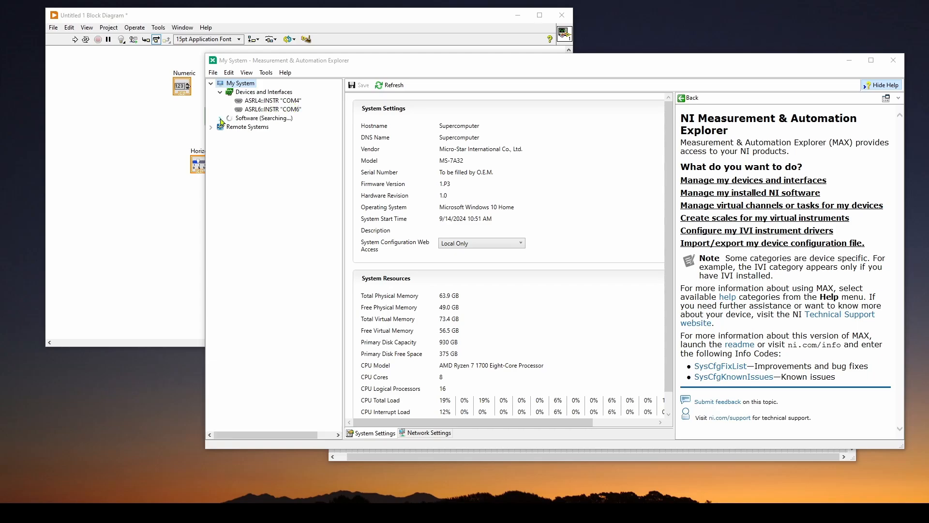
{"action": "left_click", "coordinate": [220, 118]}
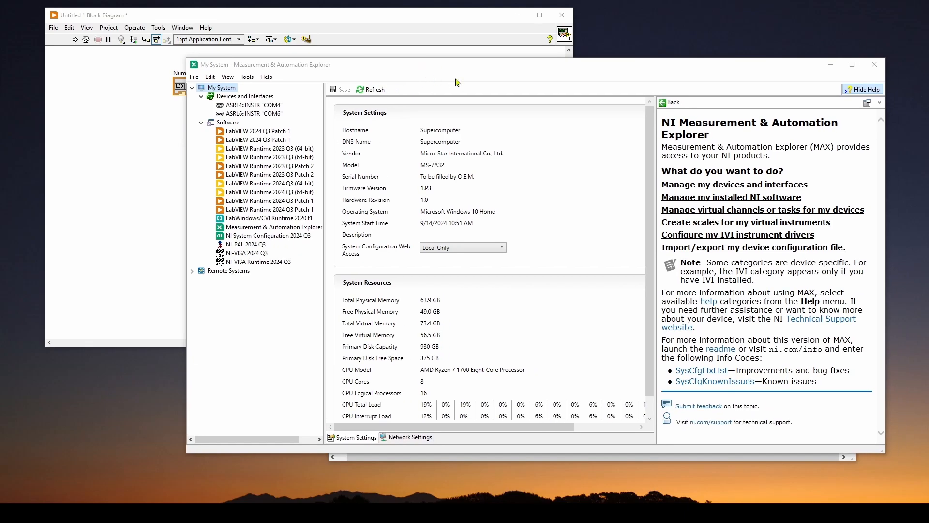
{"action": "left_click", "coordinate": [441, 141]}
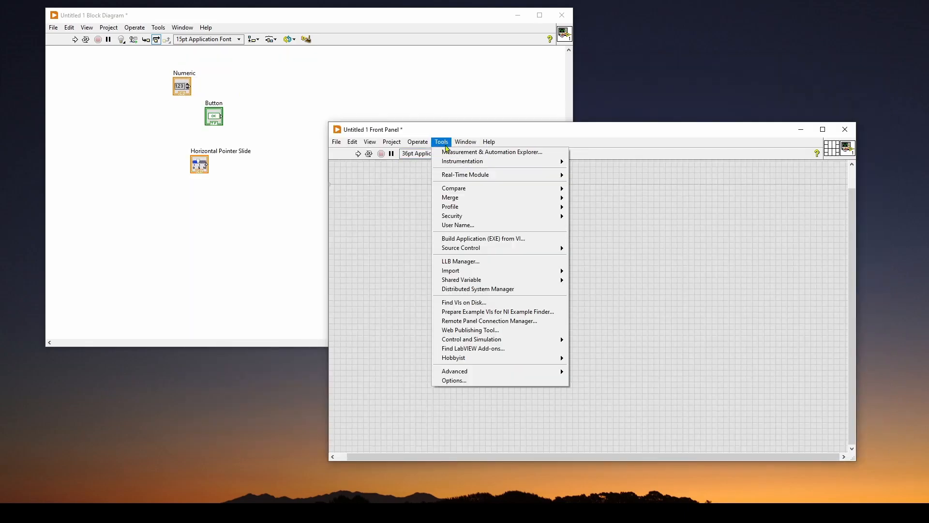
{"action": "left_click", "coordinate": [466, 141]}
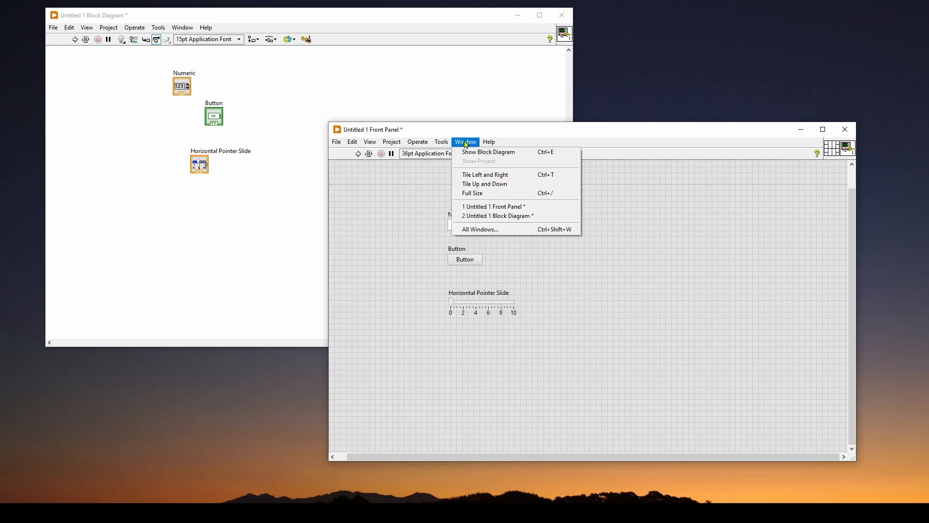
{"action": "mouse_move", "coordinate": [462, 146]}
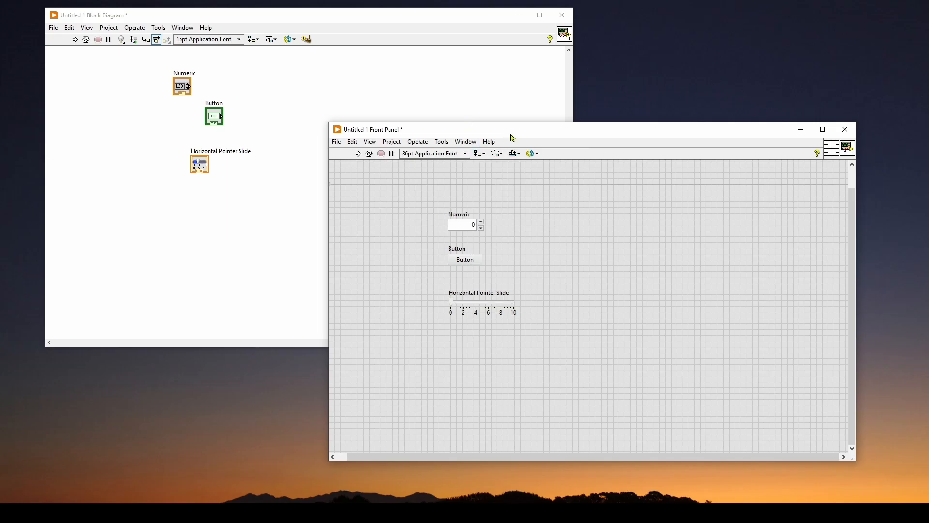
{"action": "mouse_move", "coordinate": [561, 15]}
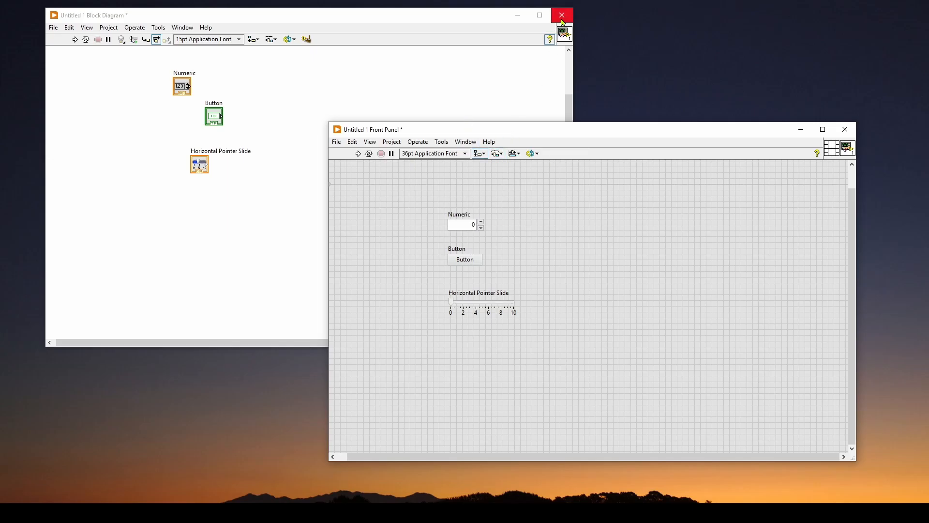
{"action": "left_click", "coordinate": [561, 15]}
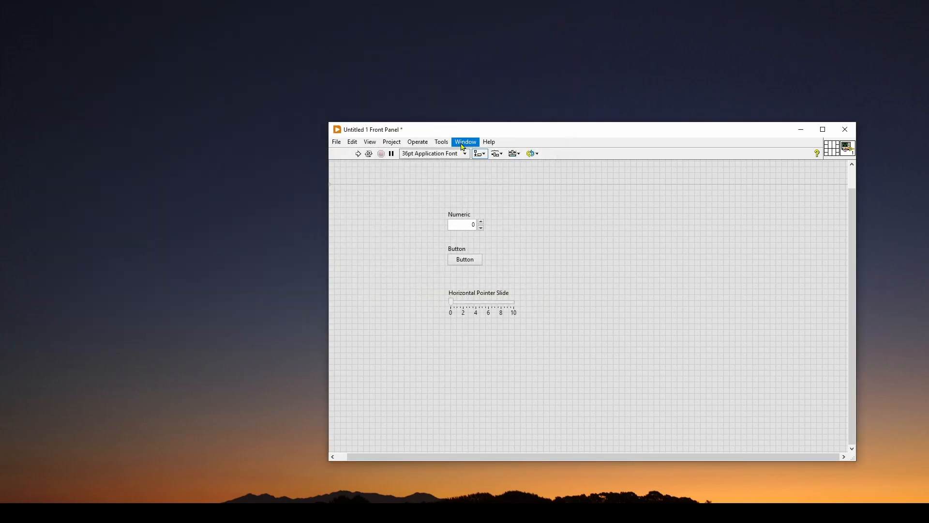
{"action": "left_click", "coordinate": [464, 142]}
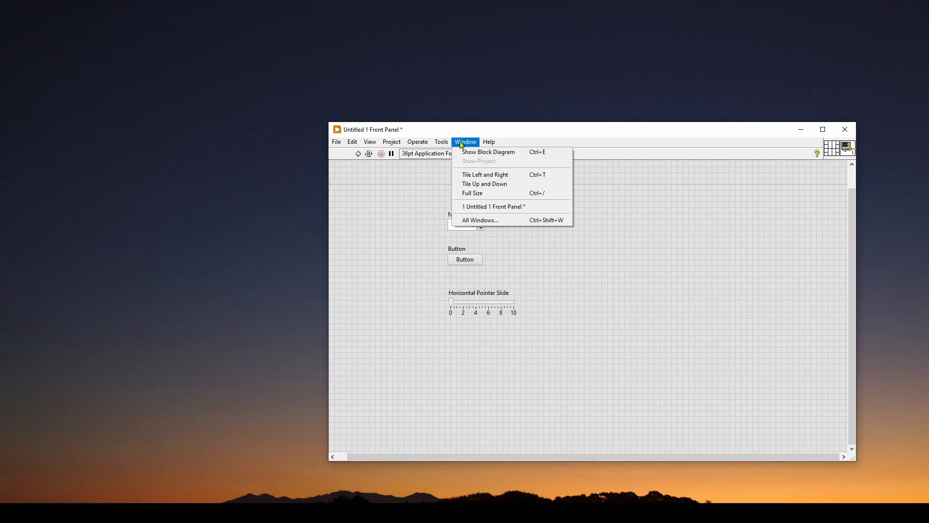
{"action": "left_click", "coordinate": [487, 152]}
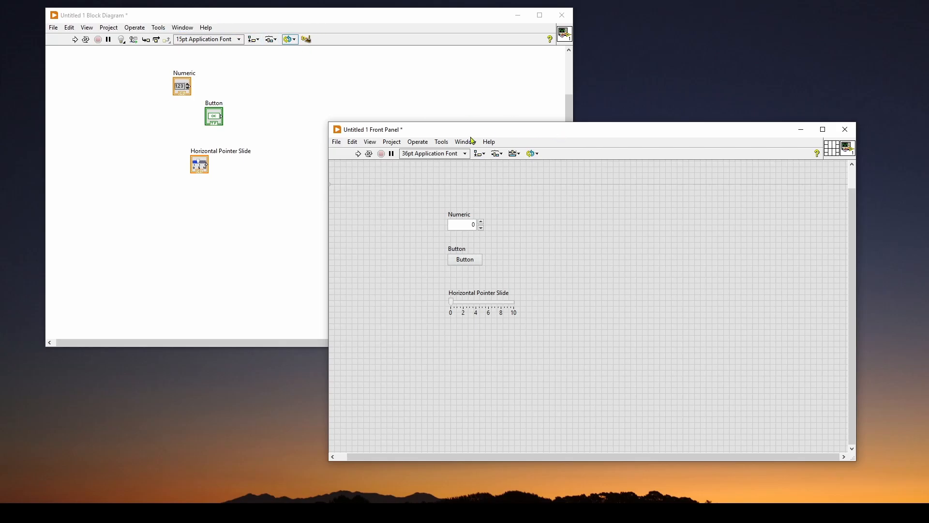
{"action": "left_click", "coordinate": [488, 141]}
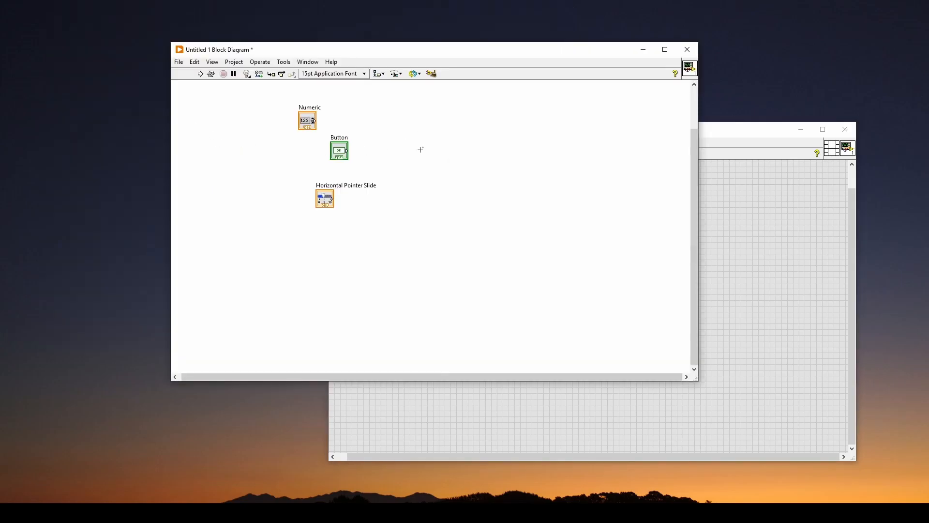
{"action": "left_click", "coordinate": [178, 62]}
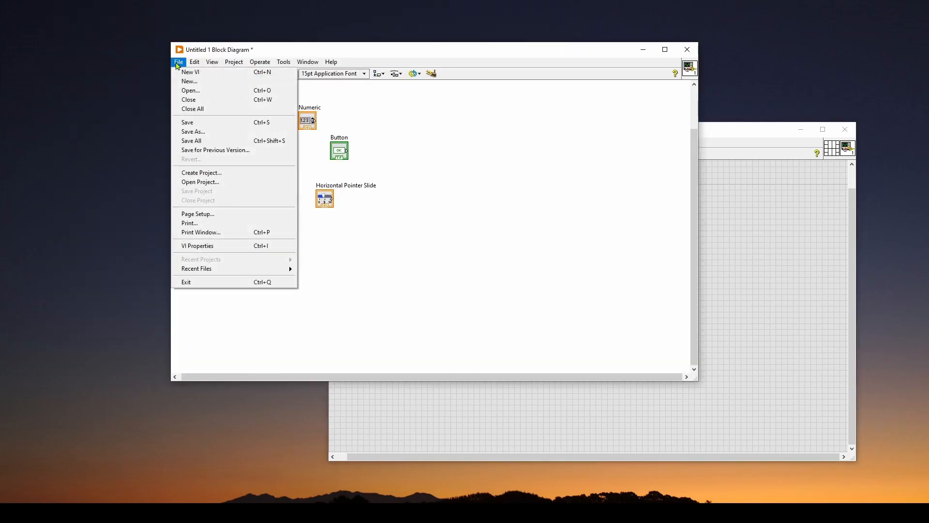
{"action": "left_click", "coordinate": [284, 62]}
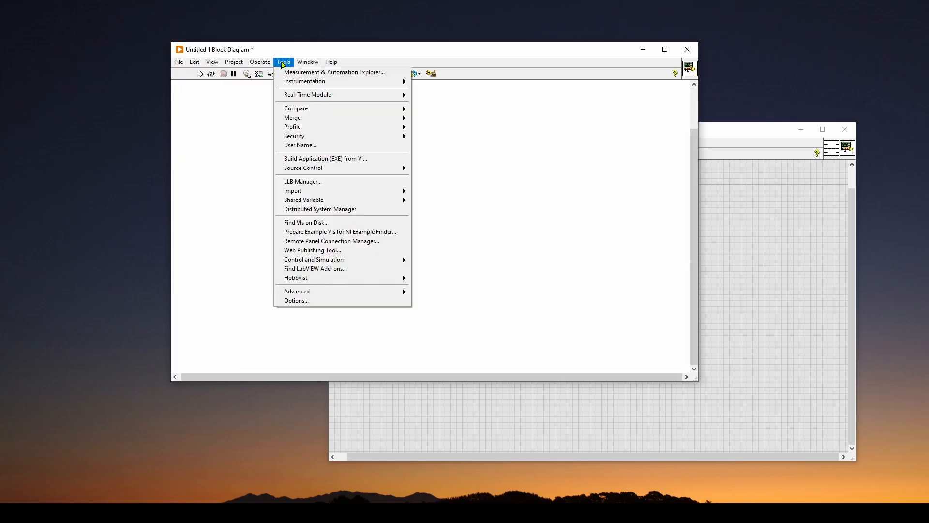
{"action": "left_click", "coordinate": [259, 62]}
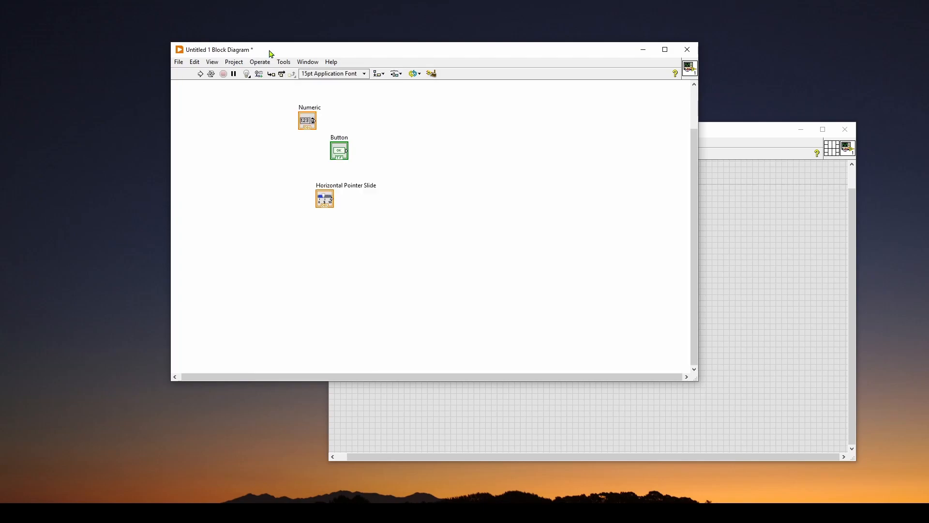
{"action": "left_click_drag", "start_coordinate": [216, 50], "coordinate": [273, 64]}
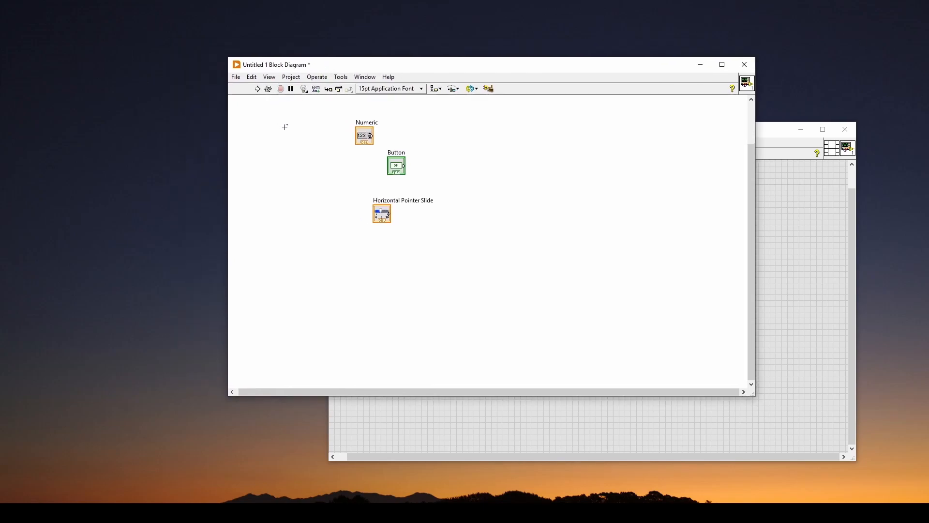
{"action": "mouse_move", "coordinate": [276, 122]}
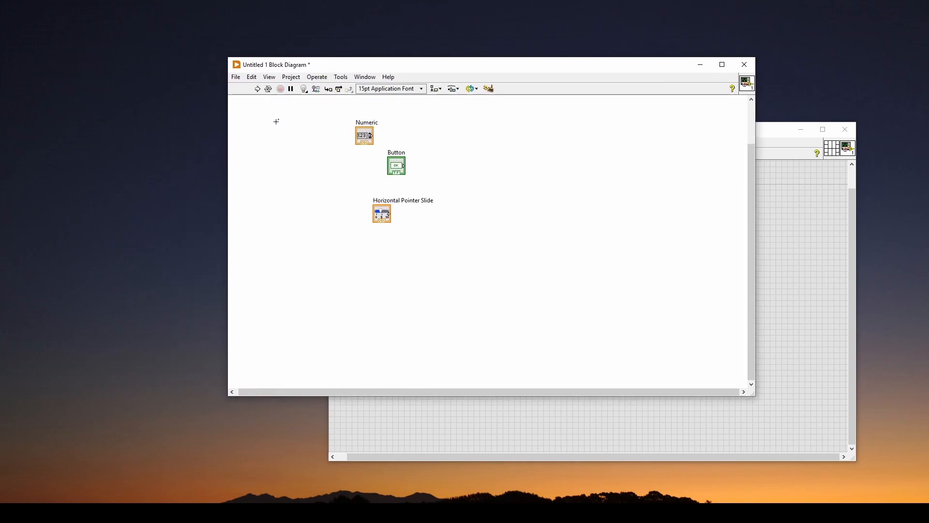
{"action": "mouse_move", "coordinate": [278, 134]}
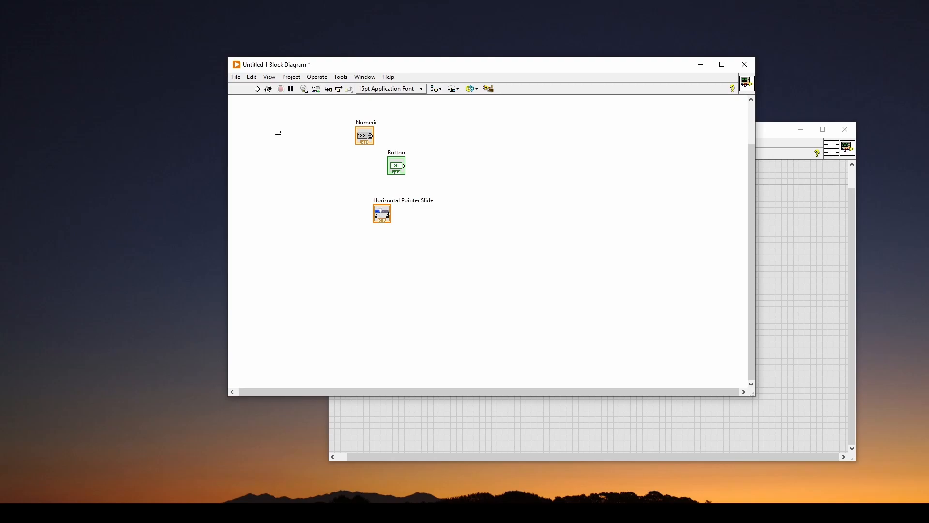
{"action": "mouse_move", "coordinate": [275, 130]}
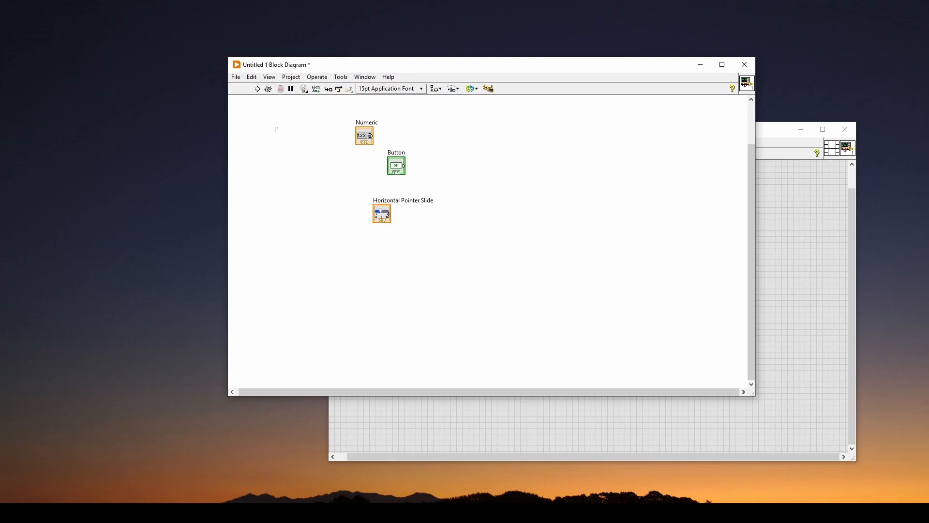
{"action": "mouse_move", "coordinate": [338, 154]}
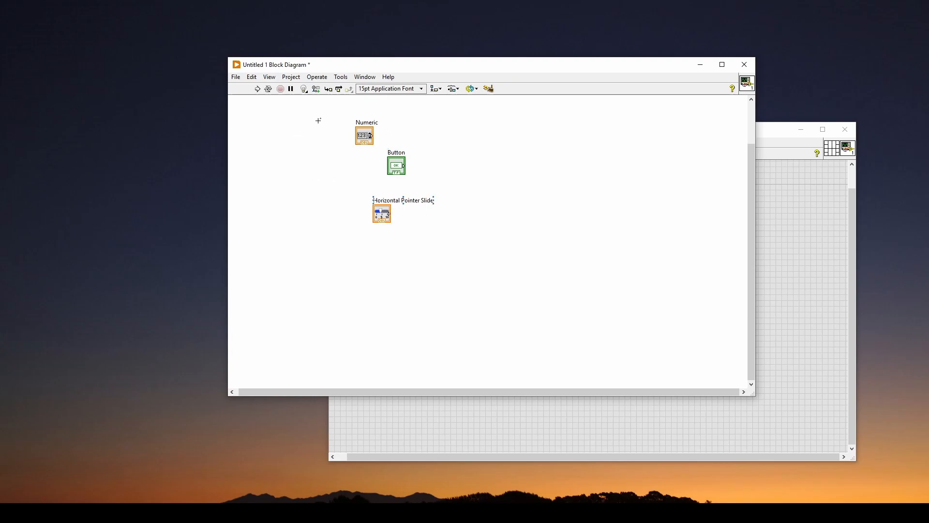
{"action": "mouse_move", "coordinate": [424, 123]}
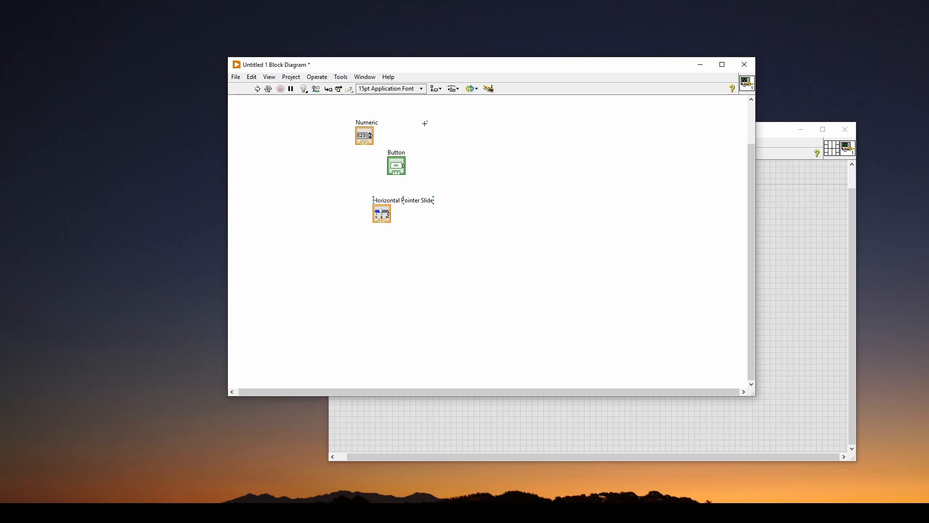
{"action": "mouse_move", "coordinate": [456, 138]}
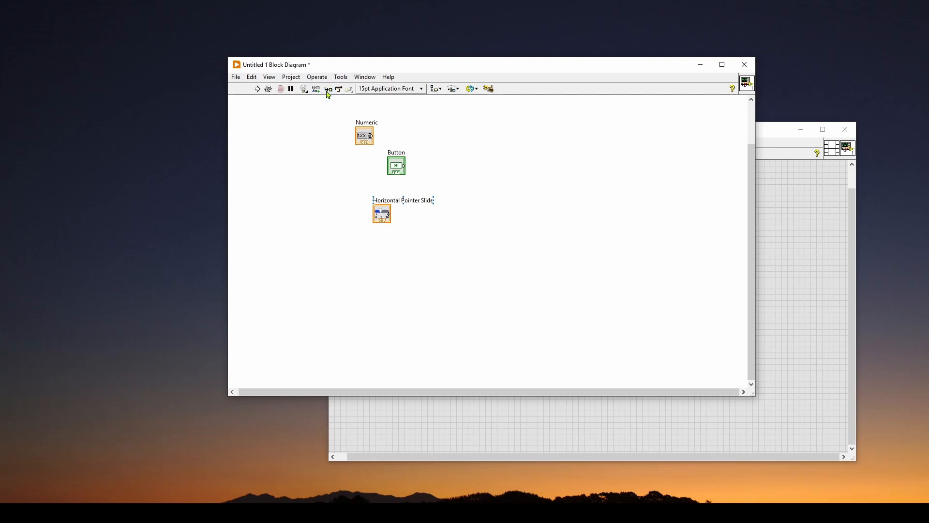
{"action": "mouse_move", "coordinate": [268, 88]}
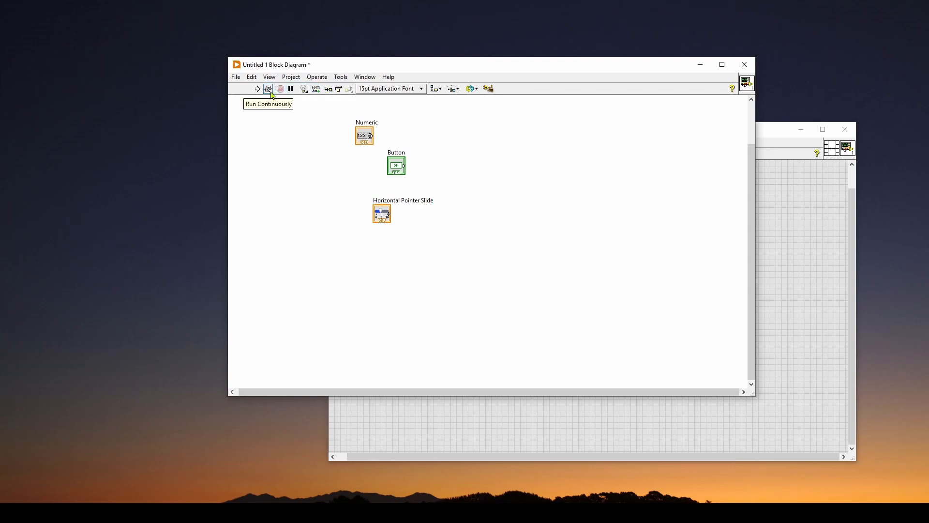
{"action": "mouse_move", "coordinate": [304, 88]}
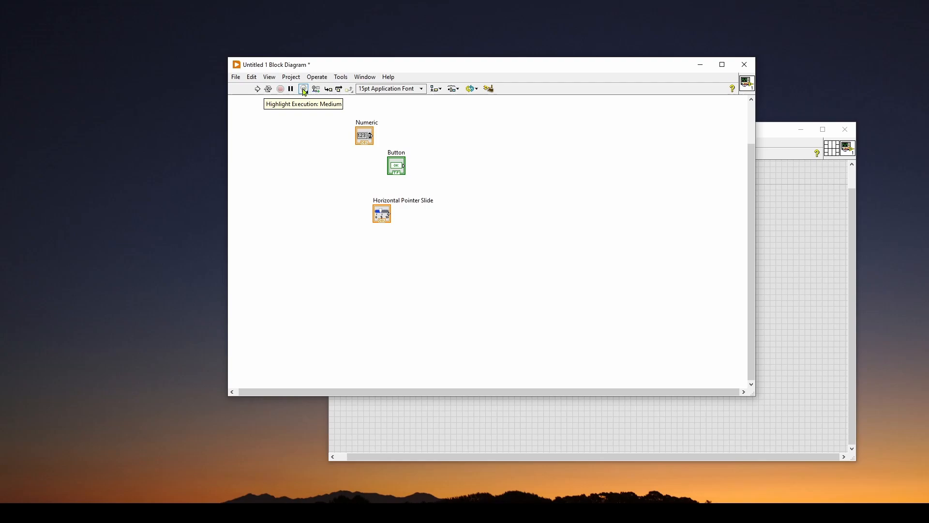
{"action": "mouse_move", "coordinate": [316, 88]}
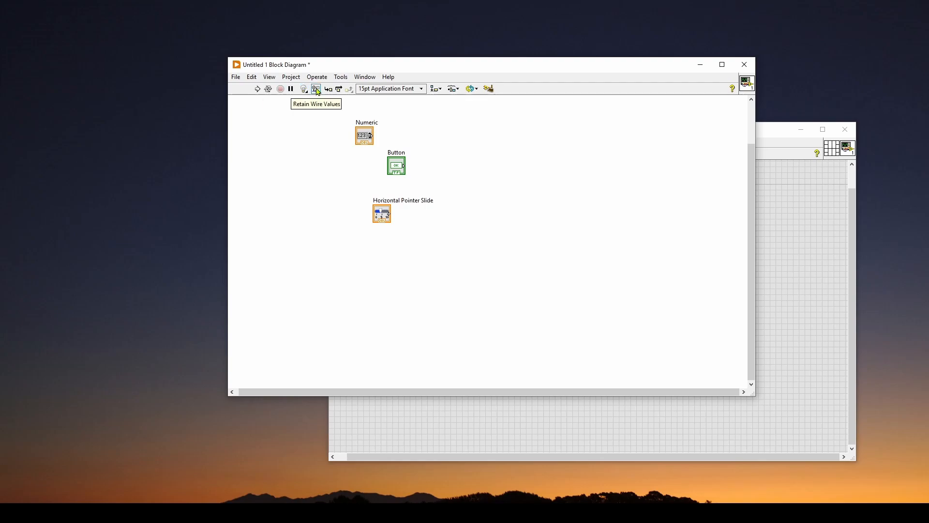
{"action": "mouse_move", "coordinate": [348, 88]}
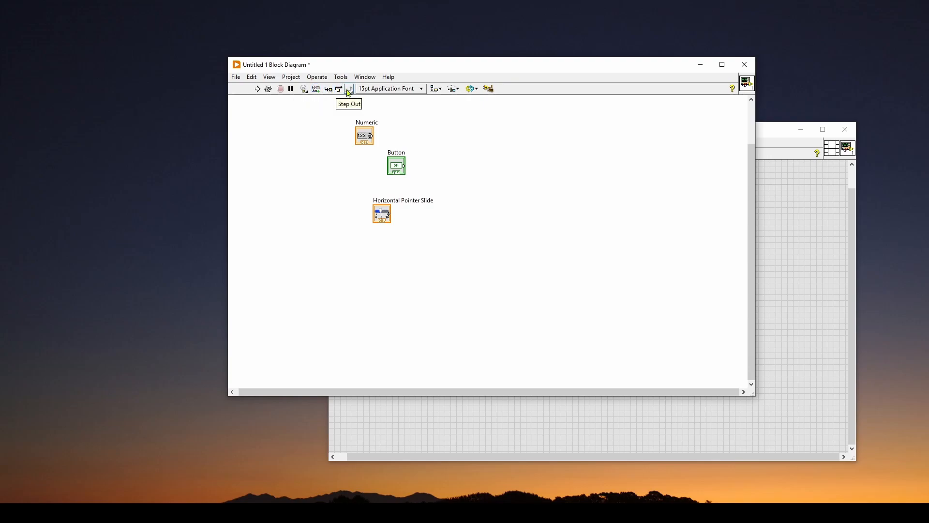
{"action": "mouse_move", "coordinate": [329, 88]}
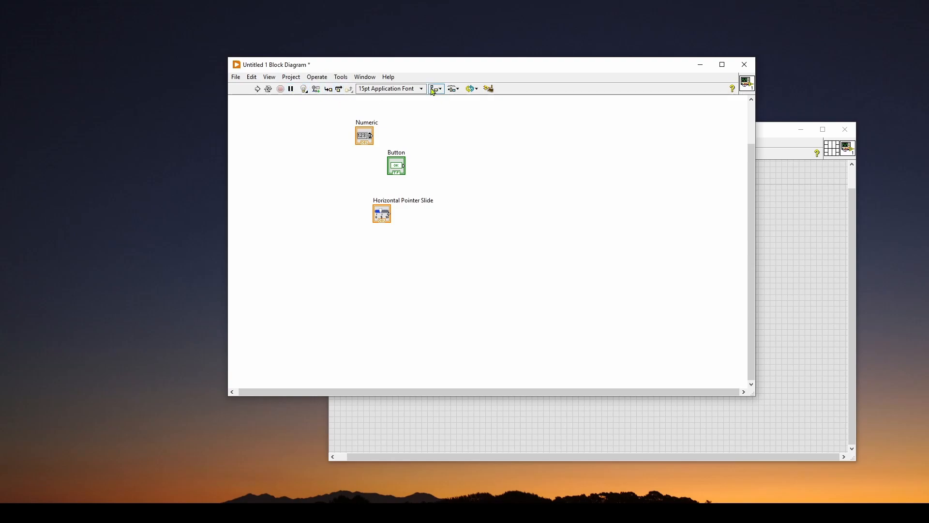
{"action": "mouse_move", "coordinate": [452, 88]}
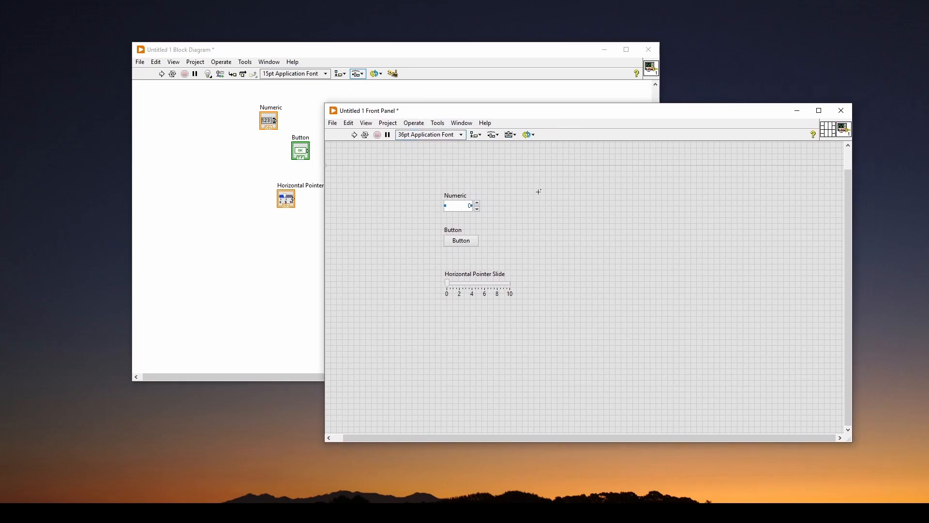
{"action": "right_click", "coordinate": [522, 169]}
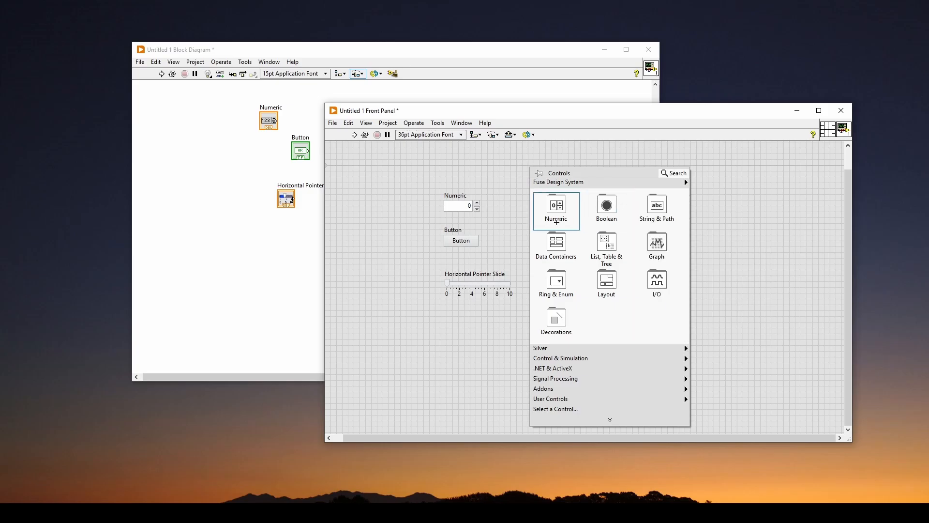
{"action": "mouse_move", "coordinate": [612, 309]}
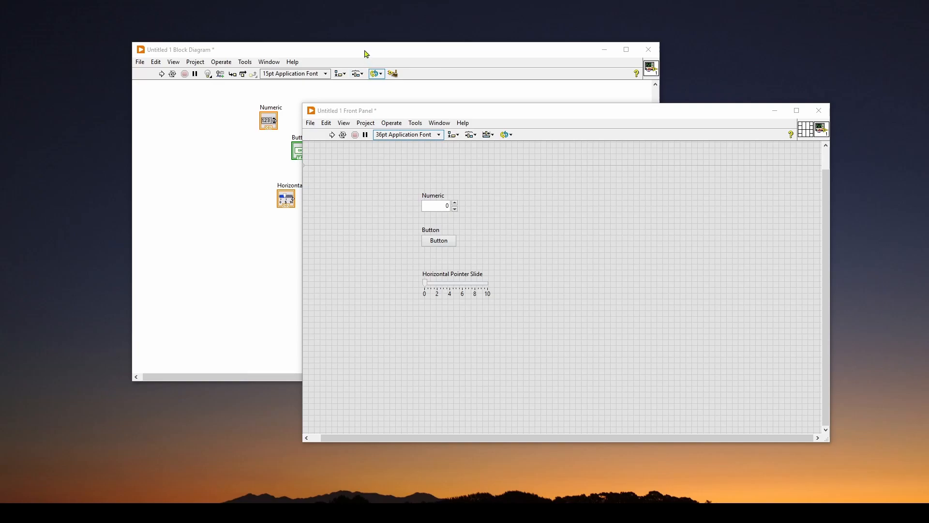
{"action": "mouse_move", "coordinate": [340, 268]}
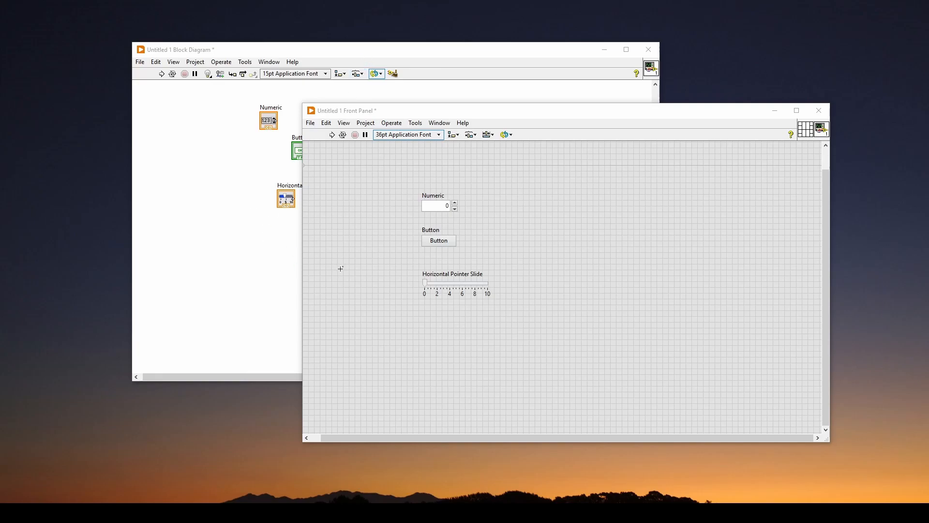
{"action": "mouse_move", "coordinate": [399, 116]}
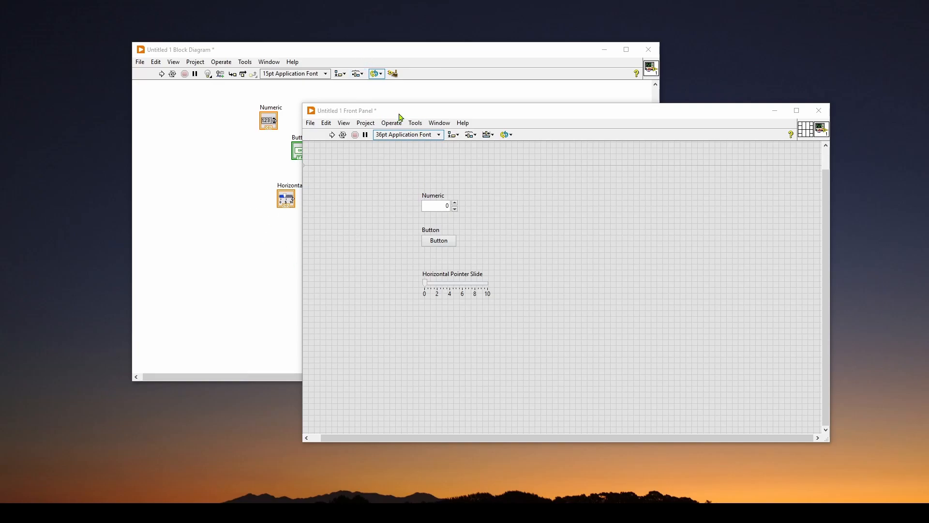
{"action": "mouse_move", "coordinate": [395, 270]}
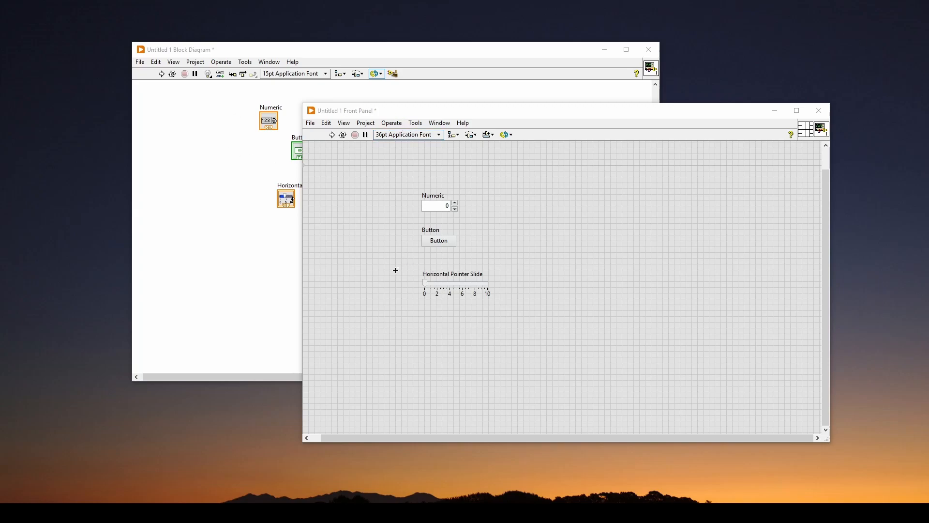
{"action": "mouse_move", "coordinate": [572, 257]}
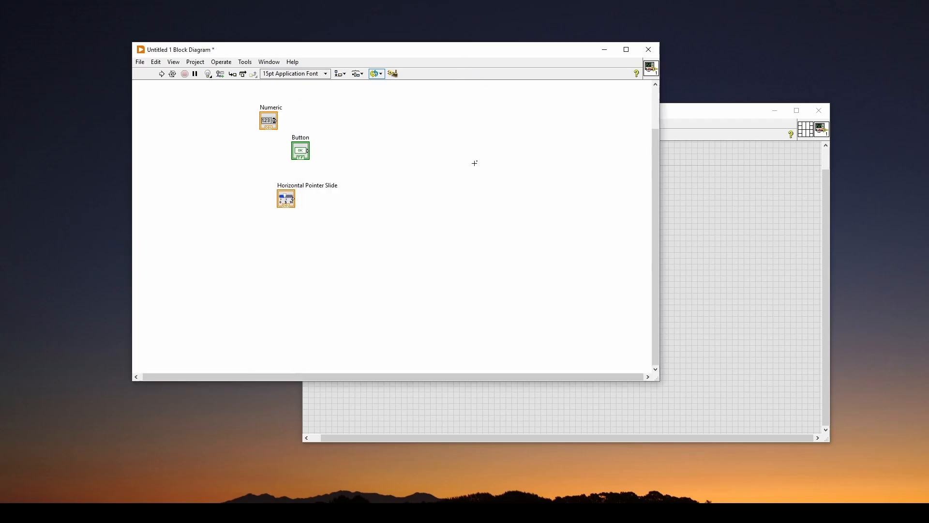
{"action": "mouse_move", "coordinate": [416, 155]}
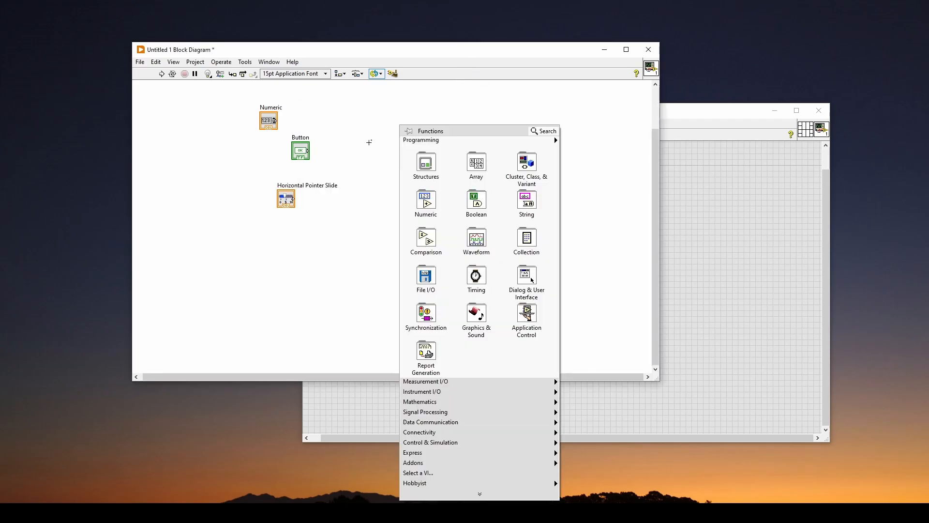
Switch between the panel windows and bring up the block diagram's Functions palette.
{"action": "left_click", "coordinate": [426, 165]}
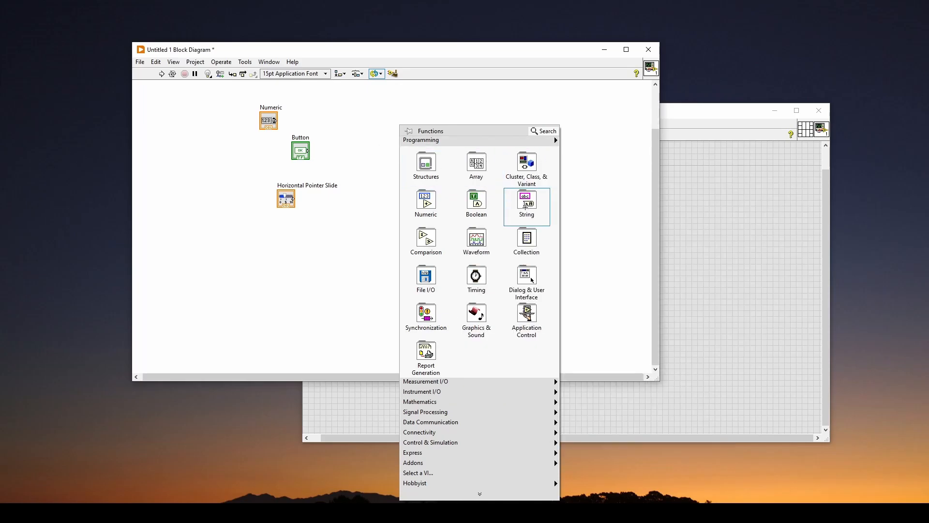
{"action": "mouse_move", "coordinate": [358, 140]}
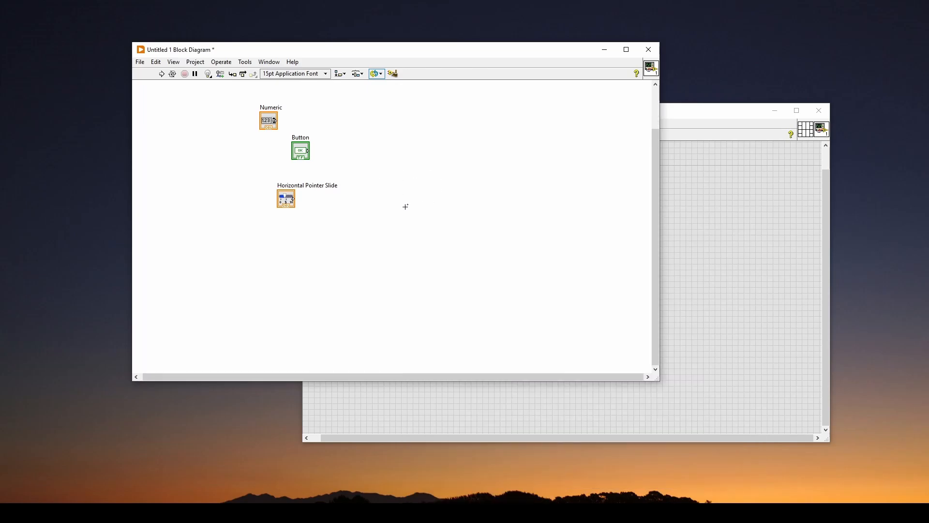
{"action": "mouse_move", "coordinate": [406, 163]}
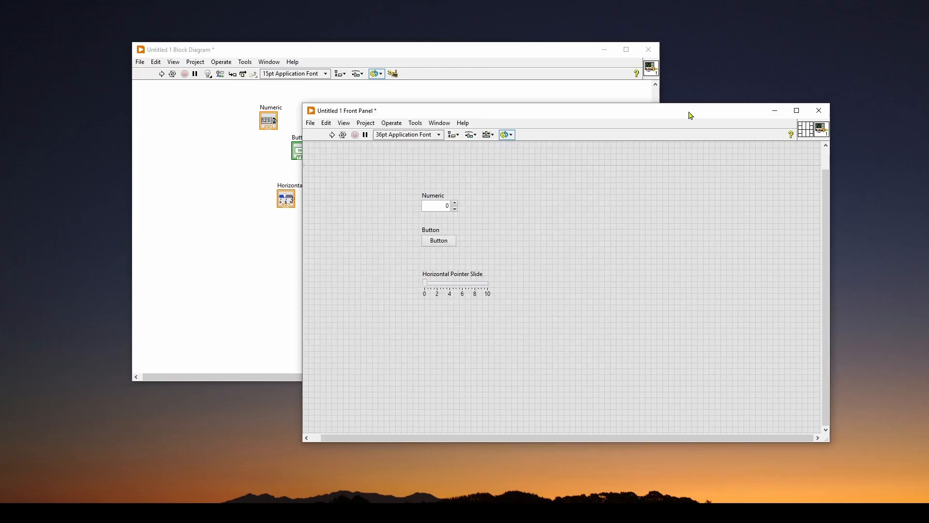
{"action": "mouse_move", "coordinate": [485, 217]}
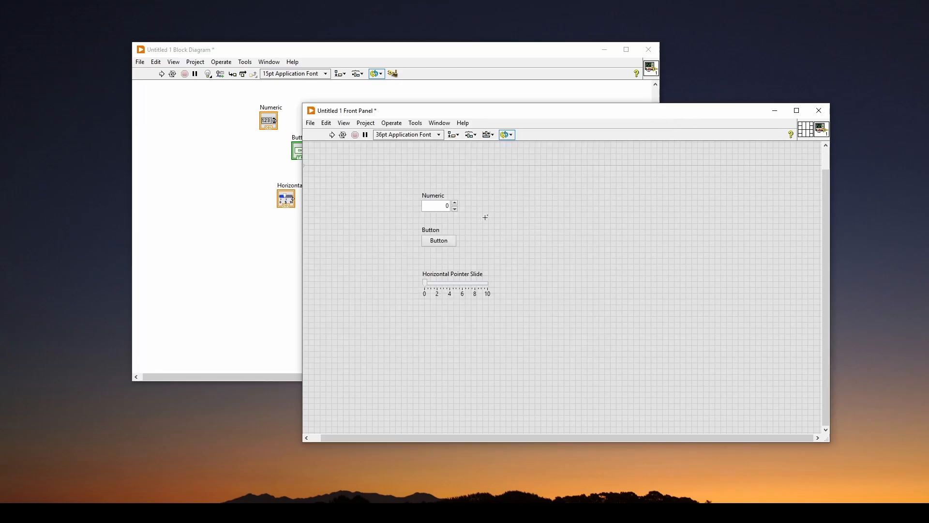
{"action": "left_click", "coordinate": [437, 205]}
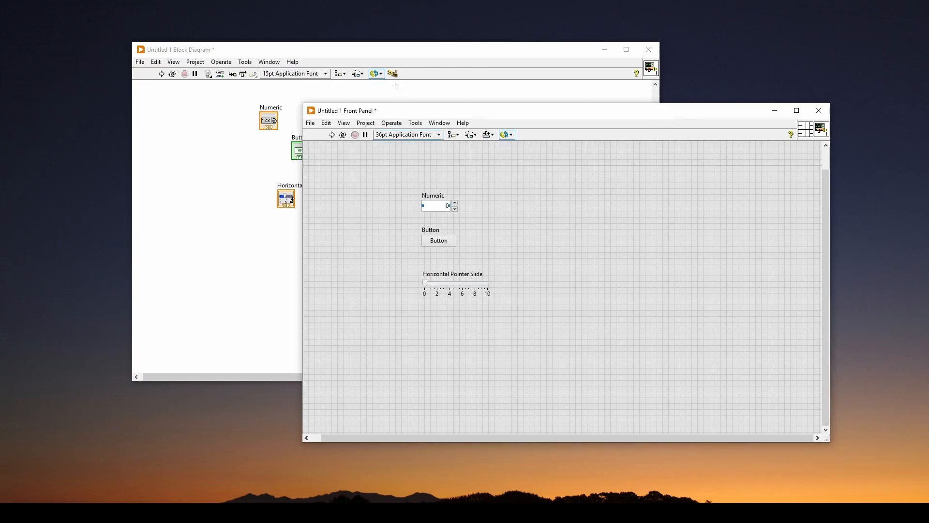
{"action": "right_click", "coordinate": [376, 113]}
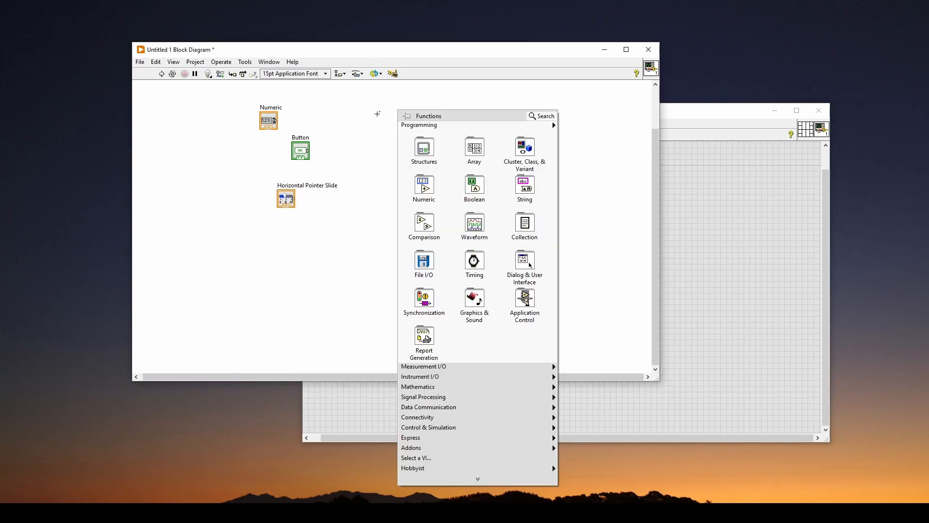
{"action": "mouse_move", "coordinate": [424, 263]}
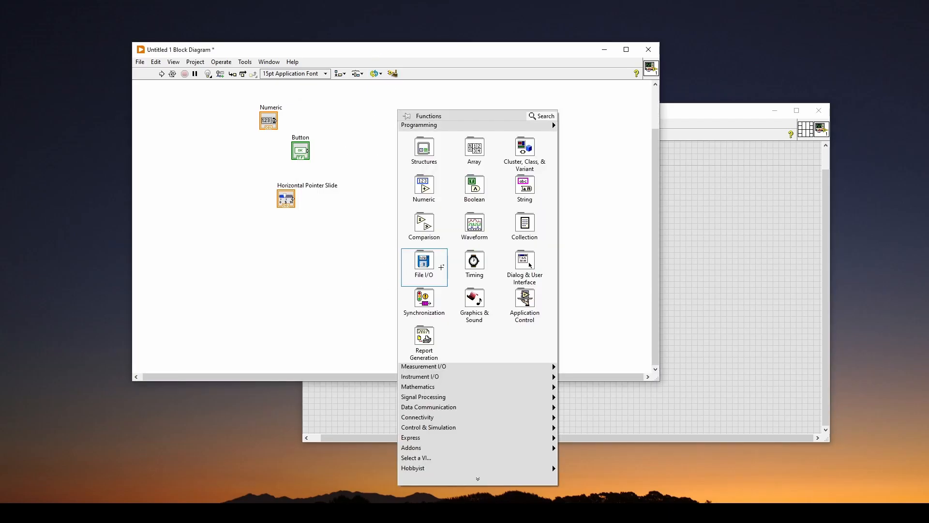
{"action": "mouse_move", "coordinate": [354, 237]}
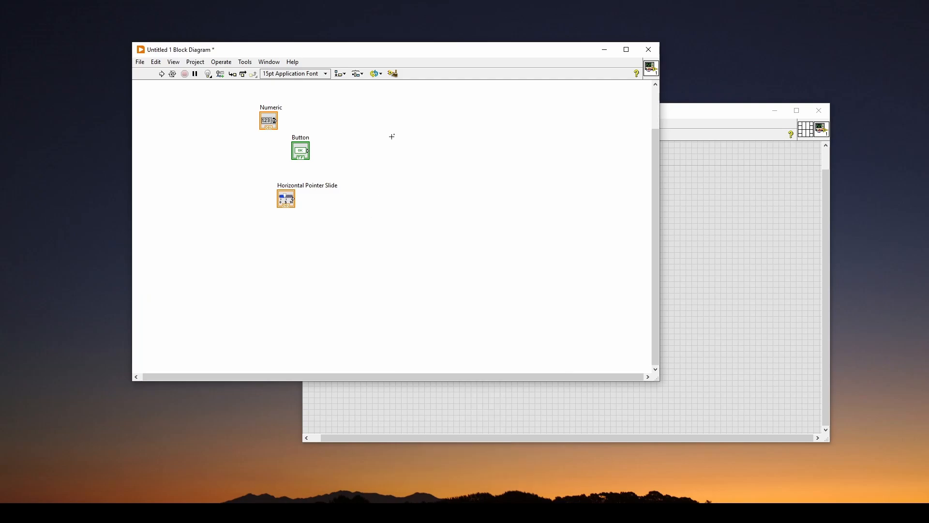
{"action": "mouse_move", "coordinate": [507, 134]}
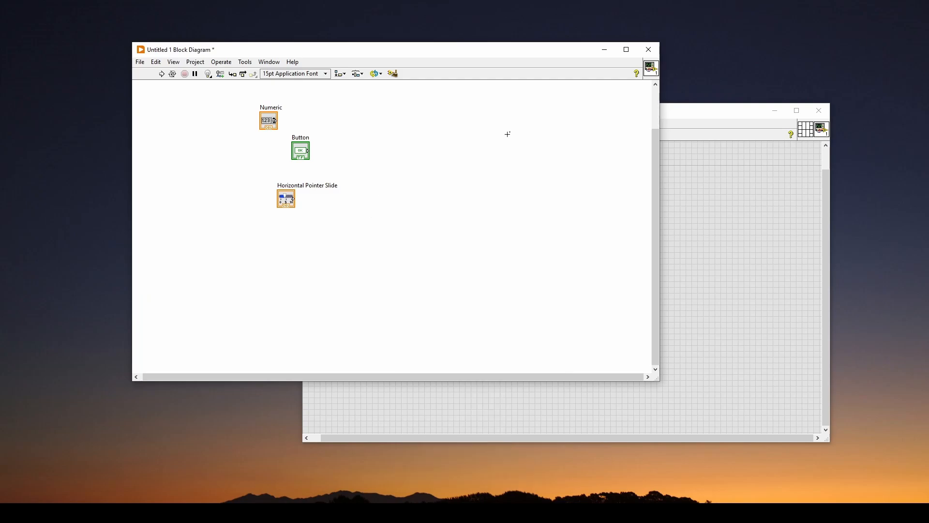
{"action": "mouse_move", "coordinate": [398, 162]}
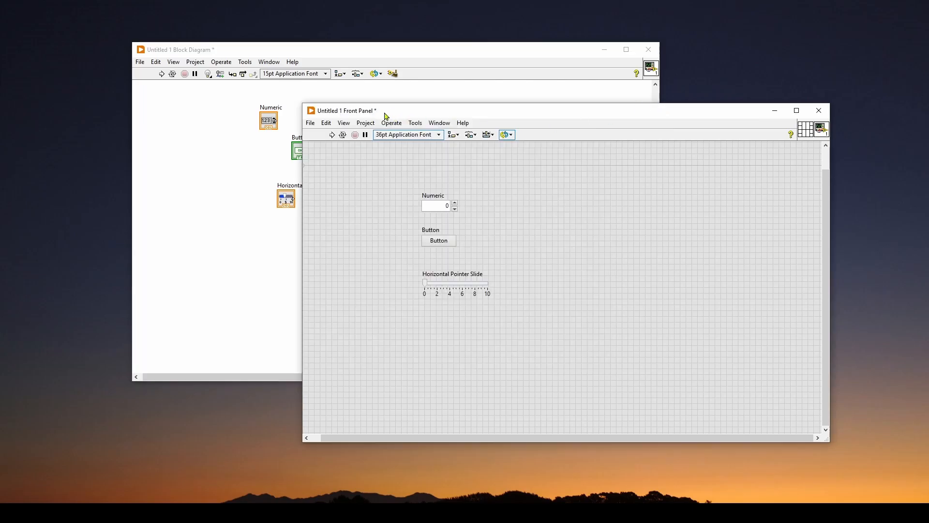
{"action": "mouse_move", "coordinate": [379, 55]}
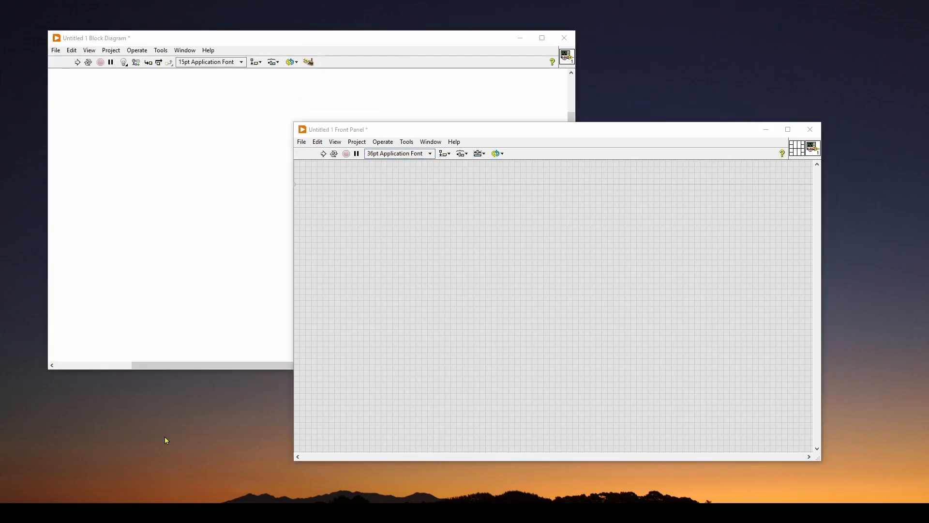
{"action": "mouse_move", "coordinate": [443, 325]}
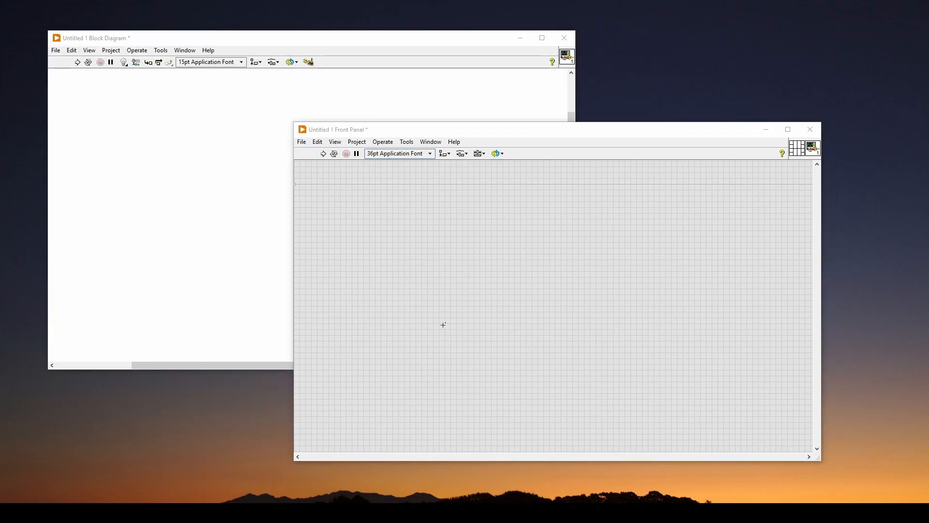
{"action": "mouse_move", "coordinate": [425, 235]}
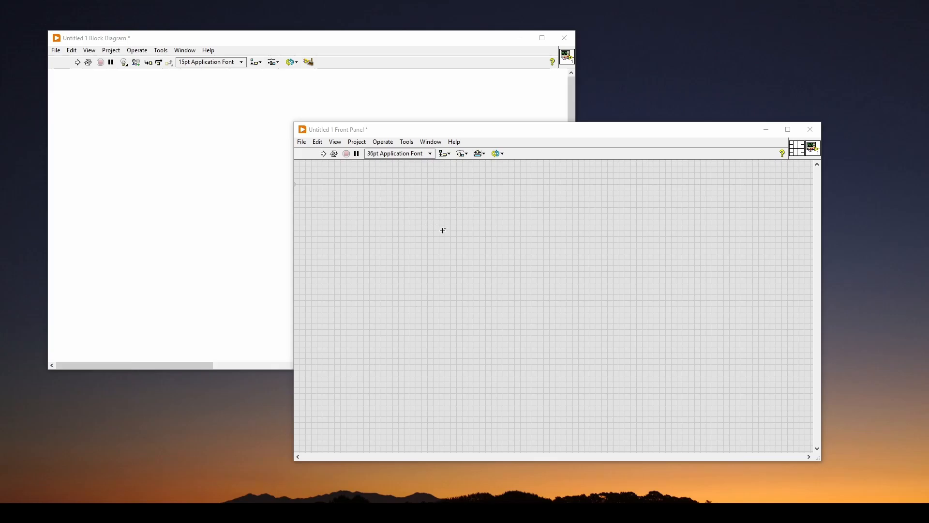
Select Horizontal Pointer Slide (Fuse Design System) from Controls > Numeric for the front panel.
{"action": "right_click", "coordinate": [443, 231]}
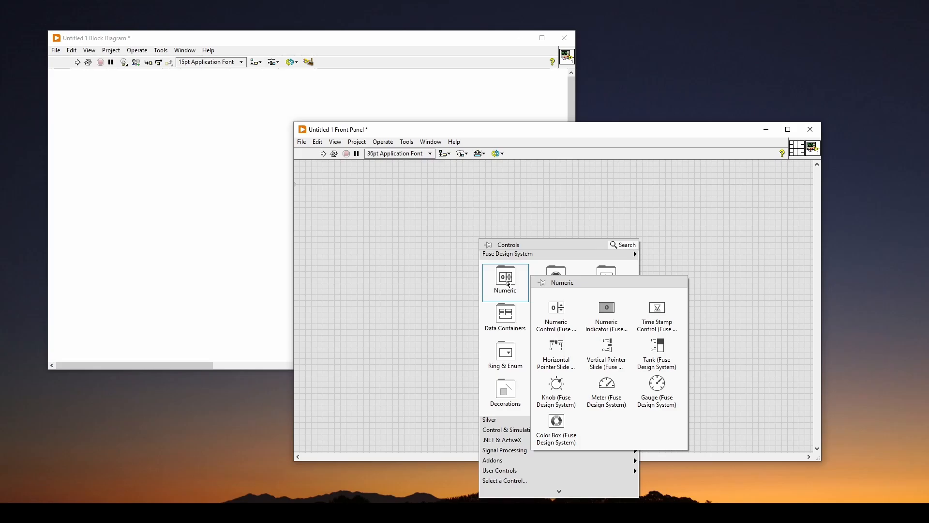
{"action": "mouse_move", "coordinate": [496, 365]}
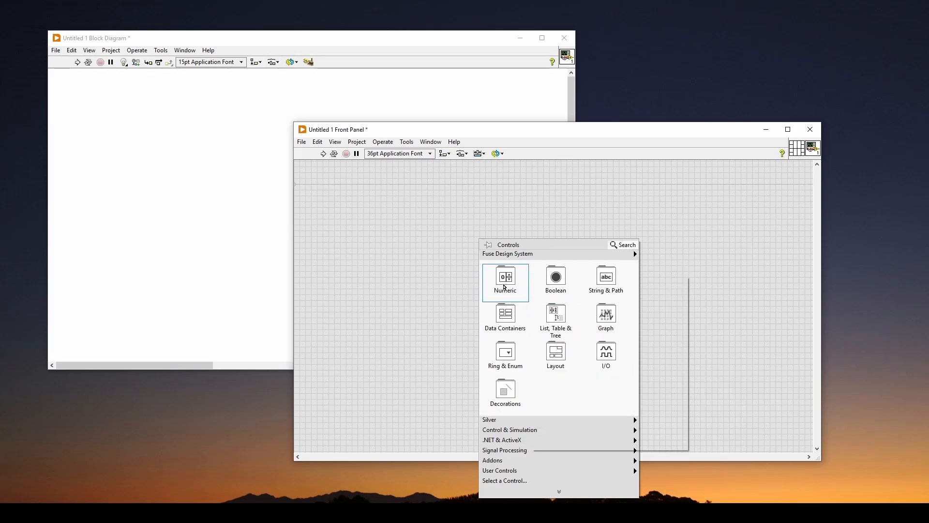
{"action": "left_click", "coordinate": [505, 282]}
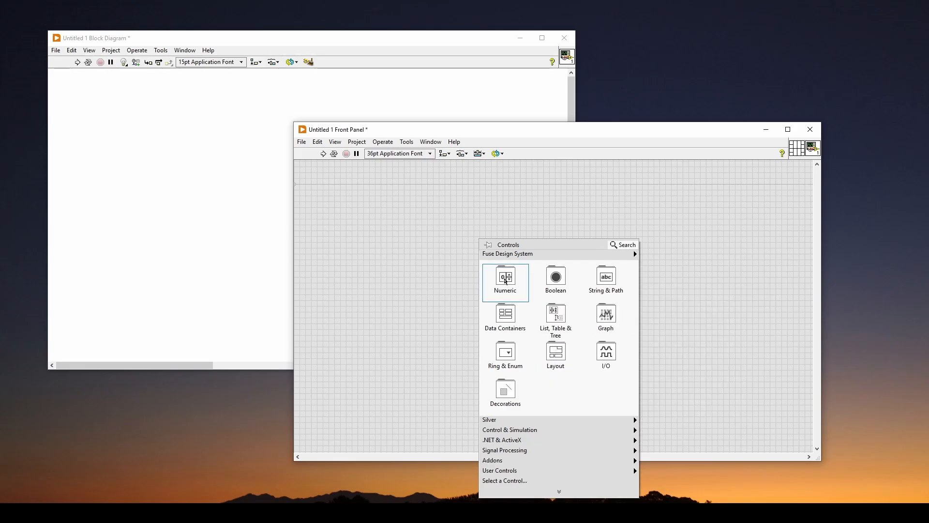
{"action": "left_click", "coordinate": [505, 282]}
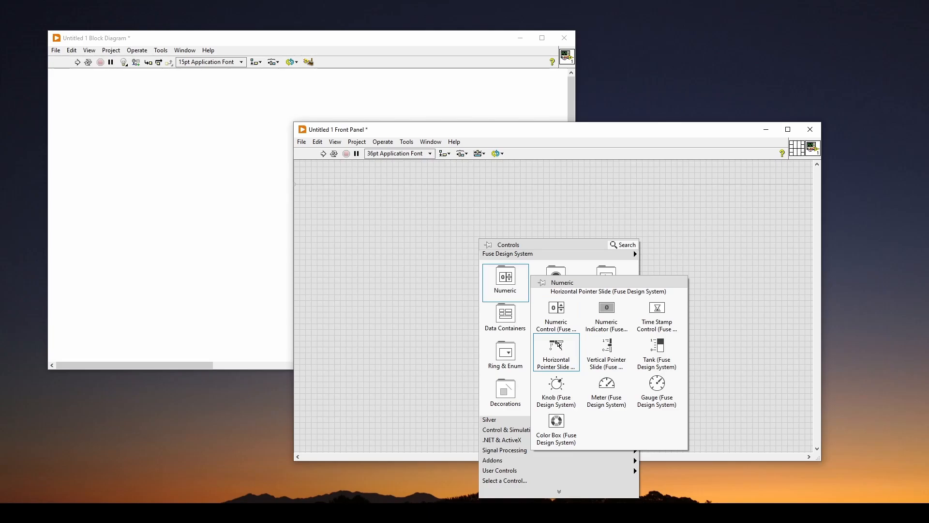
{"action": "left_click", "coordinate": [555, 353]}
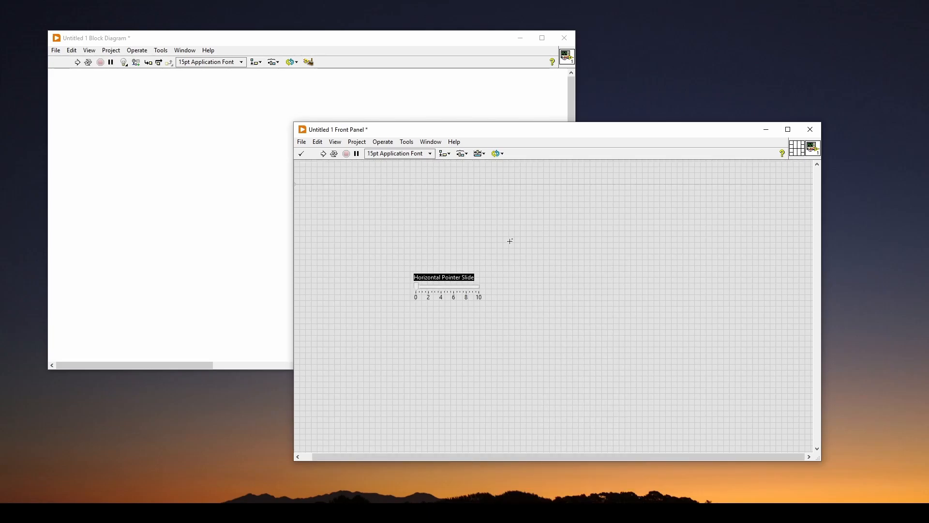
Select the Meter (Fuse Design System) indicator from Controls > Numeric for the front panel.
{"action": "right_click", "coordinate": [510, 241]}
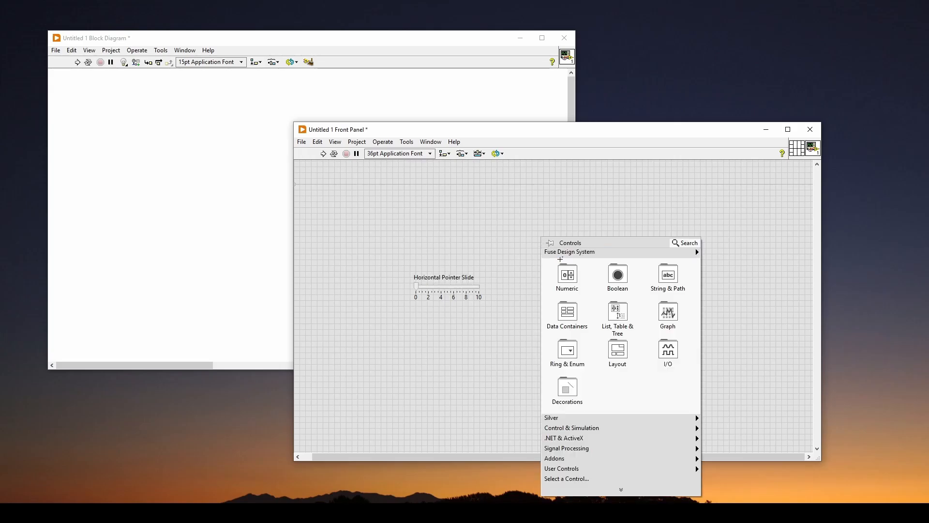
{"action": "left_click", "coordinate": [567, 276]}
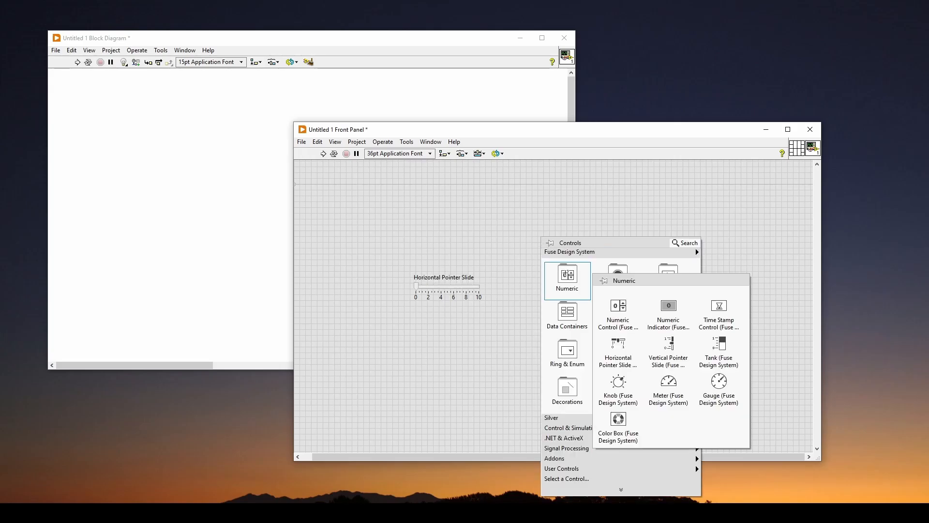
{"action": "mouse_move", "coordinate": [668, 381]}
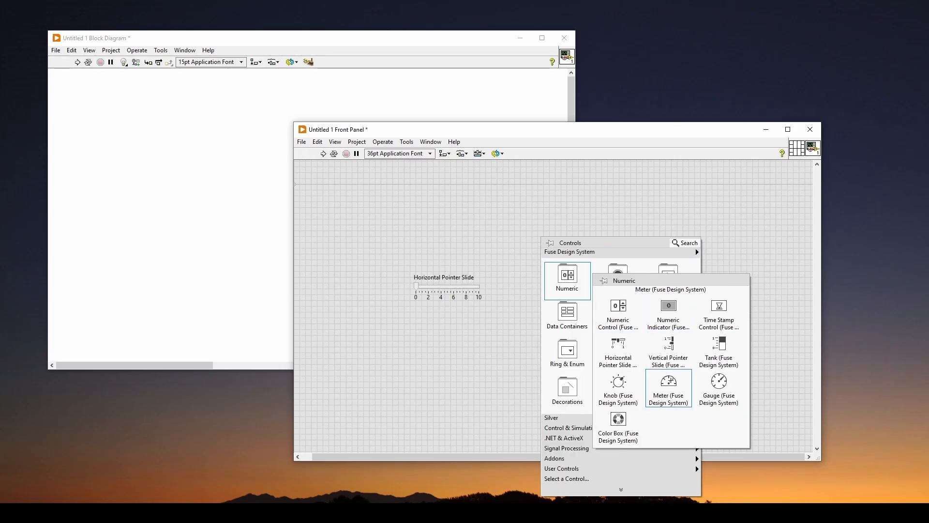
{"action": "left_click", "coordinate": [668, 388]}
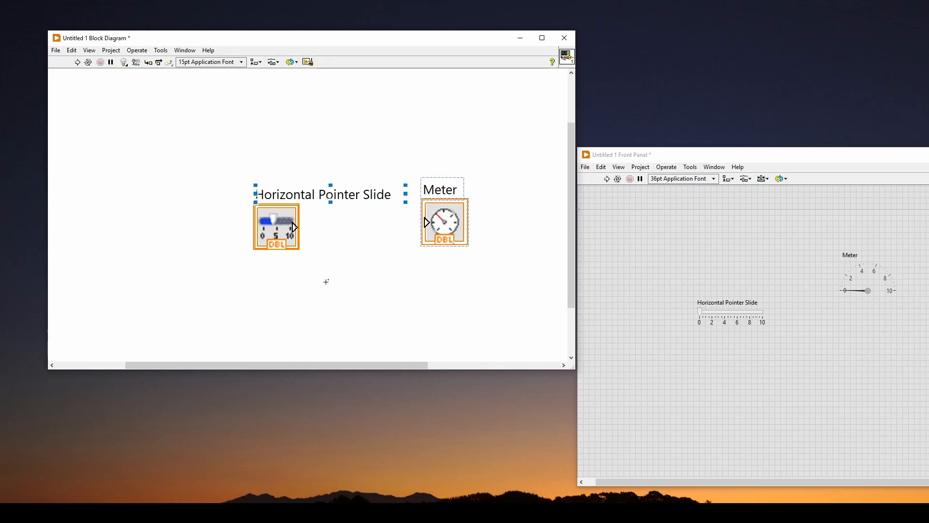
{"action": "mouse_move", "coordinate": [297, 228]}
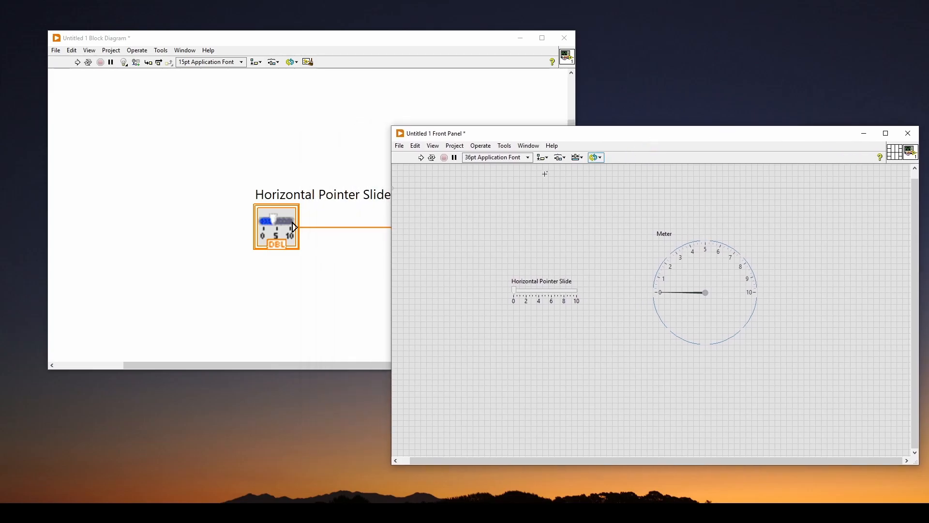
{"action": "mouse_move", "coordinate": [432, 157]}
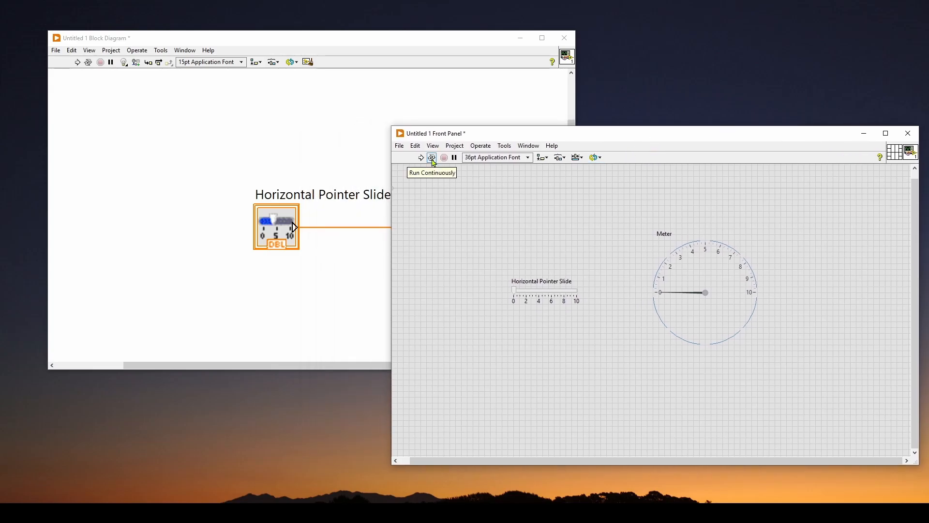
Run the VI continuously so the Meter follows the slide's value.
{"action": "left_click", "coordinate": [432, 157]}
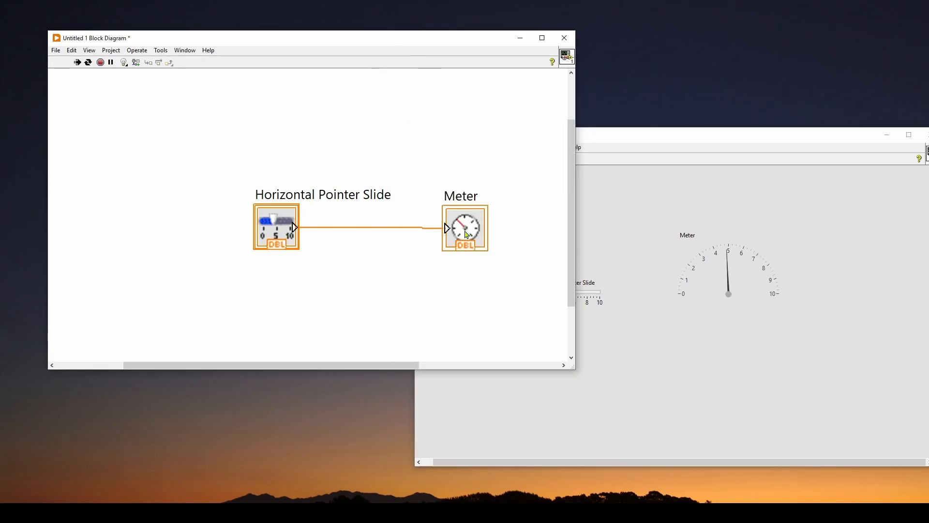
{"action": "mouse_move", "coordinate": [609, 142]}
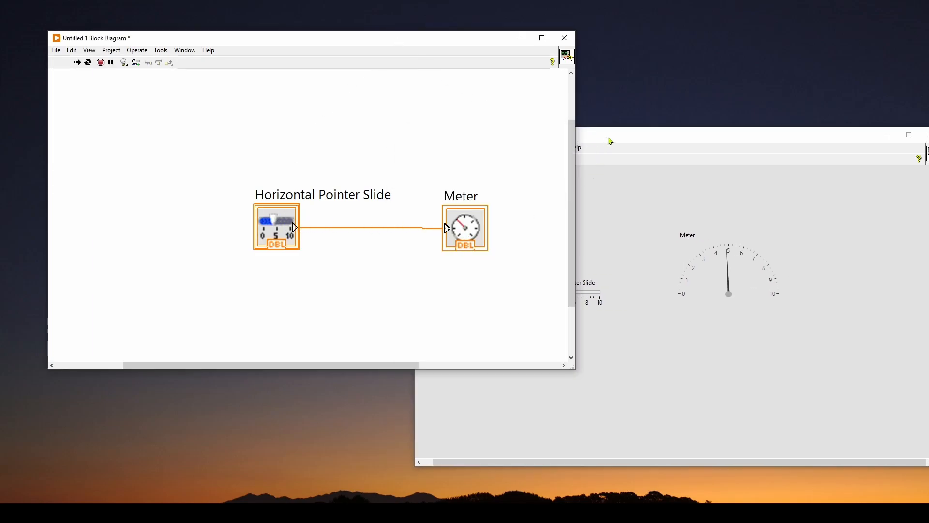
{"action": "mouse_move", "coordinate": [340, 274]}
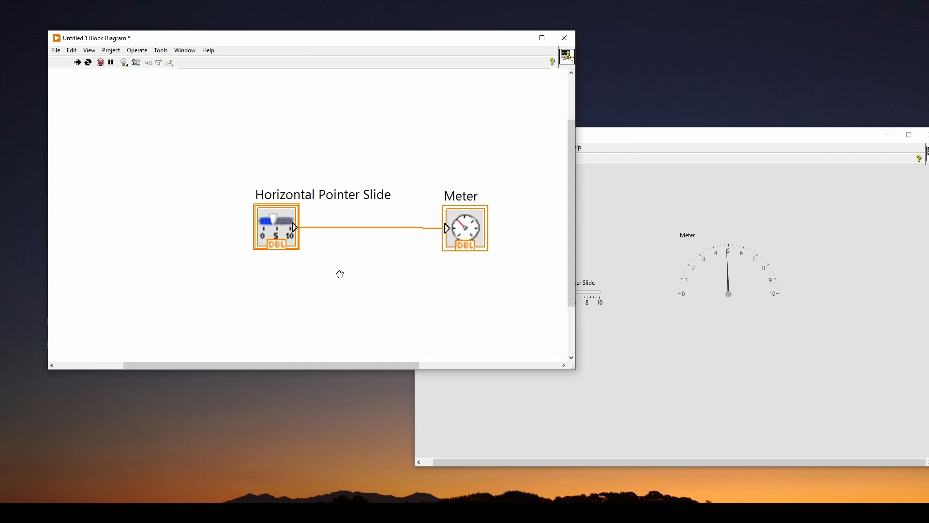
{"action": "mouse_move", "coordinate": [325, 276]}
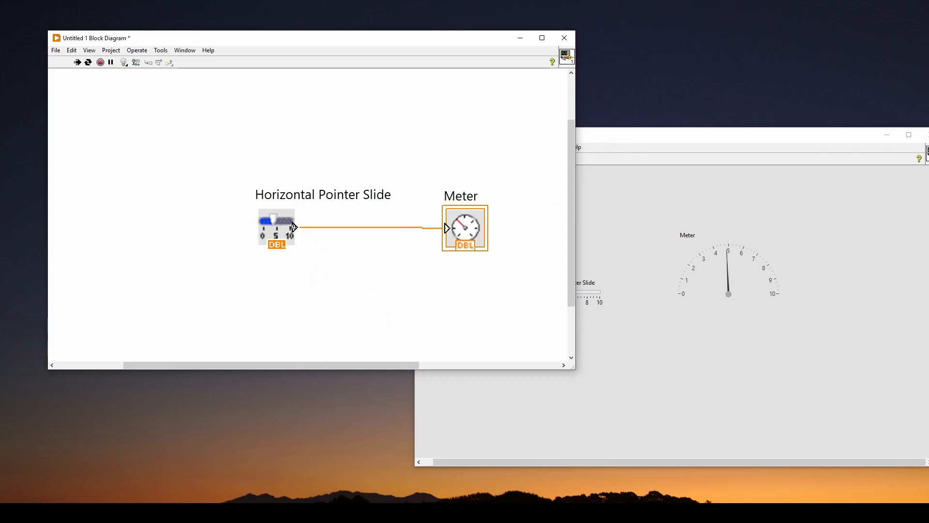
{"action": "left_click", "coordinate": [276, 229]}
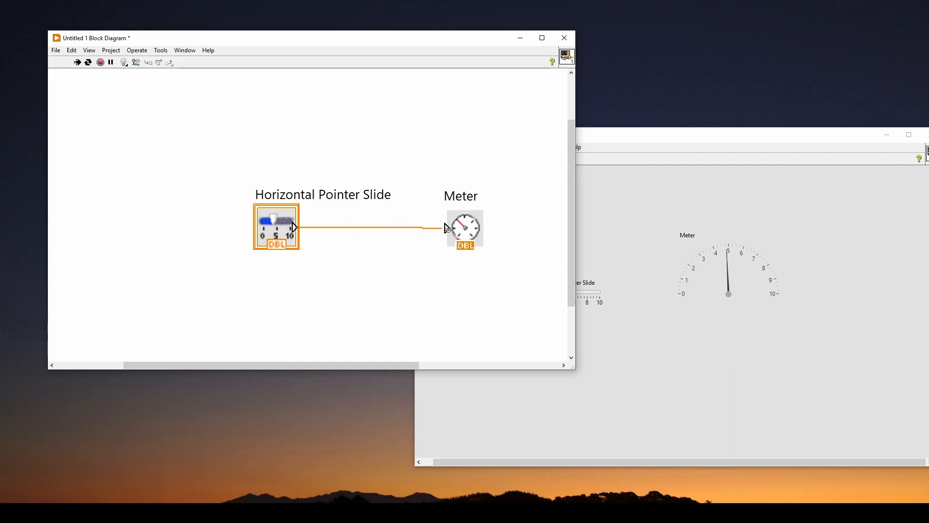
{"action": "left_click", "coordinate": [464, 228]}
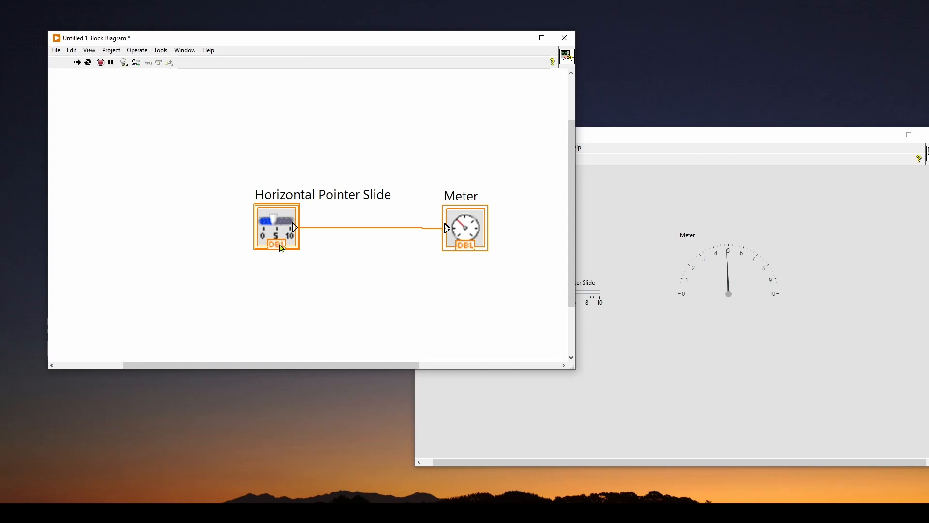
{"action": "mouse_move", "coordinate": [479, 235]}
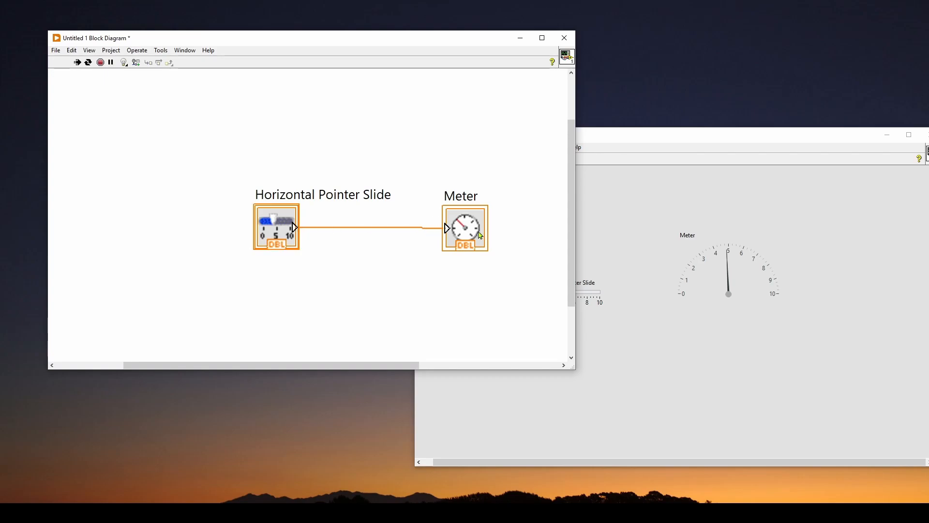
{"action": "mouse_move", "coordinate": [464, 252]}
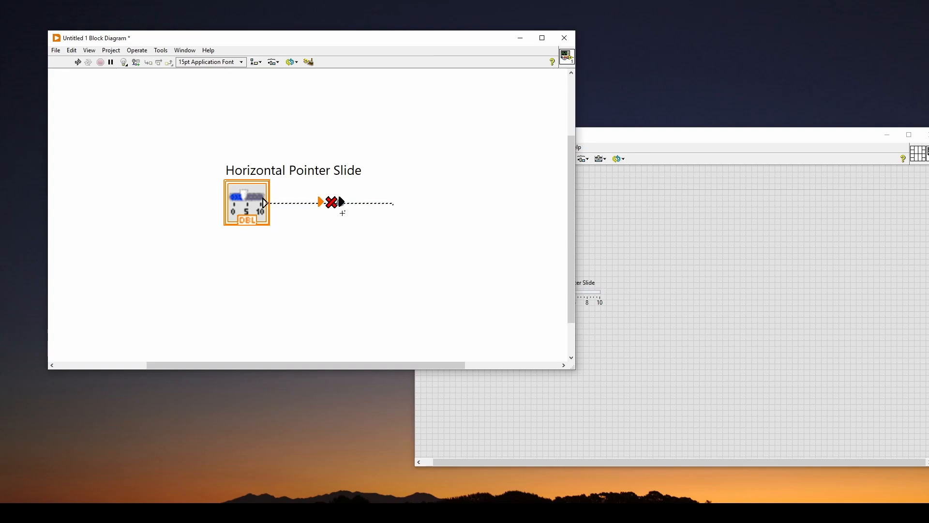
{"action": "mouse_move", "coordinate": [349, 230]}
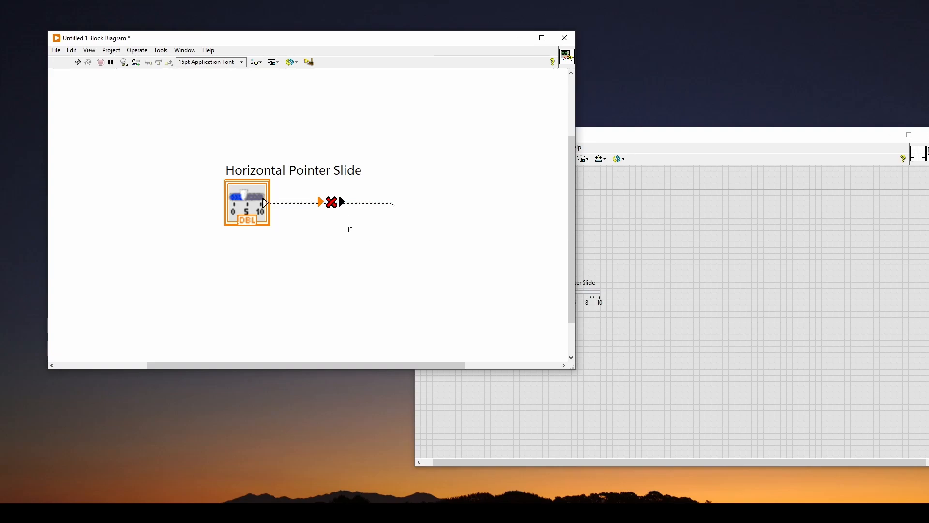
{"action": "mouse_move", "coordinate": [355, 234]}
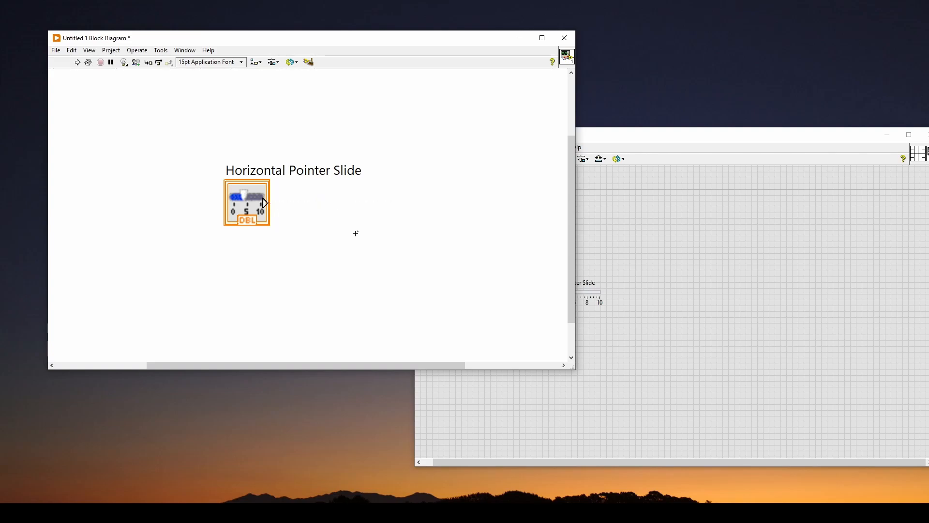
{"action": "mouse_move", "coordinate": [316, 231]}
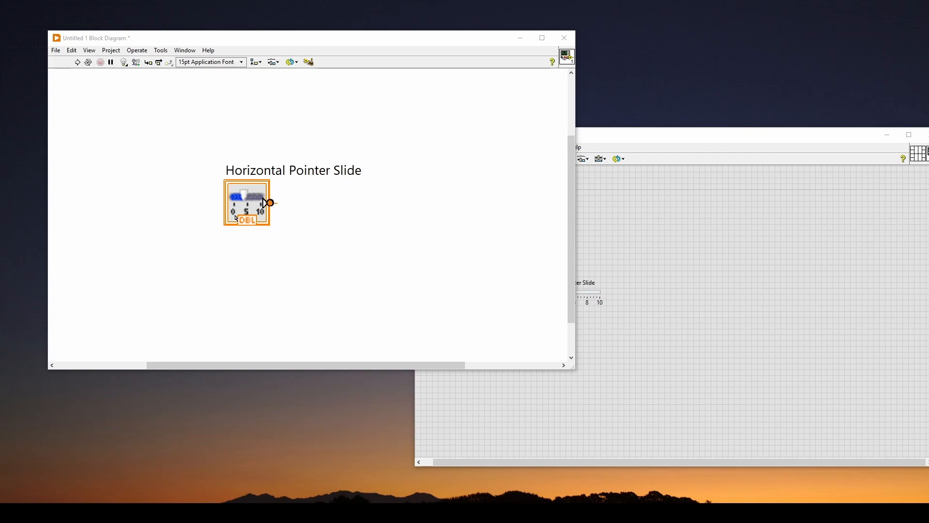
{"action": "mouse_move", "coordinate": [437, 137]}
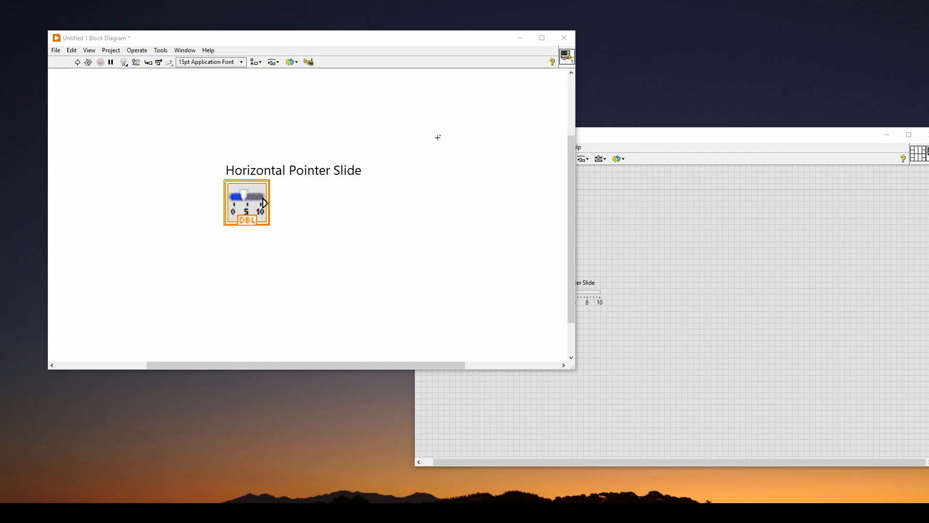
{"action": "mouse_move", "coordinate": [408, 41]}
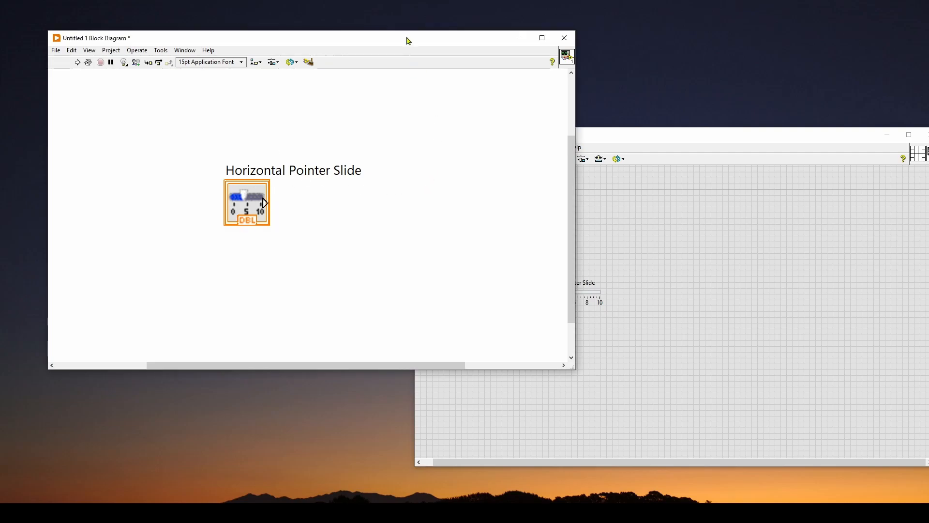
{"action": "left_click", "coordinate": [550, 61]}
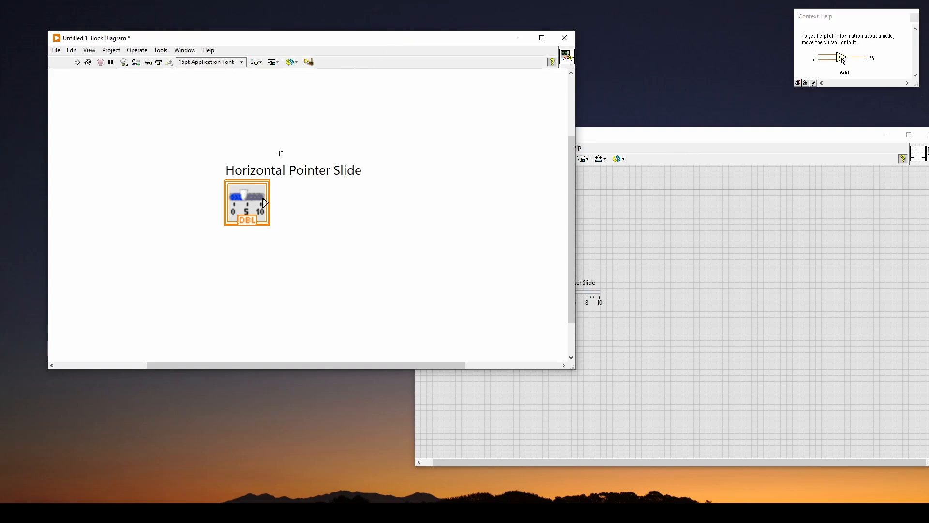
{"action": "left_click", "coordinate": [292, 171]}
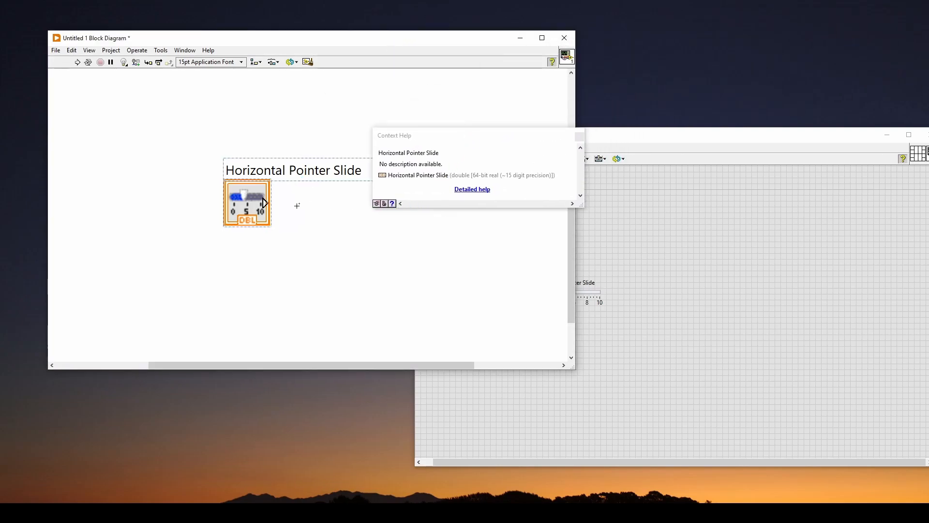
{"action": "mouse_move", "coordinate": [437, 170]}
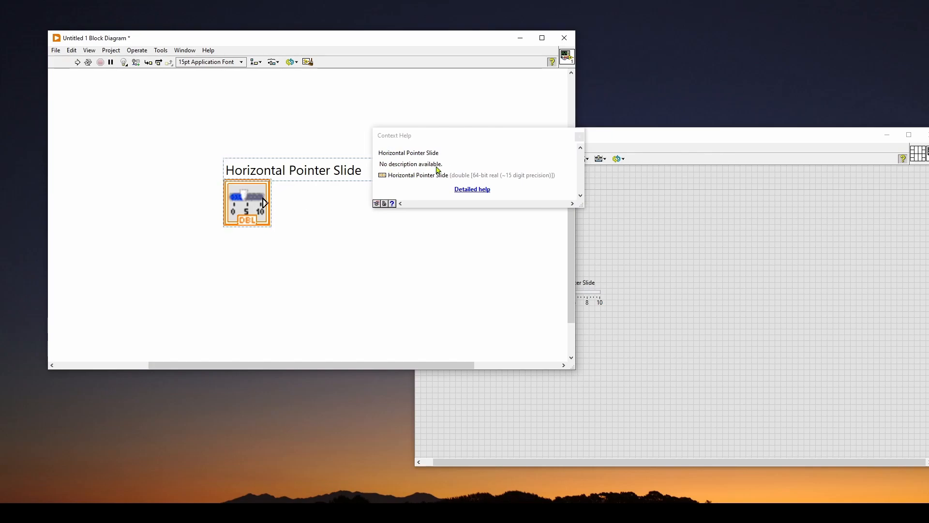
{"action": "mouse_move", "coordinate": [453, 180]}
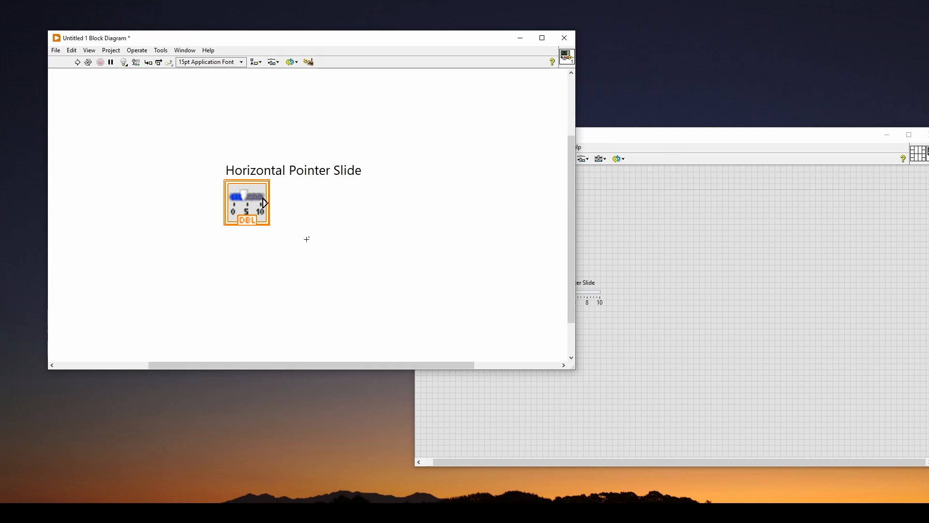
{"action": "mouse_move", "coordinate": [180, 207]}
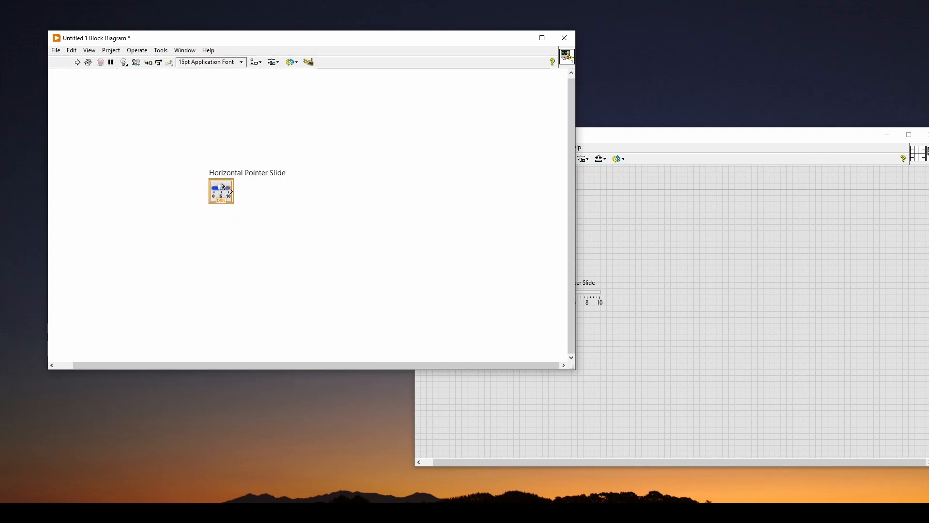
{"action": "mouse_move", "coordinate": [176, 189]}
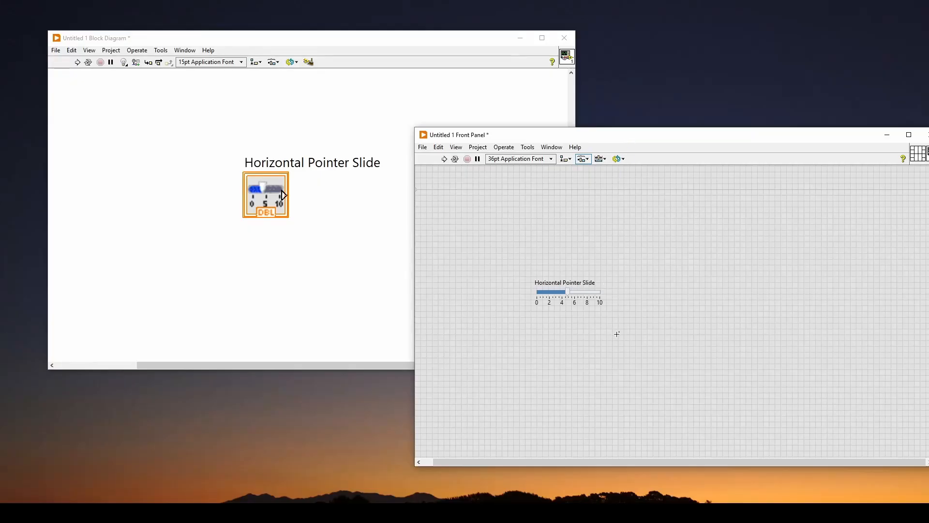
{"action": "mouse_move", "coordinate": [626, 347]}
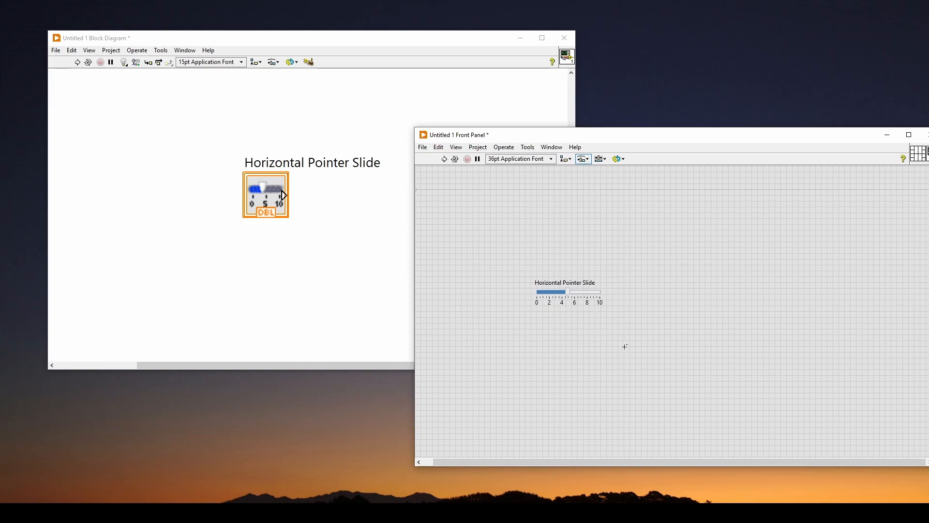
{"action": "mouse_move", "coordinate": [649, 303]}
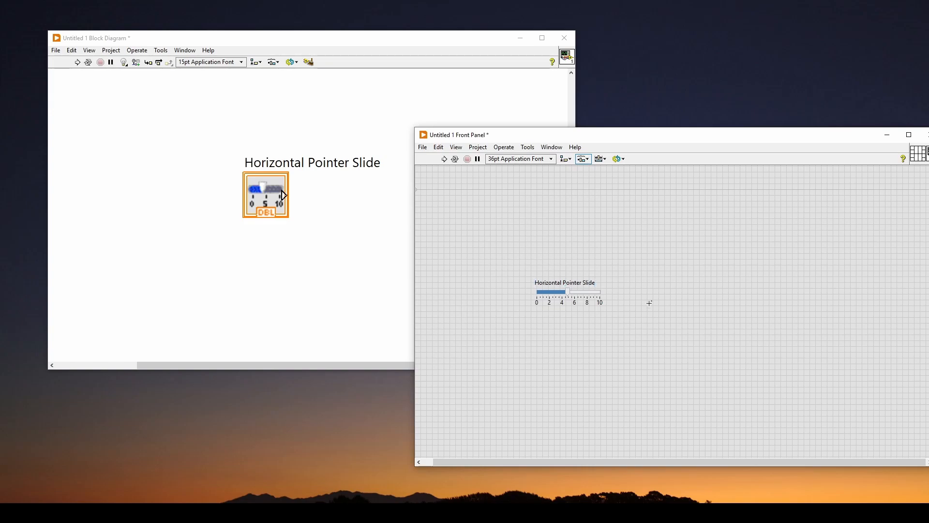
{"action": "mouse_move", "coordinate": [608, 321]}
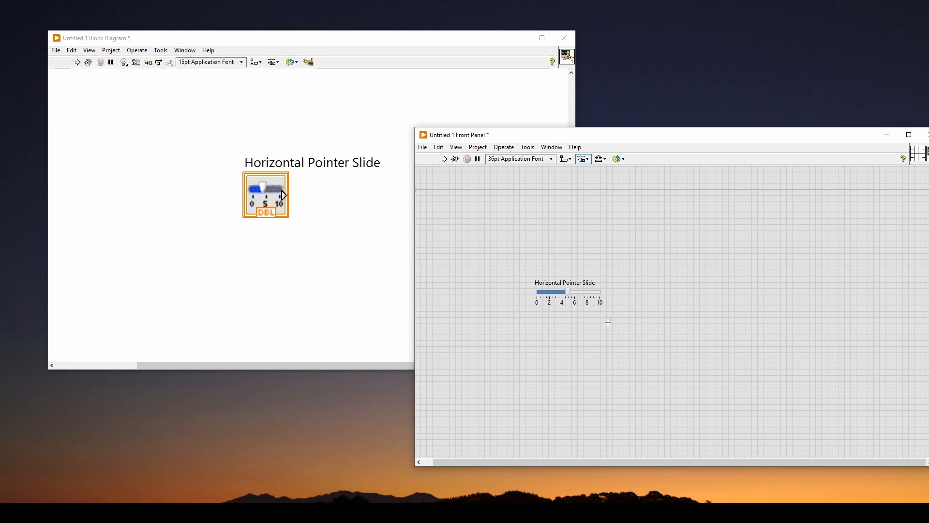
{"action": "mouse_move", "coordinate": [645, 313]}
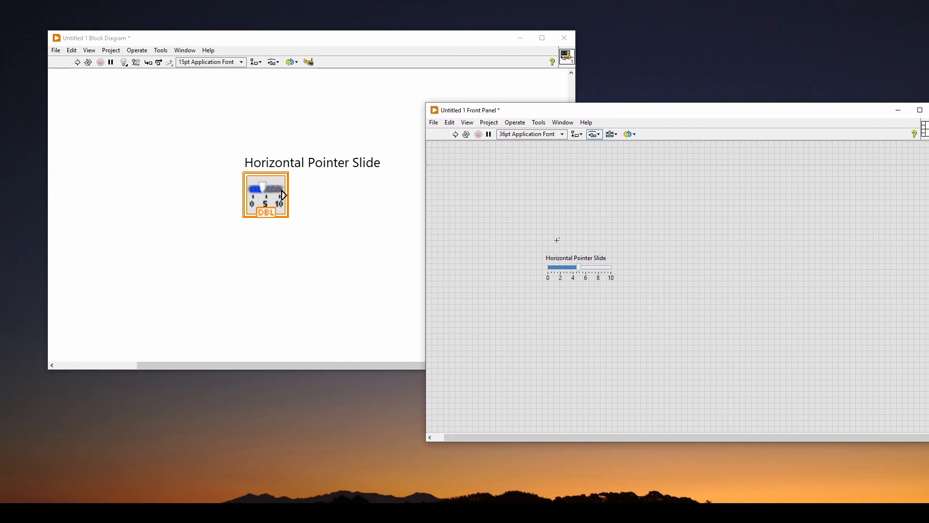
{"action": "mouse_move", "coordinate": [495, 215]}
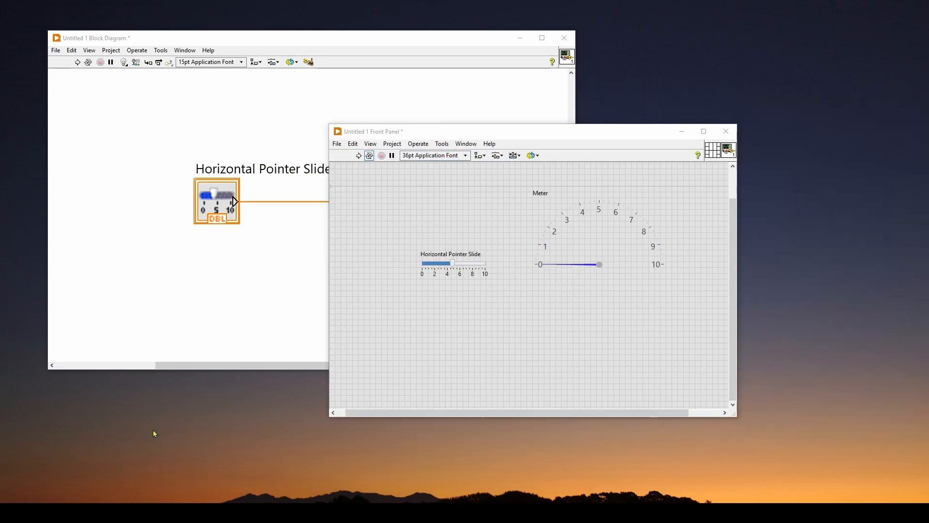
{"action": "mouse_move", "coordinate": [408, 366]}
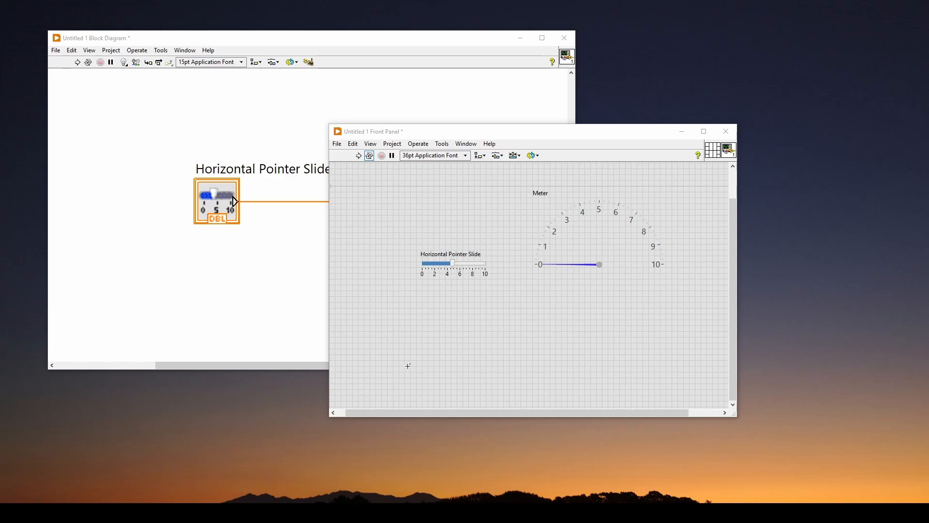
{"action": "mouse_move", "coordinate": [316, 237]}
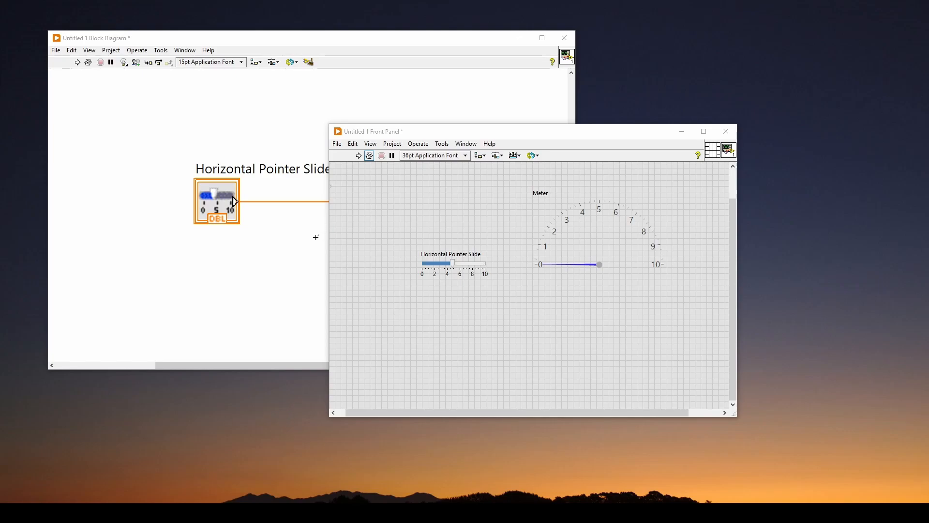
{"action": "mouse_move", "coordinate": [447, 339]}
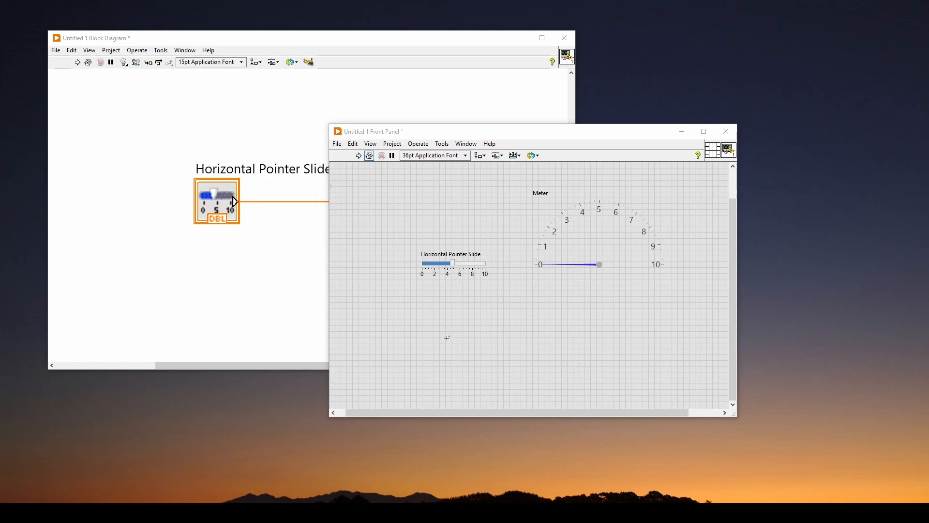
{"action": "mouse_move", "coordinate": [421, 217]}
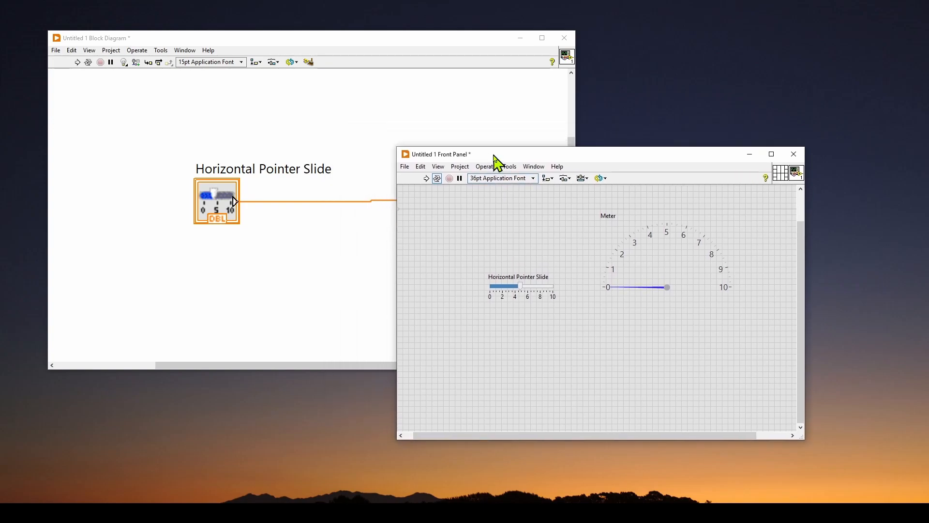
{"action": "mouse_move", "coordinate": [246, 124]}
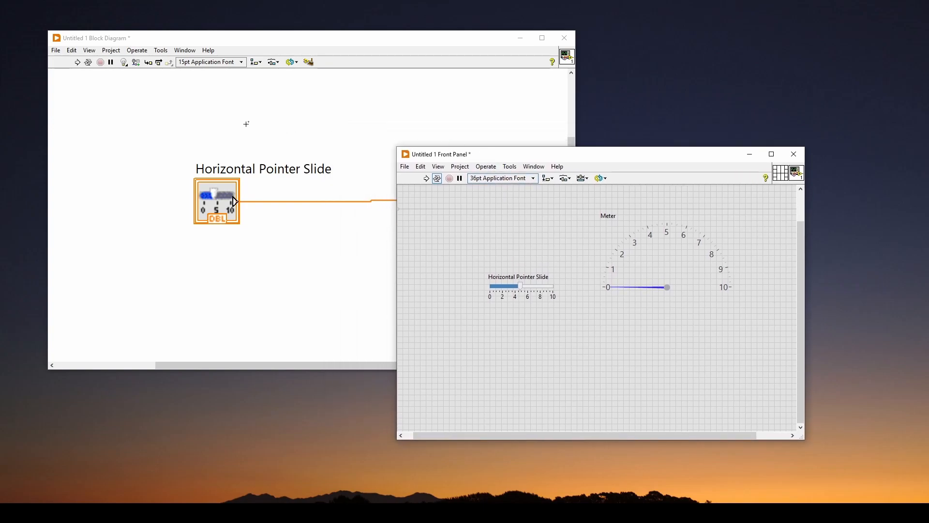
{"action": "mouse_move", "coordinate": [558, 230]}
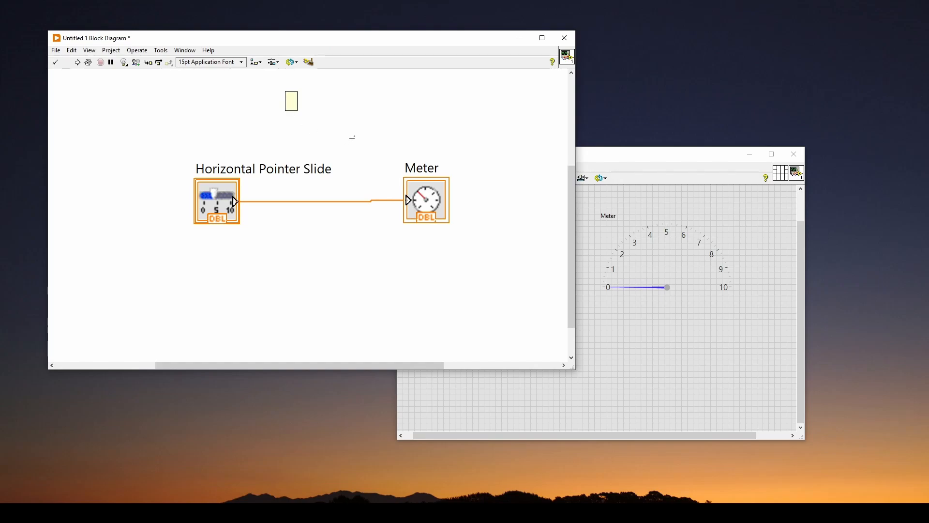
Enter the free label text 'This is a text' on the block diagram and finish editing.
{"action": "type", "text": "This is a"}
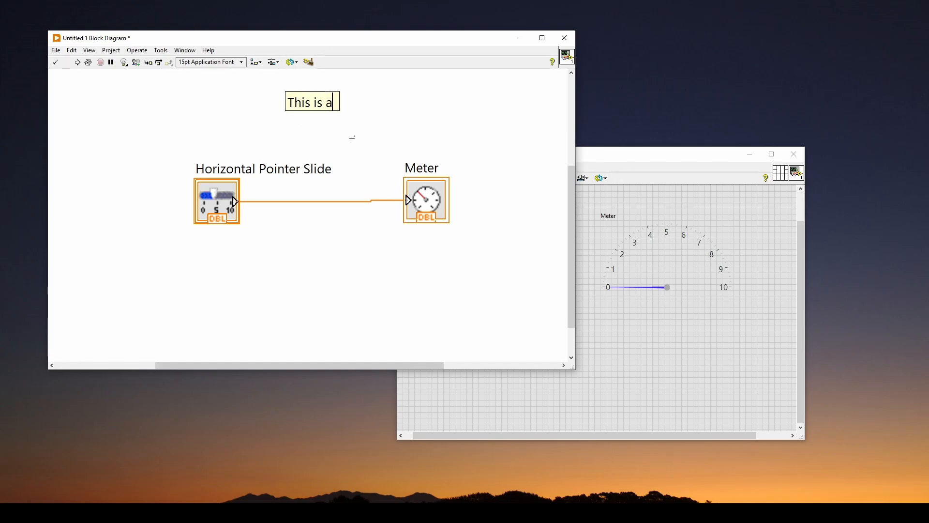
{"action": "type", "text": "text"}
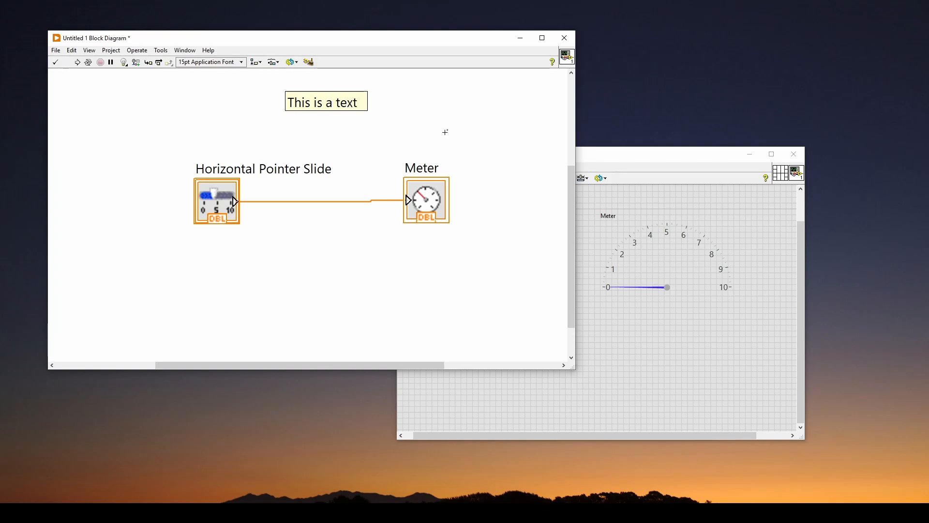
{"action": "left_click", "coordinate": [326, 102]}
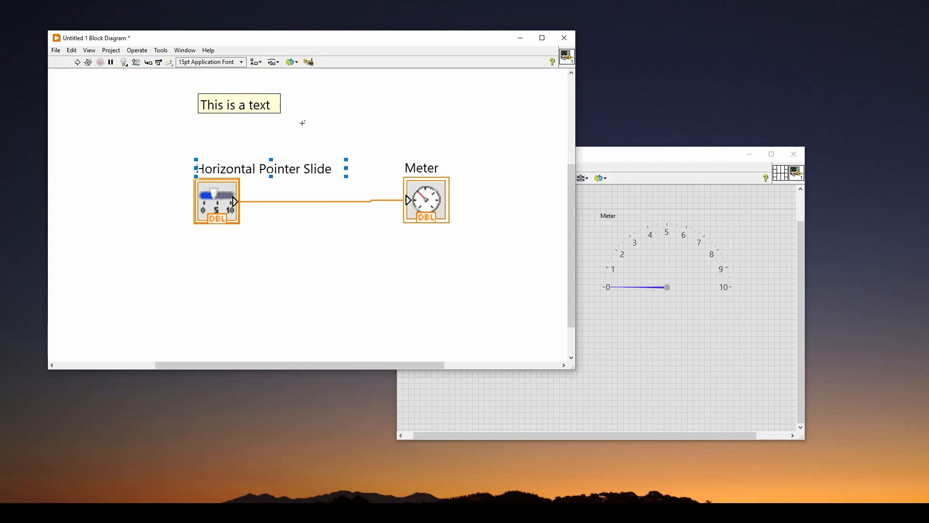
{"action": "mouse_move", "coordinate": [378, 231]}
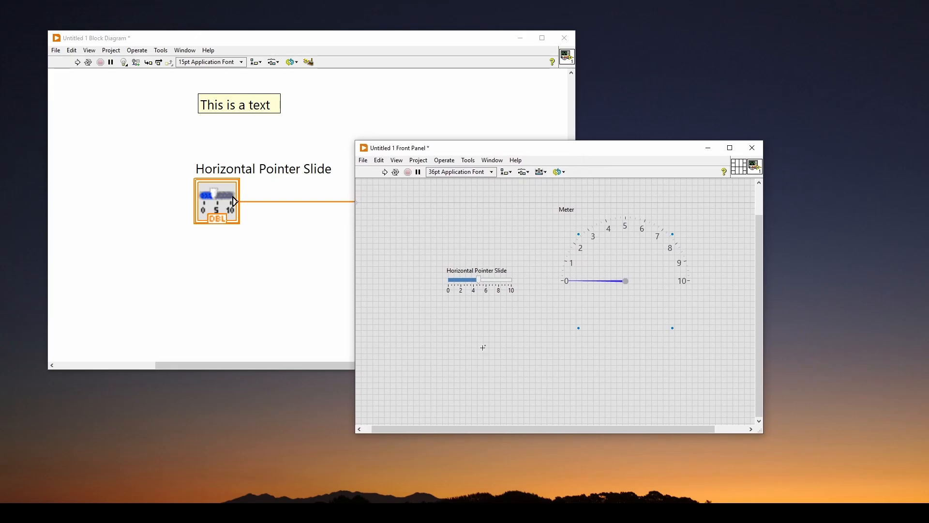
{"action": "mouse_move", "coordinate": [462, 356]}
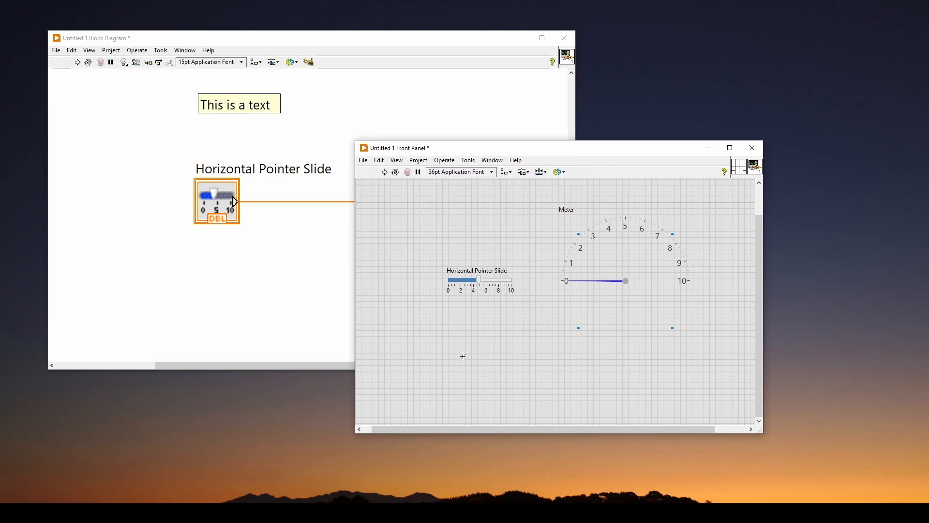
Bring the front panel forward and nudge the Horizontal Pointer Slide slightly higher.
{"action": "left_click", "coordinate": [476, 270]}
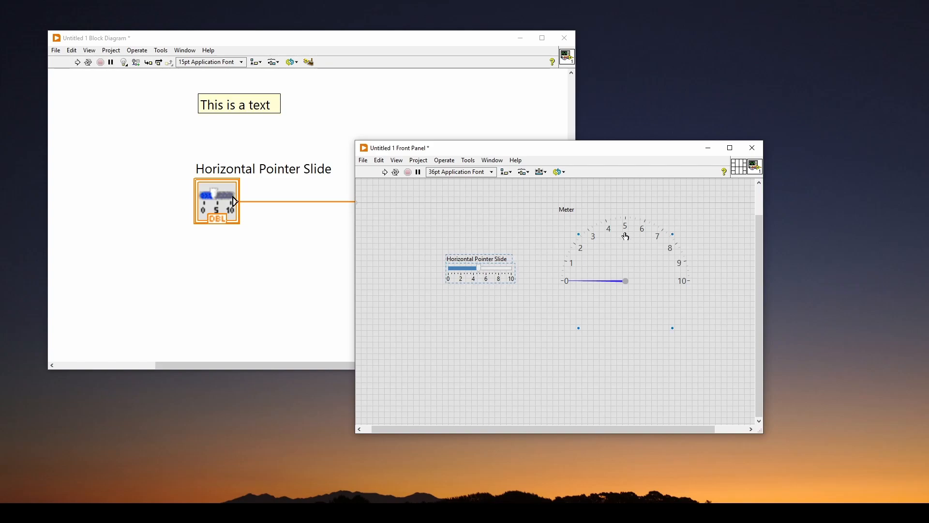
{"action": "mouse_move", "coordinate": [604, 232]}
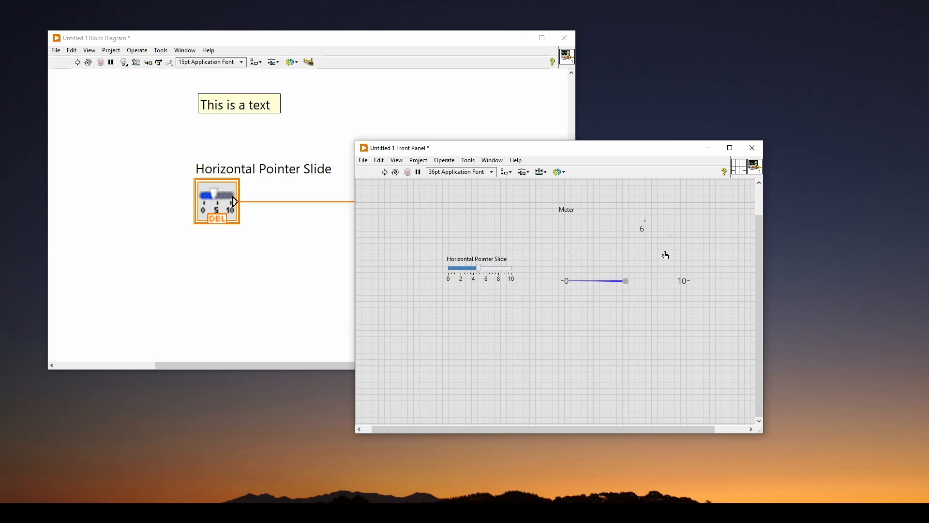
Swing the Meter needle up by hand to a reading of about 7.
{"action": "left_click", "coordinate": [642, 229]}
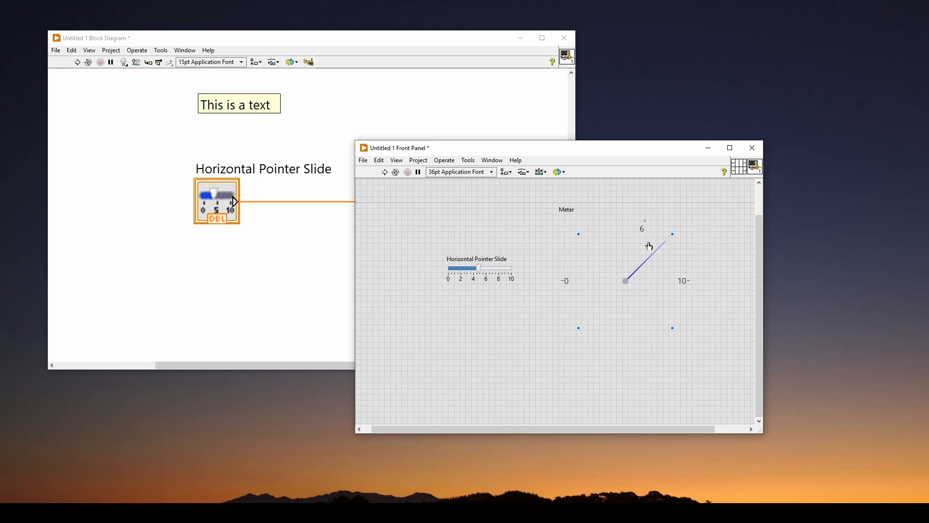
{"action": "mouse_move", "coordinate": [660, 248]}
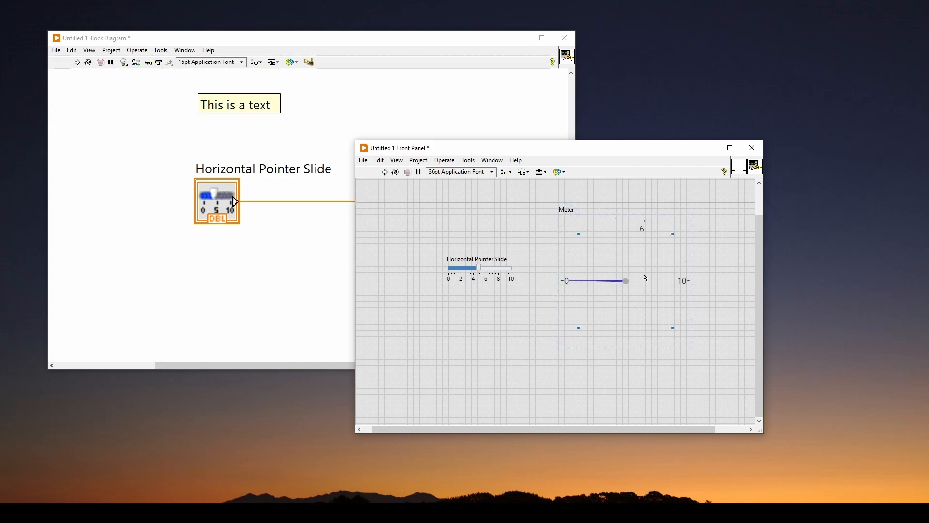
{"action": "mouse_move", "coordinate": [630, 260]}
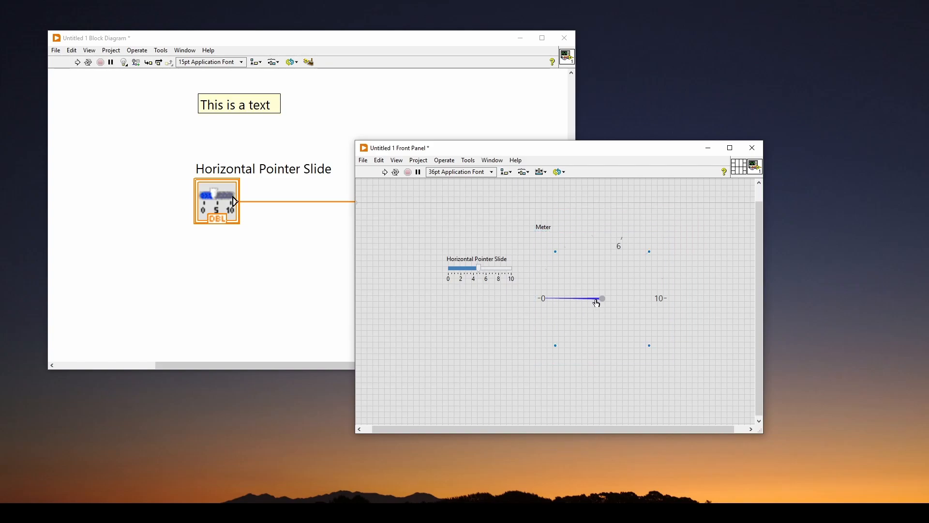
{"action": "mouse_move", "coordinate": [706, 330]}
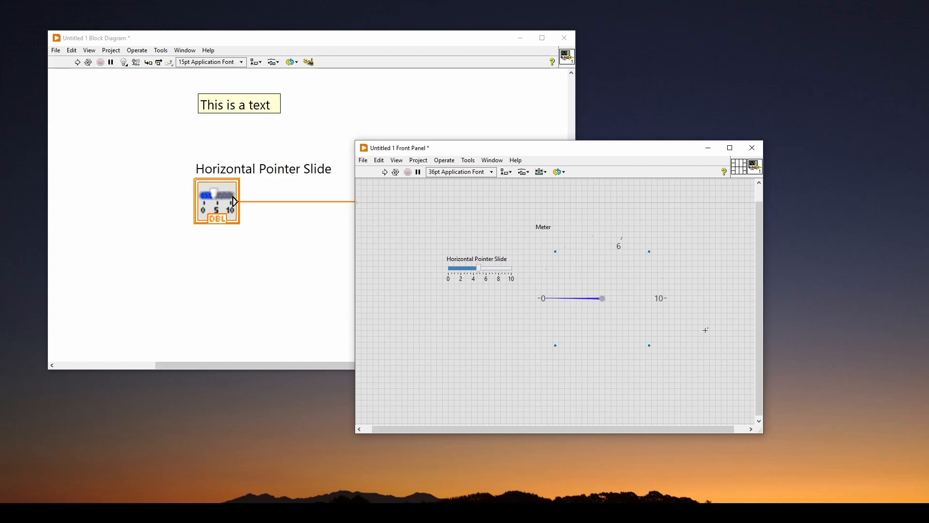
{"action": "mouse_move", "coordinate": [708, 390]}
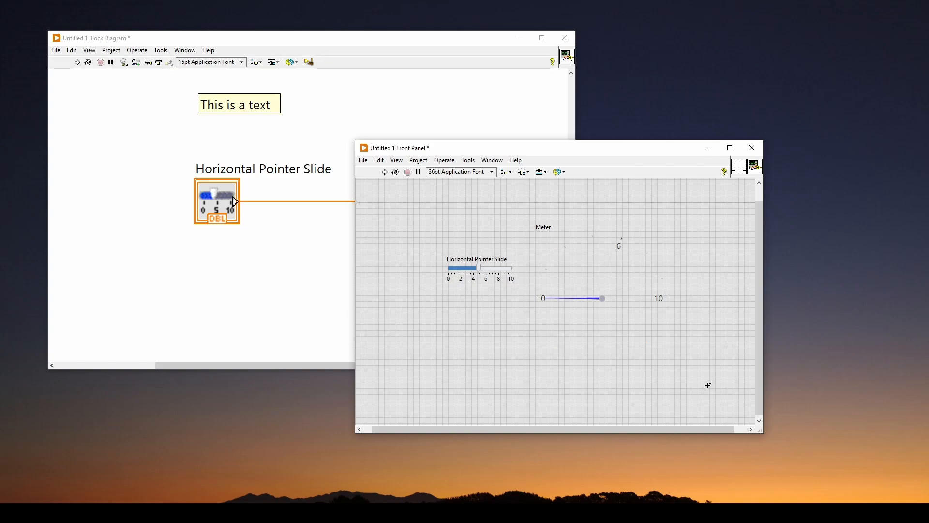
Shift the Meter slightly left and down, its needle back at 0.
{"action": "left_click", "coordinate": [591, 279]}
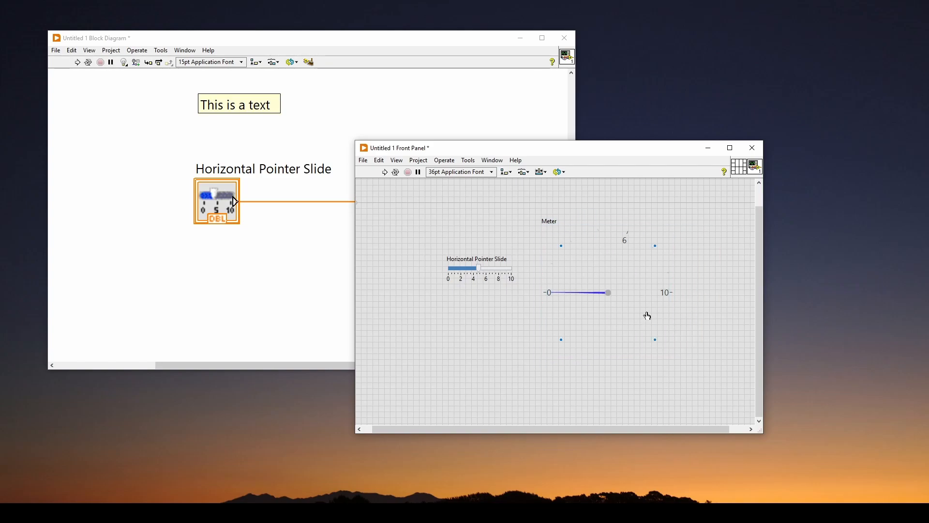
{"action": "mouse_move", "coordinate": [583, 310]}
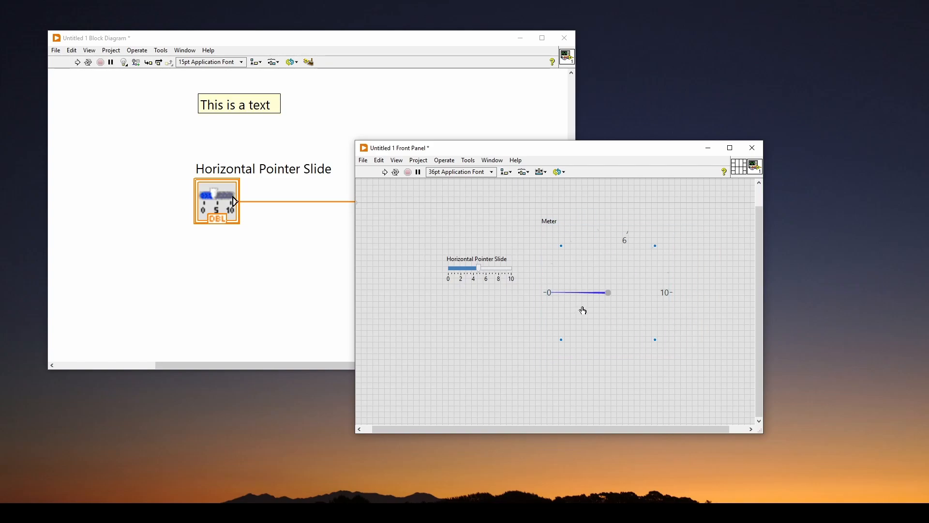
{"action": "mouse_move", "coordinate": [647, 347]}
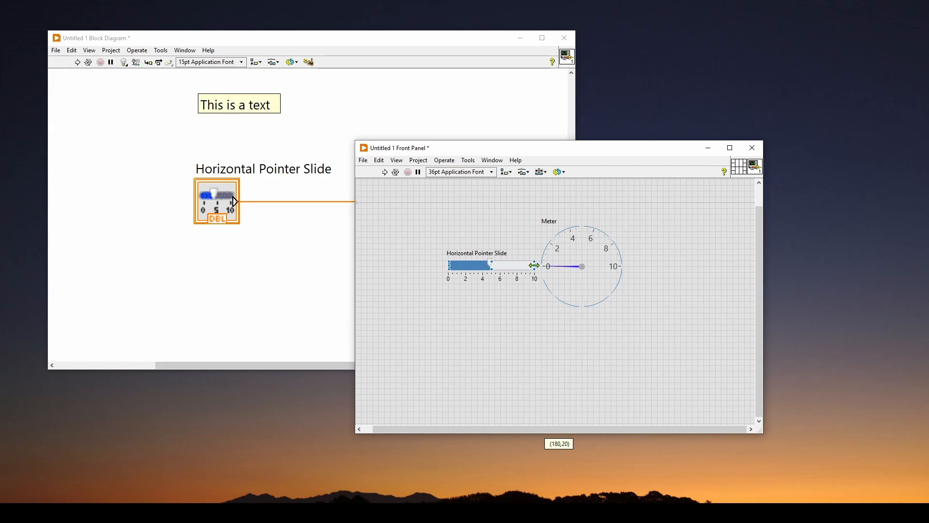
Shrink the Meter to a small dial and widen the slide to about 180 pixels.
{"action": "left_click", "coordinate": [384, 172]}
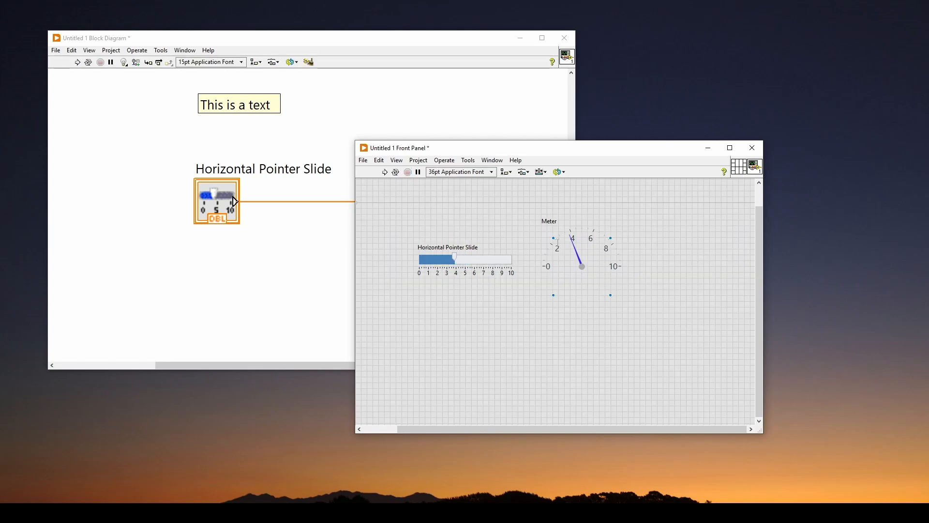
{"action": "mouse_move", "coordinate": [650, 325]}
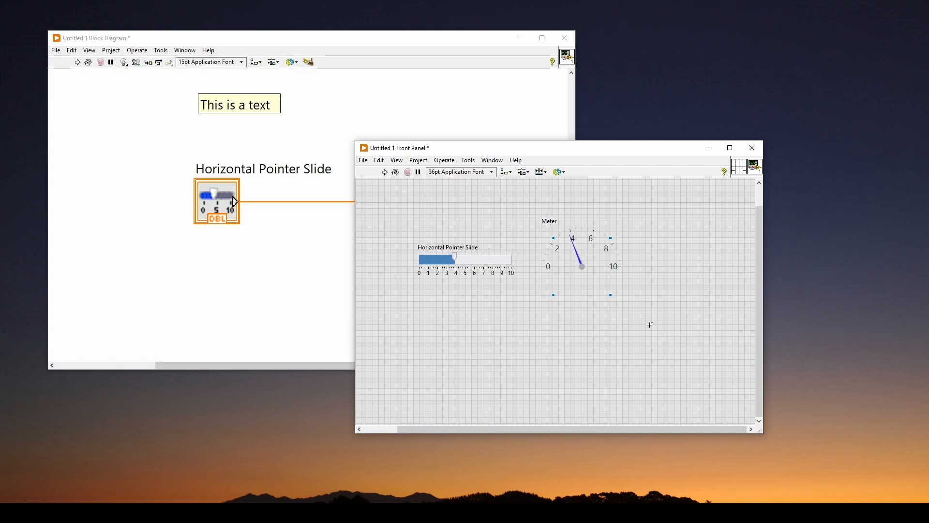
{"action": "mouse_move", "coordinate": [653, 334]}
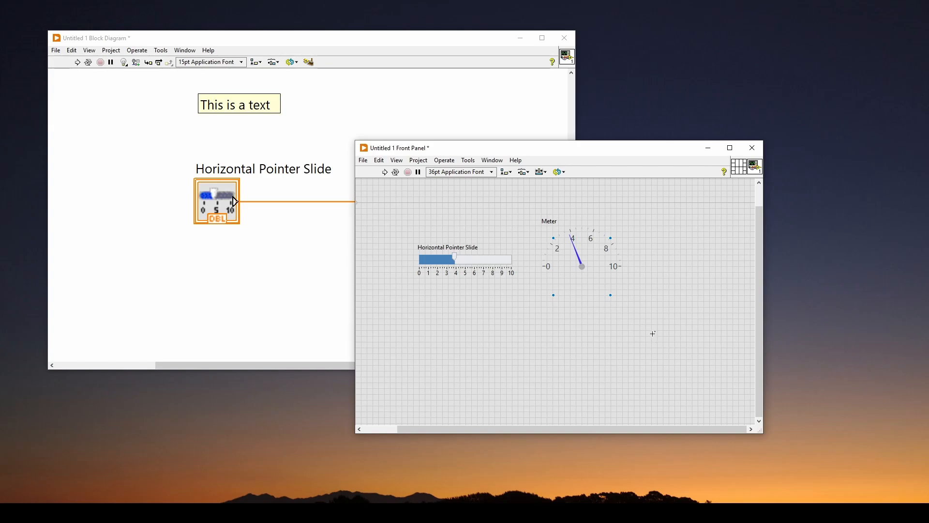
{"action": "mouse_move", "coordinate": [554, 347]}
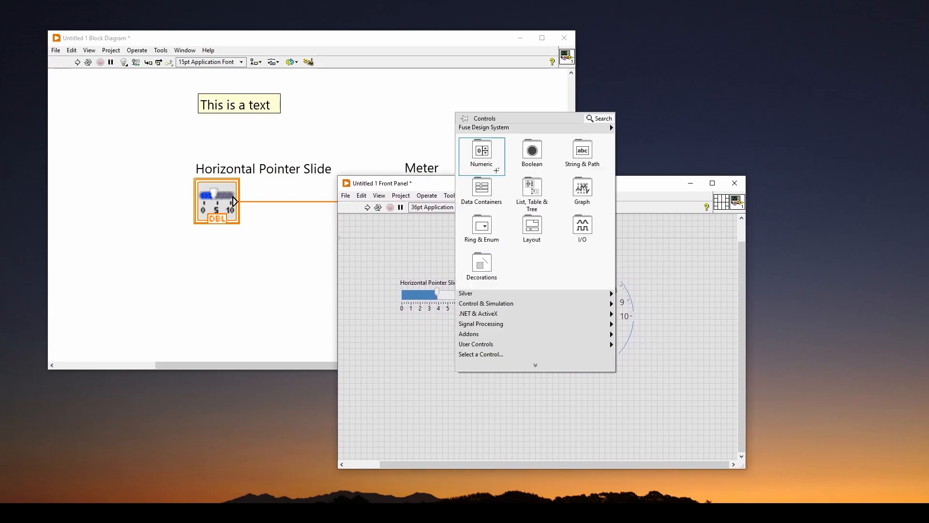
{"action": "mouse_move", "coordinate": [405, 239]}
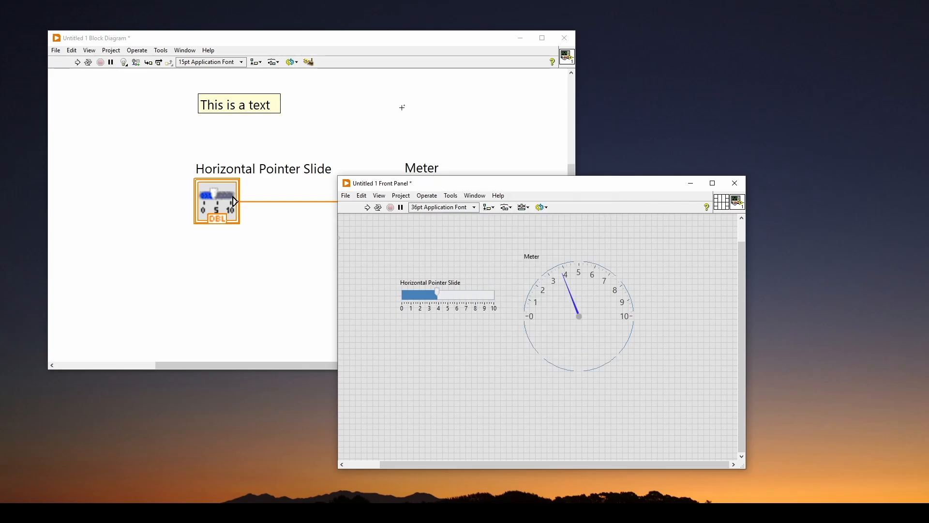
Enlarge the Meter again and bring up the block diagram's Functions palette at File I/O.
{"action": "right_click", "coordinate": [402, 118]}
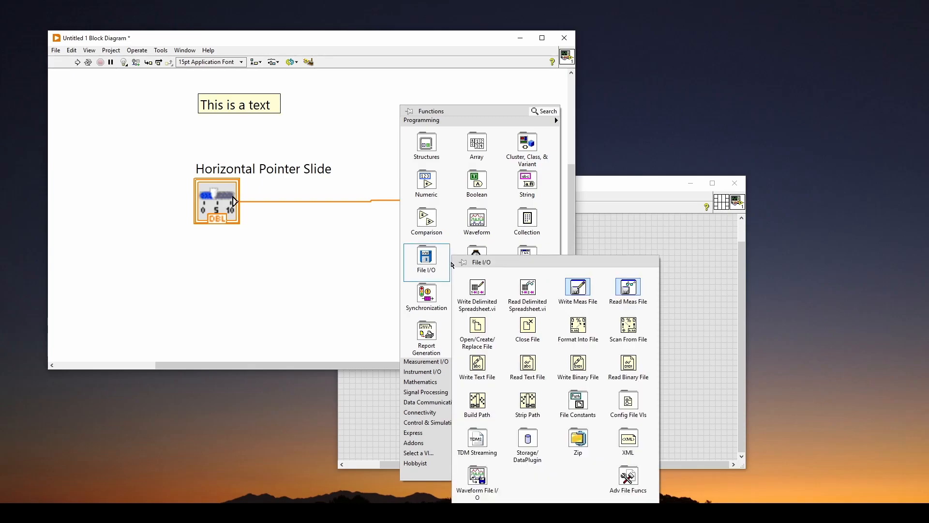
Collapse File I/O and browse the String category in the Functions palette.
{"action": "left_click", "coordinate": [426, 261]}
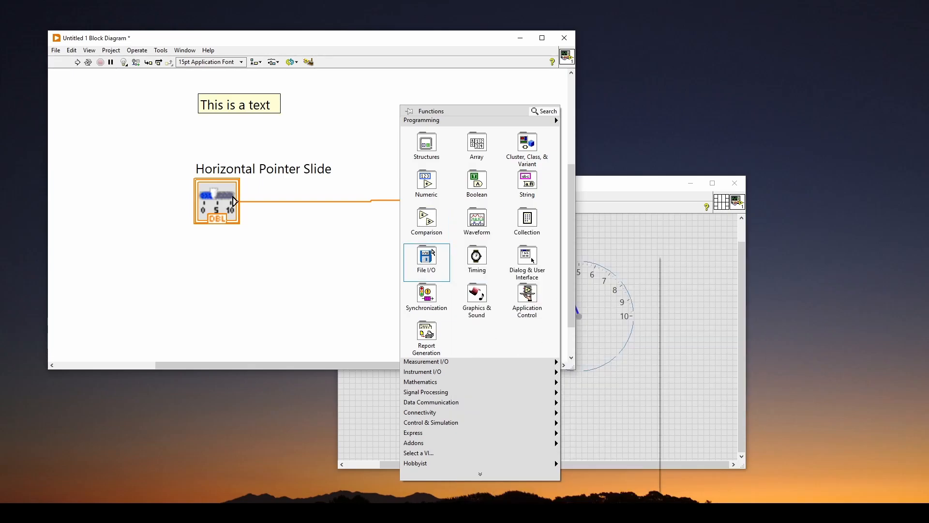
{"action": "mouse_move", "coordinate": [527, 186]}
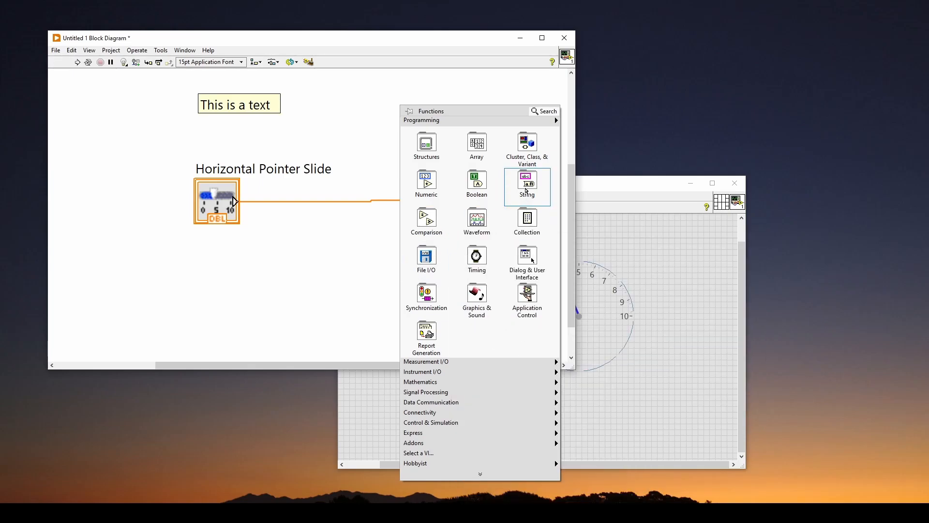
{"action": "left_click", "coordinate": [527, 182]}
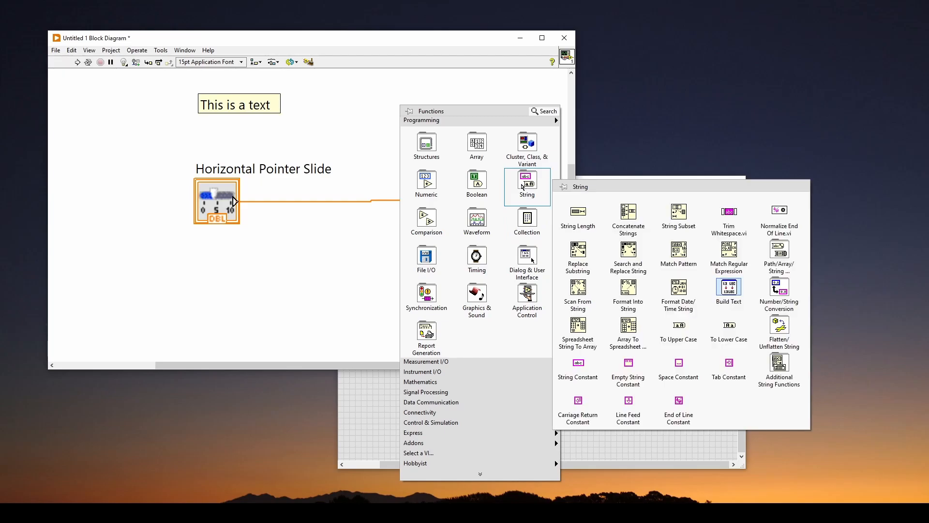
{"action": "mouse_move", "coordinate": [426, 361]}
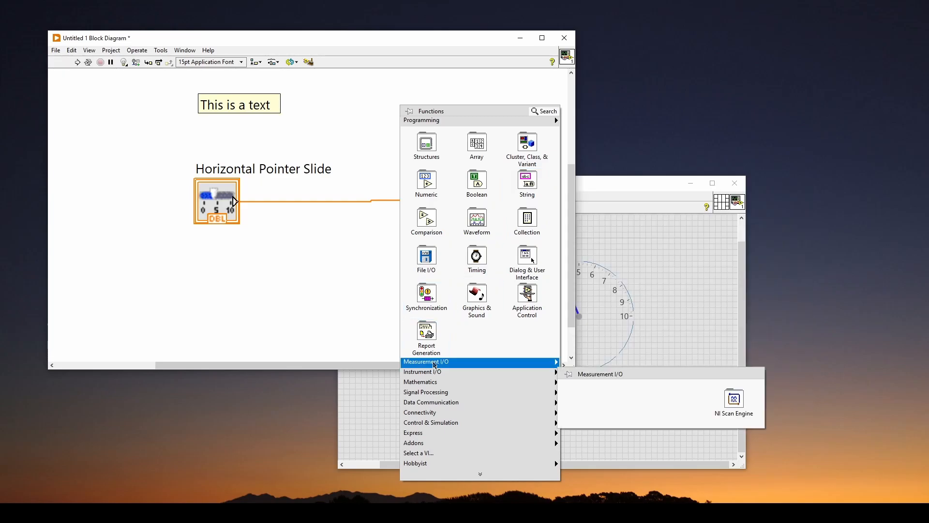
{"action": "mouse_move", "coordinate": [422, 372]}
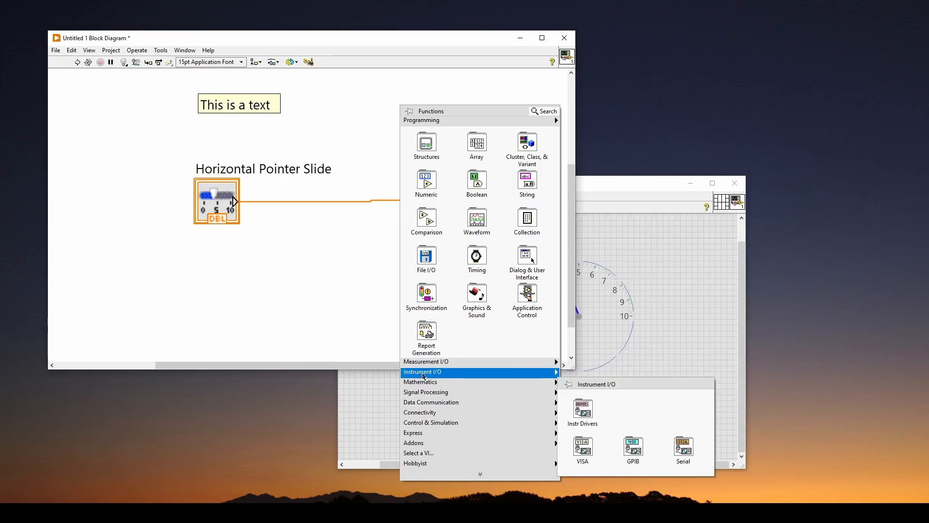
{"action": "mouse_move", "coordinate": [582, 415]}
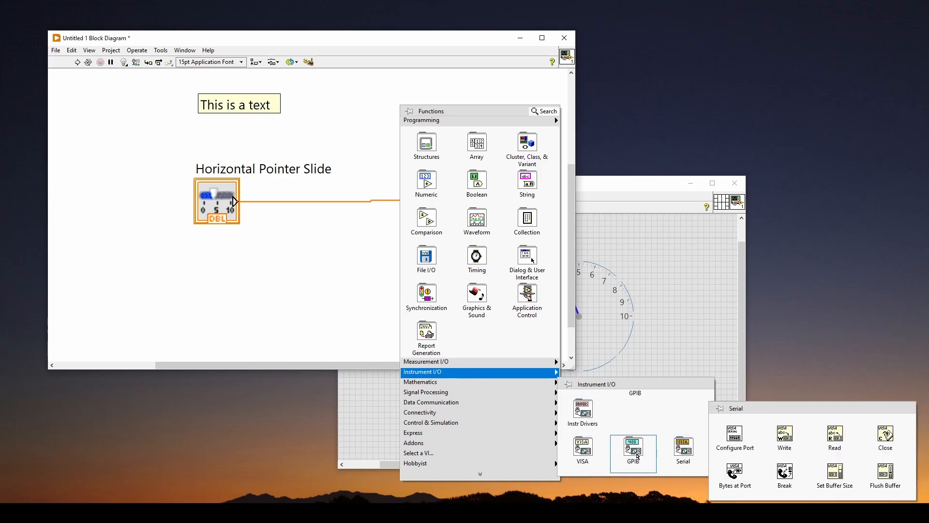
{"action": "mouse_move", "coordinate": [422, 381]}
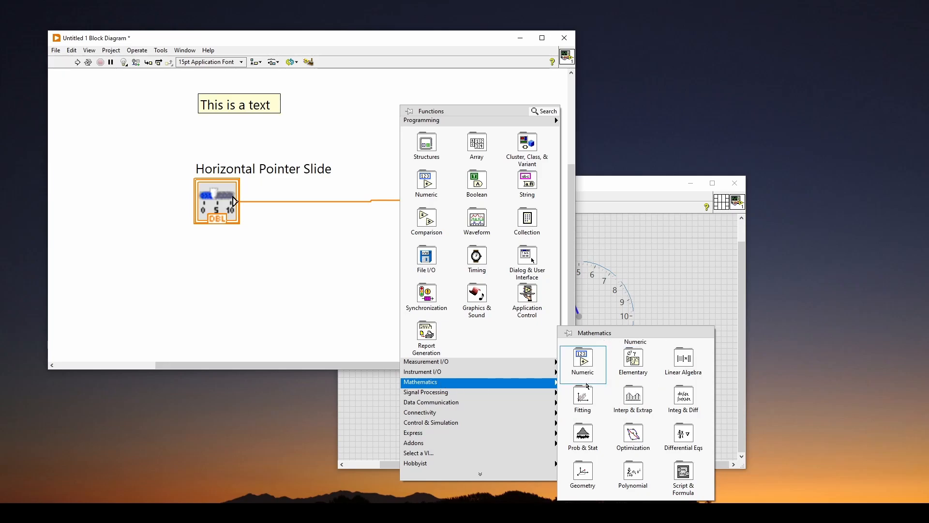
{"action": "mouse_move", "coordinate": [425, 392]}
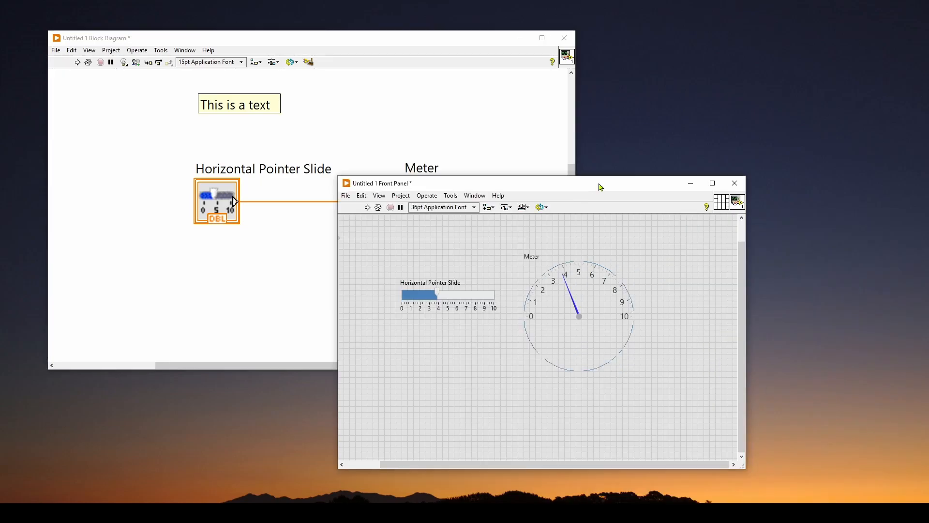
{"action": "mouse_move", "coordinate": [415, 110]}
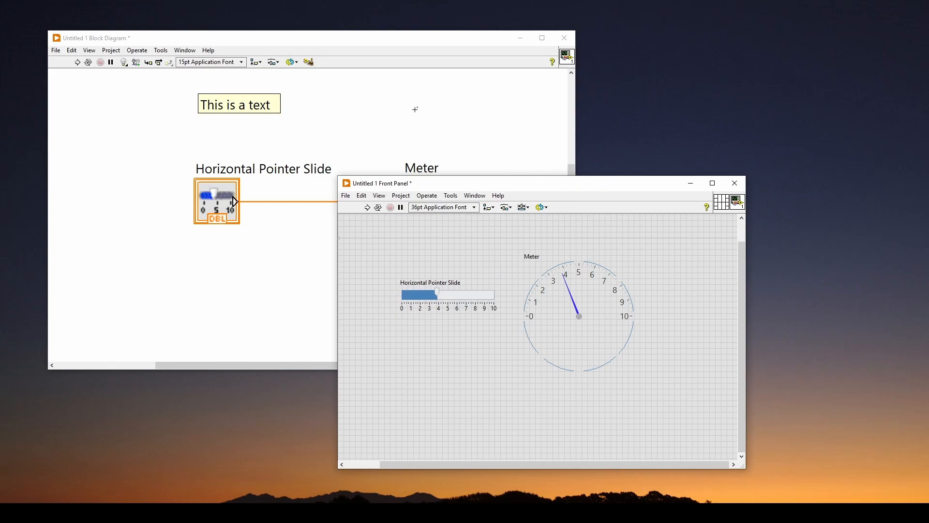
{"action": "mouse_move", "coordinate": [421, 253]}
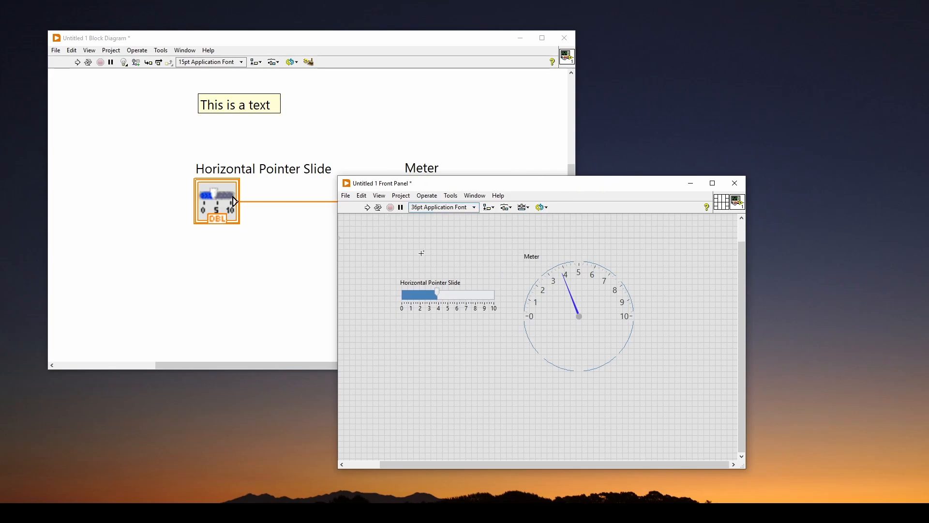
{"action": "mouse_move", "coordinate": [435, 240]}
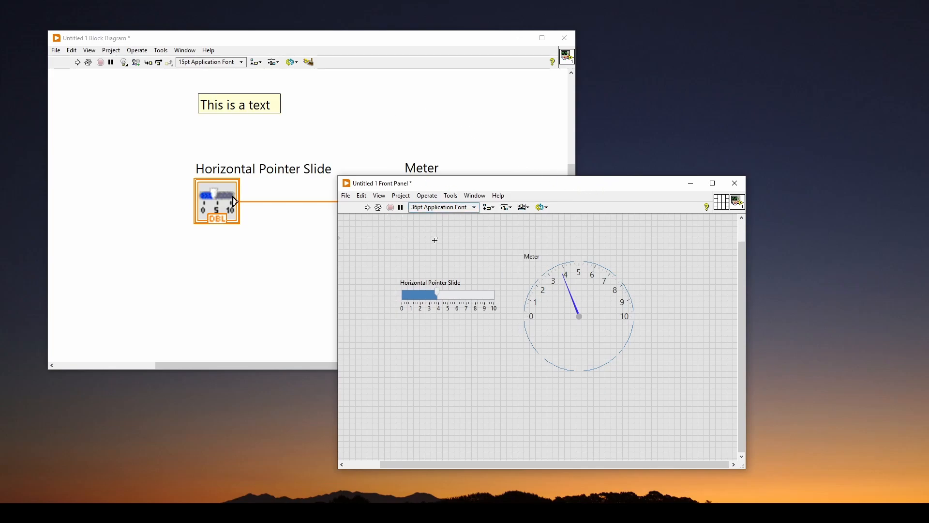
{"action": "mouse_move", "coordinate": [427, 250]}
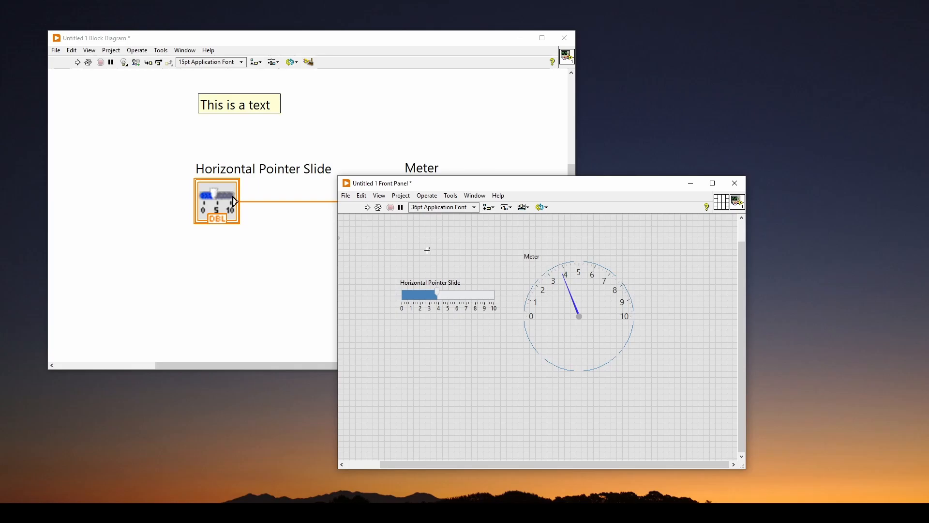
{"action": "mouse_move", "coordinate": [434, 242]}
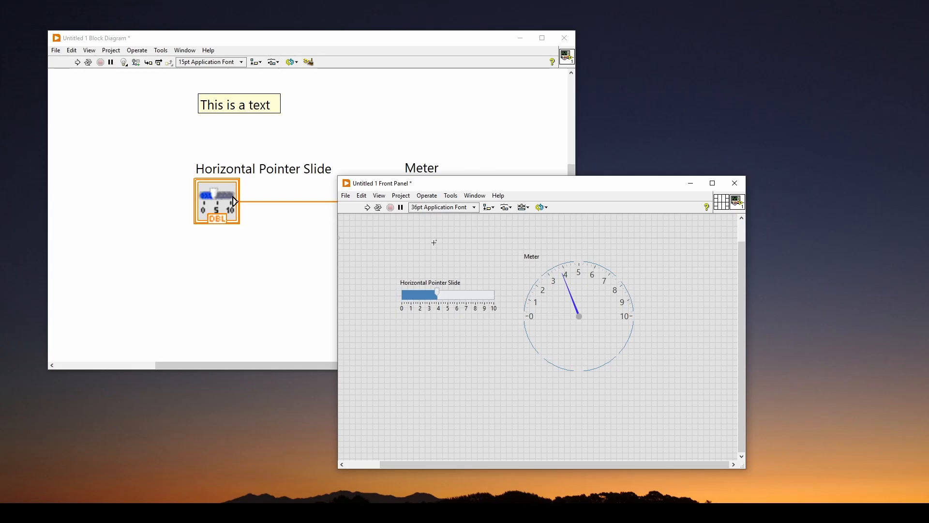
{"action": "right_click", "coordinate": [434, 242]}
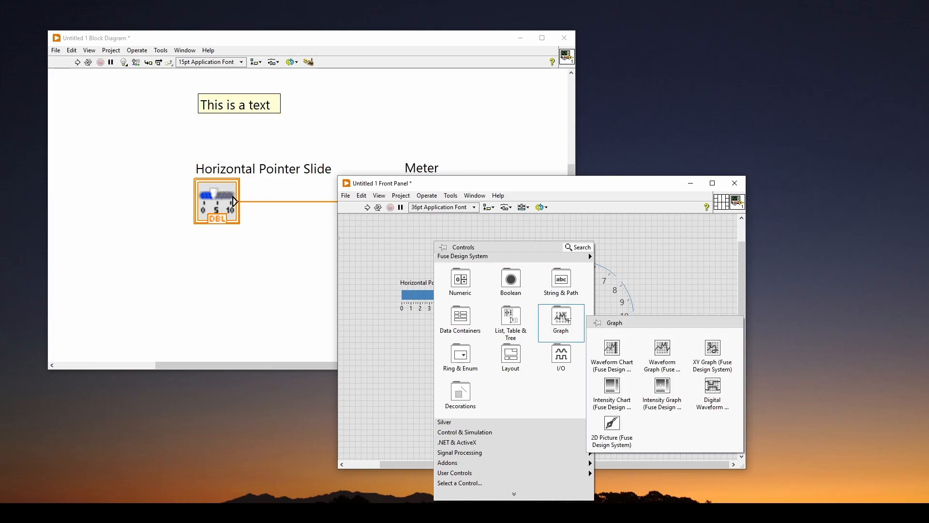
{"action": "mouse_move", "coordinate": [612, 354]}
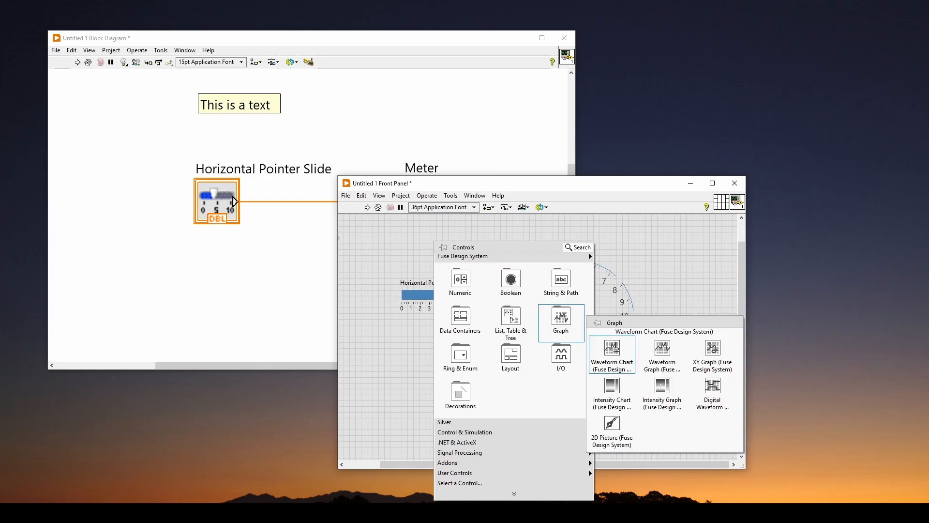
{"action": "mouse_move", "coordinate": [662, 350]}
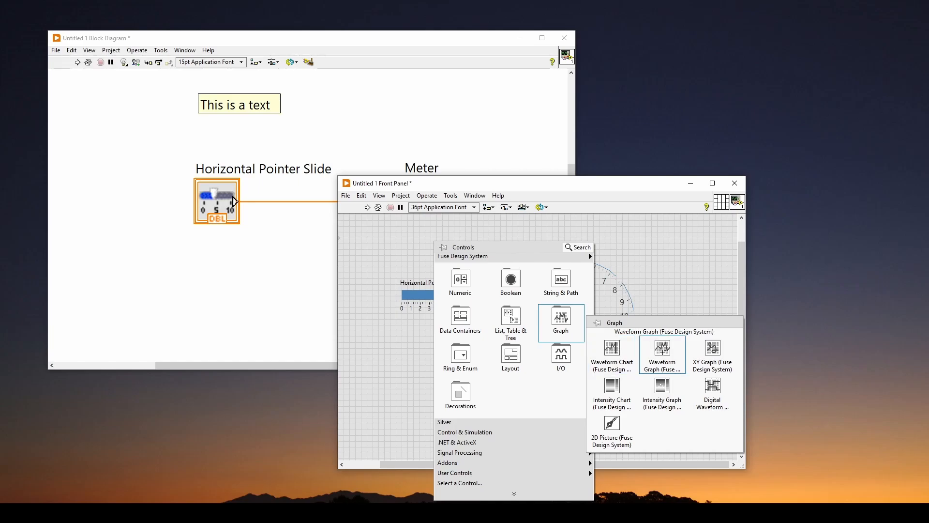
{"action": "mouse_move", "coordinate": [611, 349]}
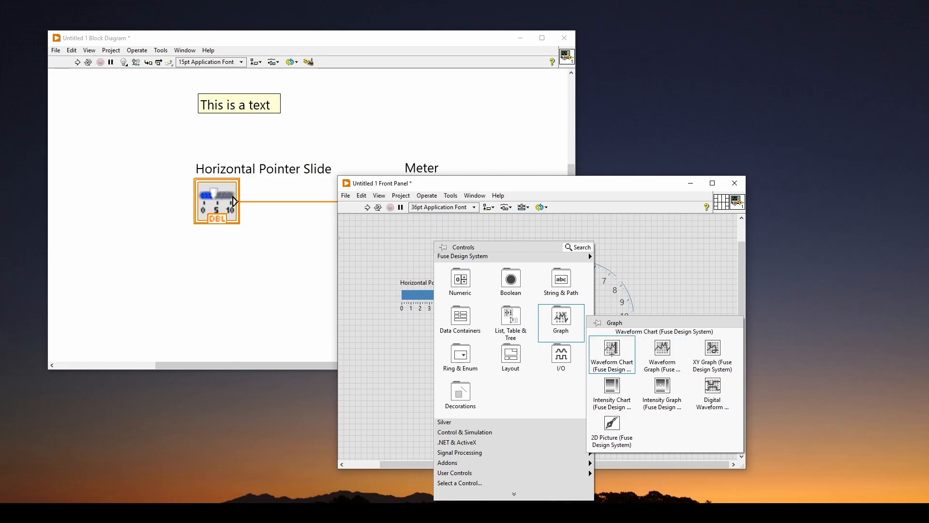
{"action": "mouse_move", "coordinate": [662, 350]}
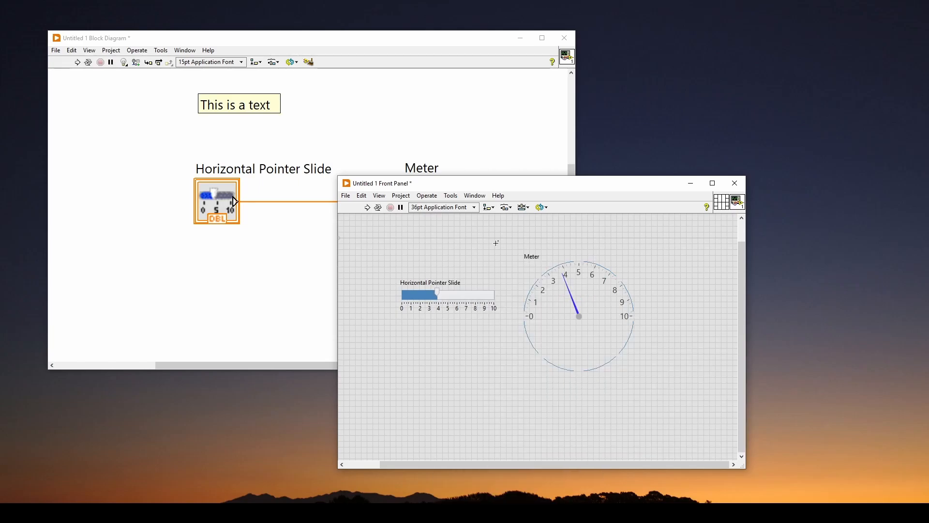
{"action": "left_click", "coordinate": [421, 295]}
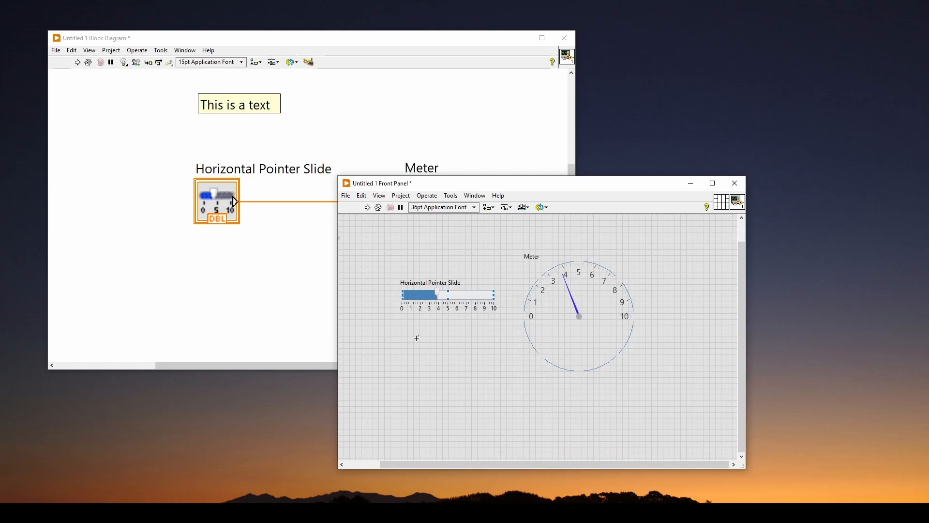
{"action": "mouse_move", "coordinate": [450, 360]}
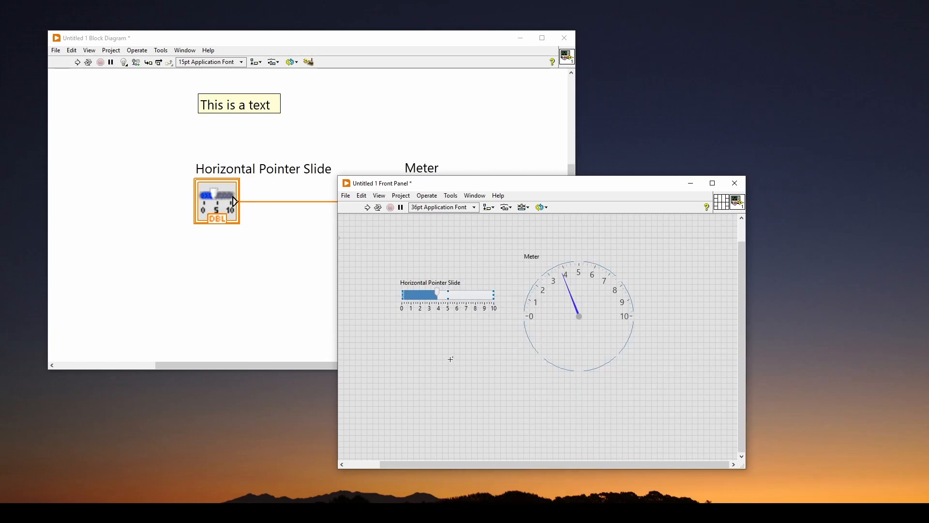
{"action": "mouse_move", "coordinate": [456, 350]}
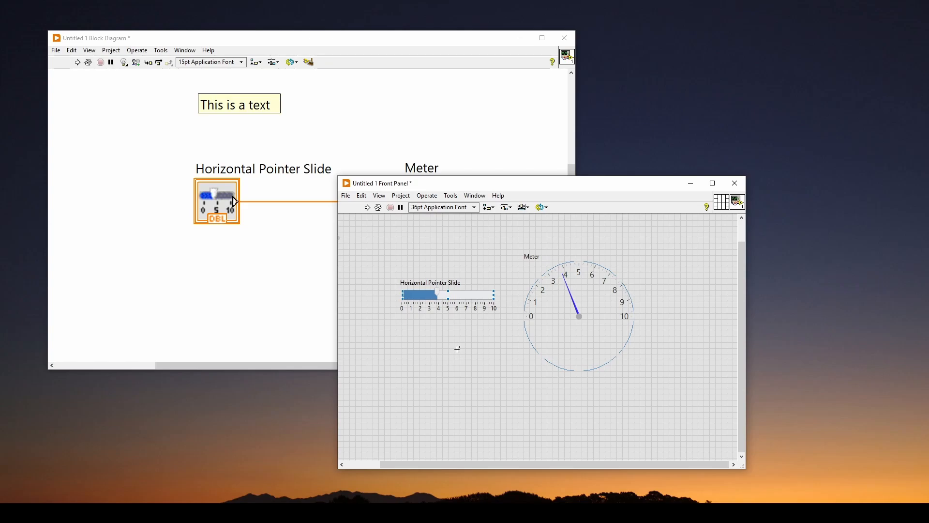
{"action": "mouse_move", "coordinate": [445, 343]}
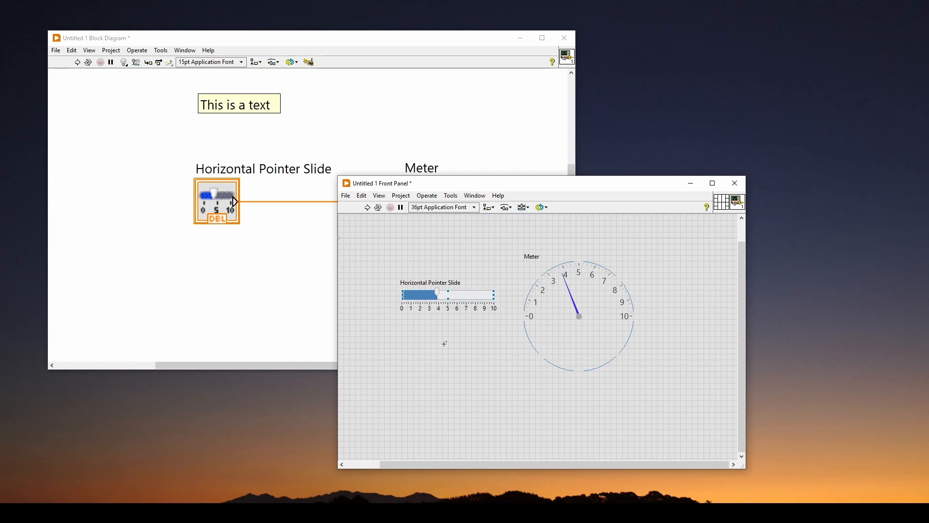
{"action": "mouse_move", "coordinate": [476, 356]}
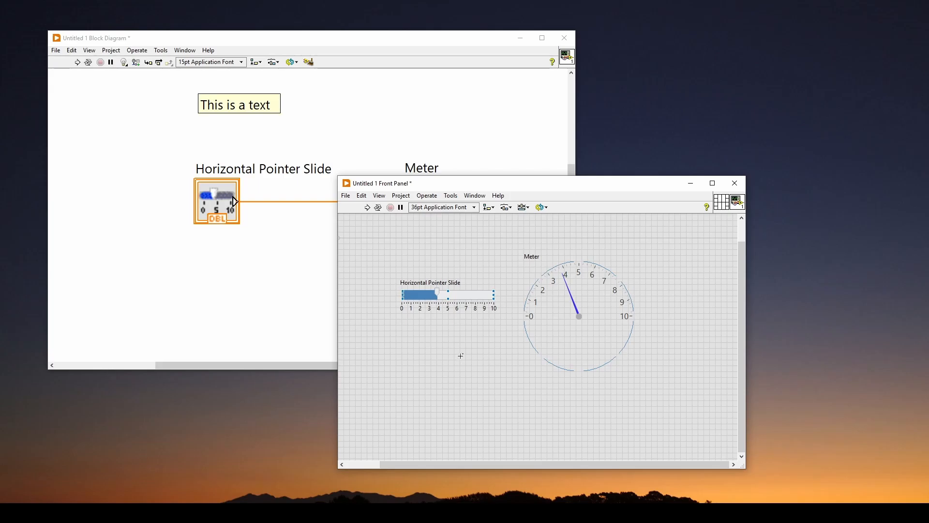
{"action": "mouse_move", "coordinate": [467, 356]}
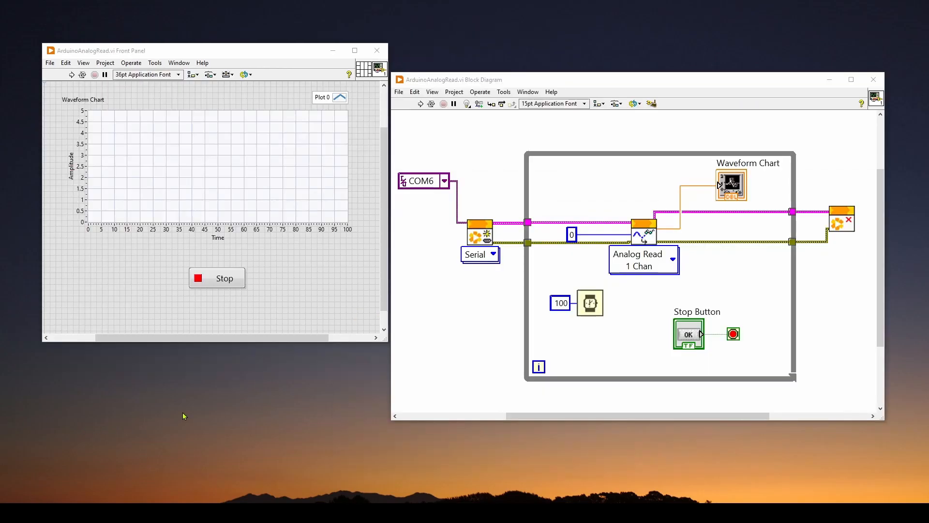
{"action": "mouse_move", "coordinate": [184, 395]}
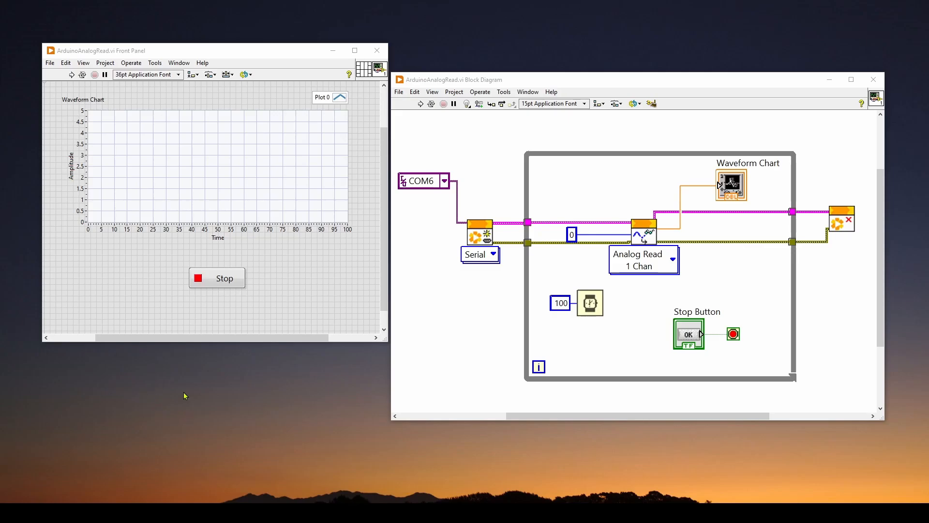
{"action": "mouse_move", "coordinate": [474, 348]}
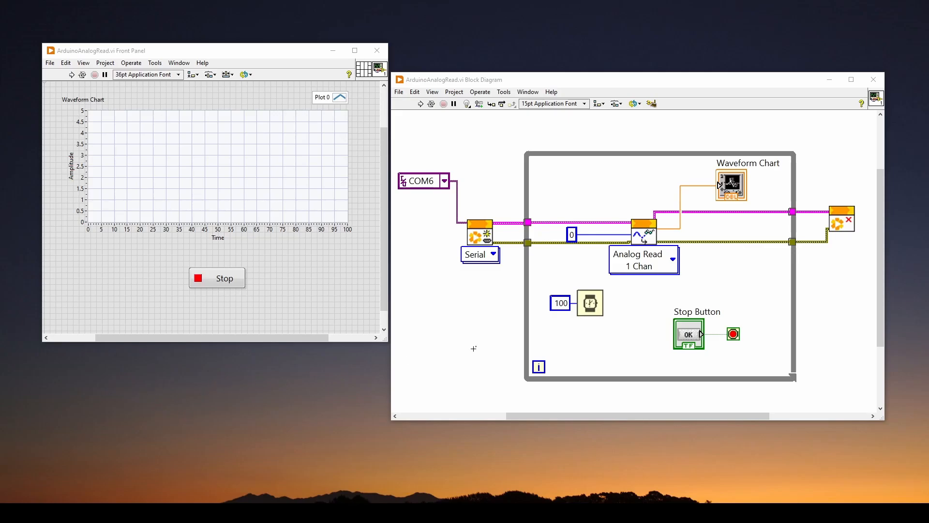
{"action": "mouse_move", "coordinate": [460, 293]}
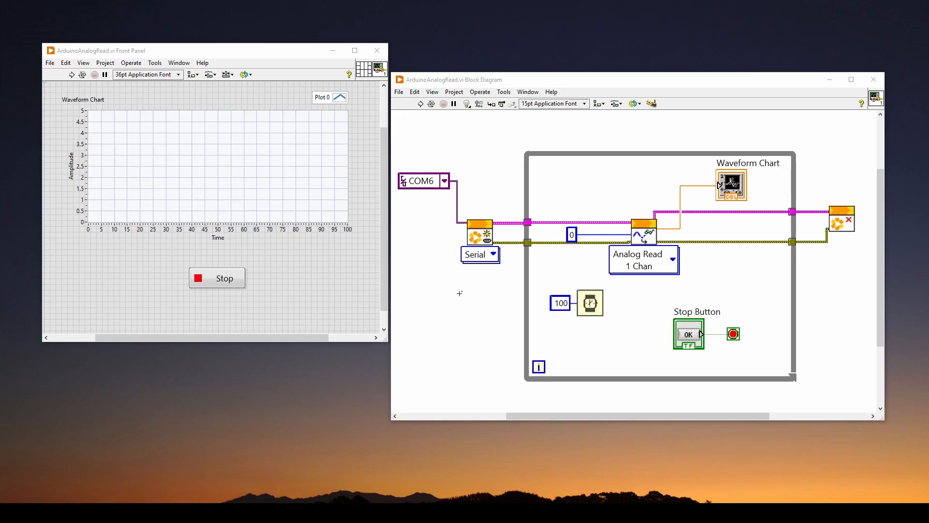
{"action": "mouse_move", "coordinate": [424, 207]}
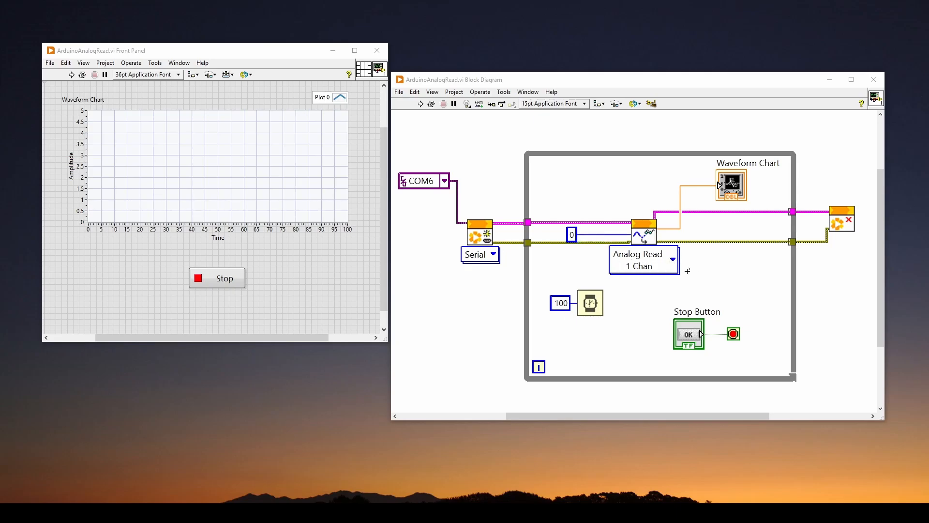
{"action": "mouse_move", "coordinate": [233, 161]}
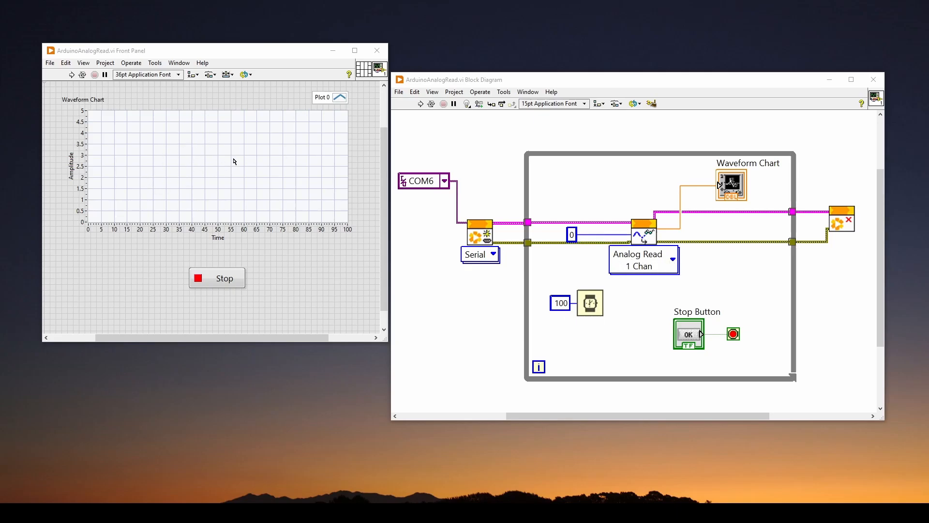
{"action": "mouse_move", "coordinate": [224, 158]}
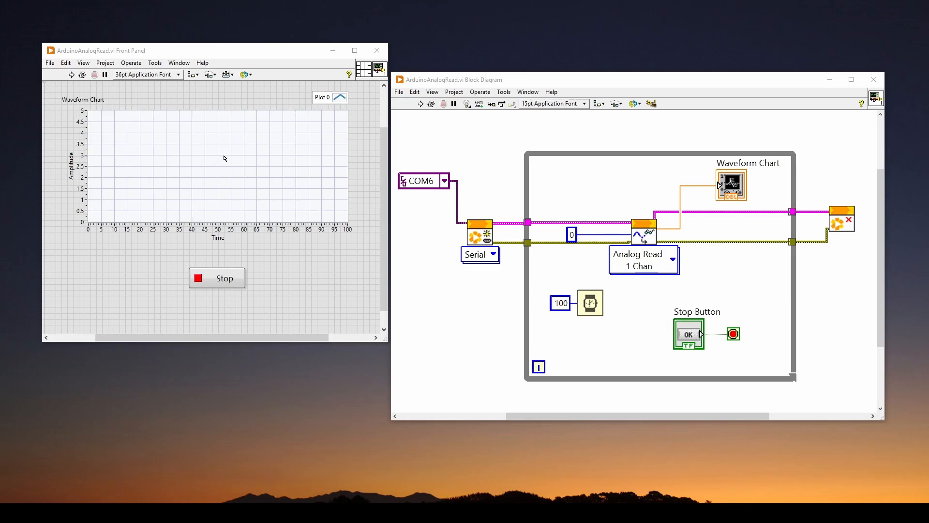
{"action": "mouse_move", "coordinate": [258, 160]}
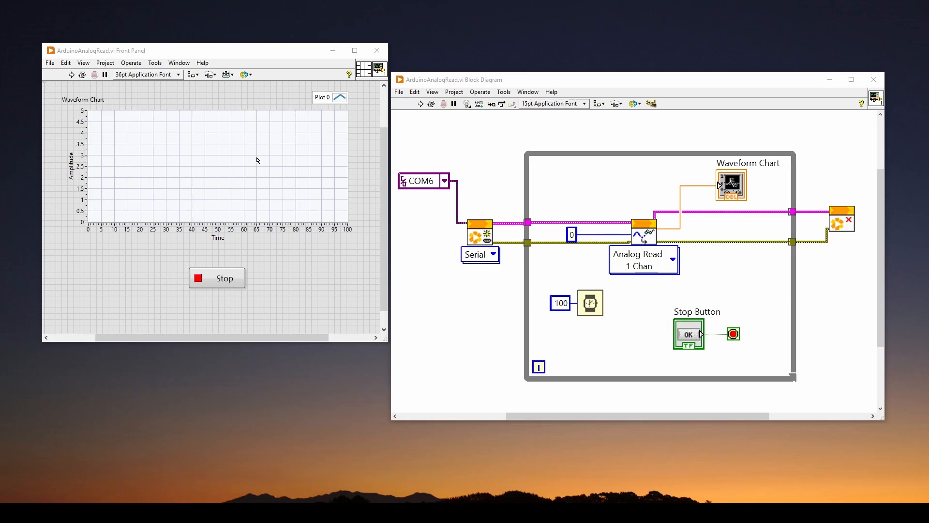
{"action": "mouse_move", "coordinate": [684, 262]}
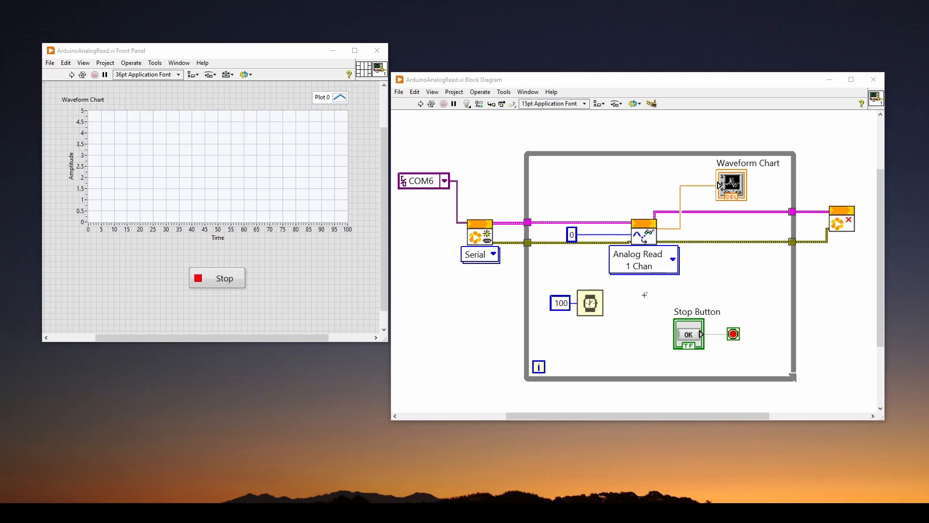
{"action": "mouse_move", "coordinate": [628, 298]}
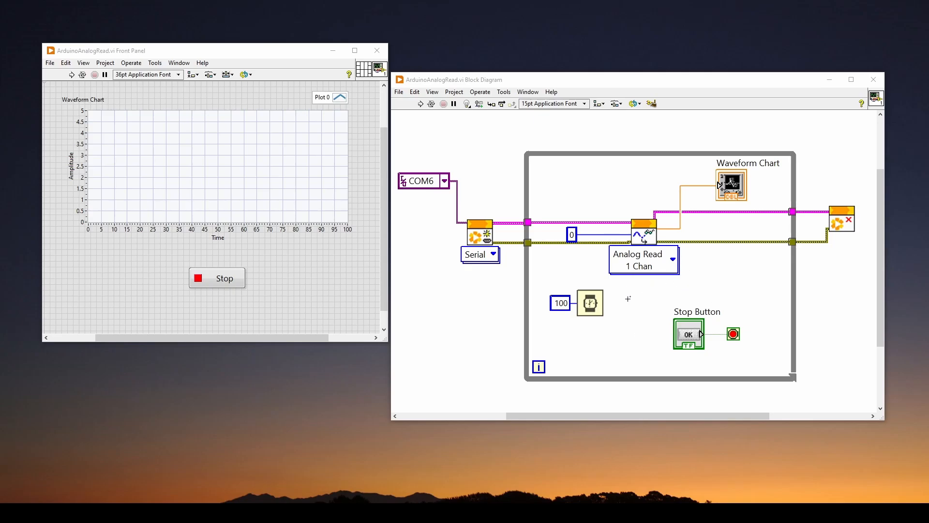
{"action": "mouse_move", "coordinate": [640, 297]}
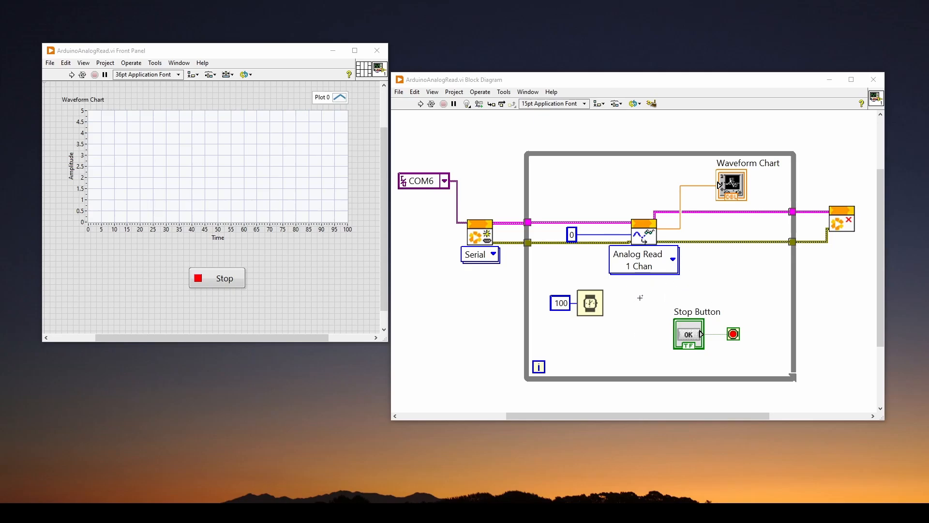